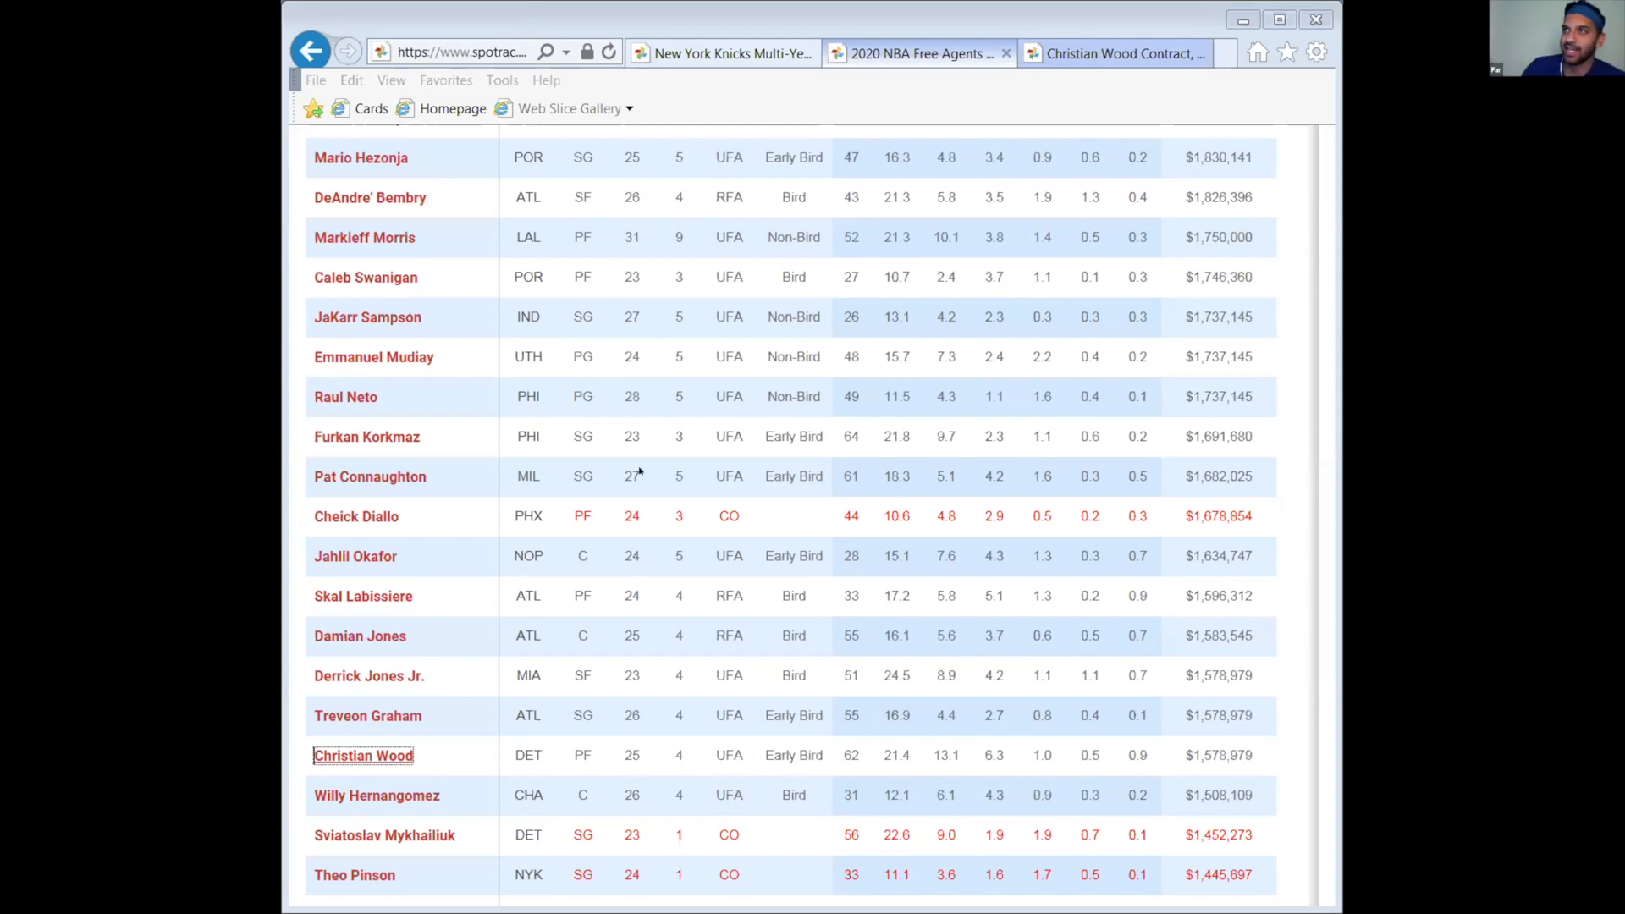
mouse_move(638, 473)
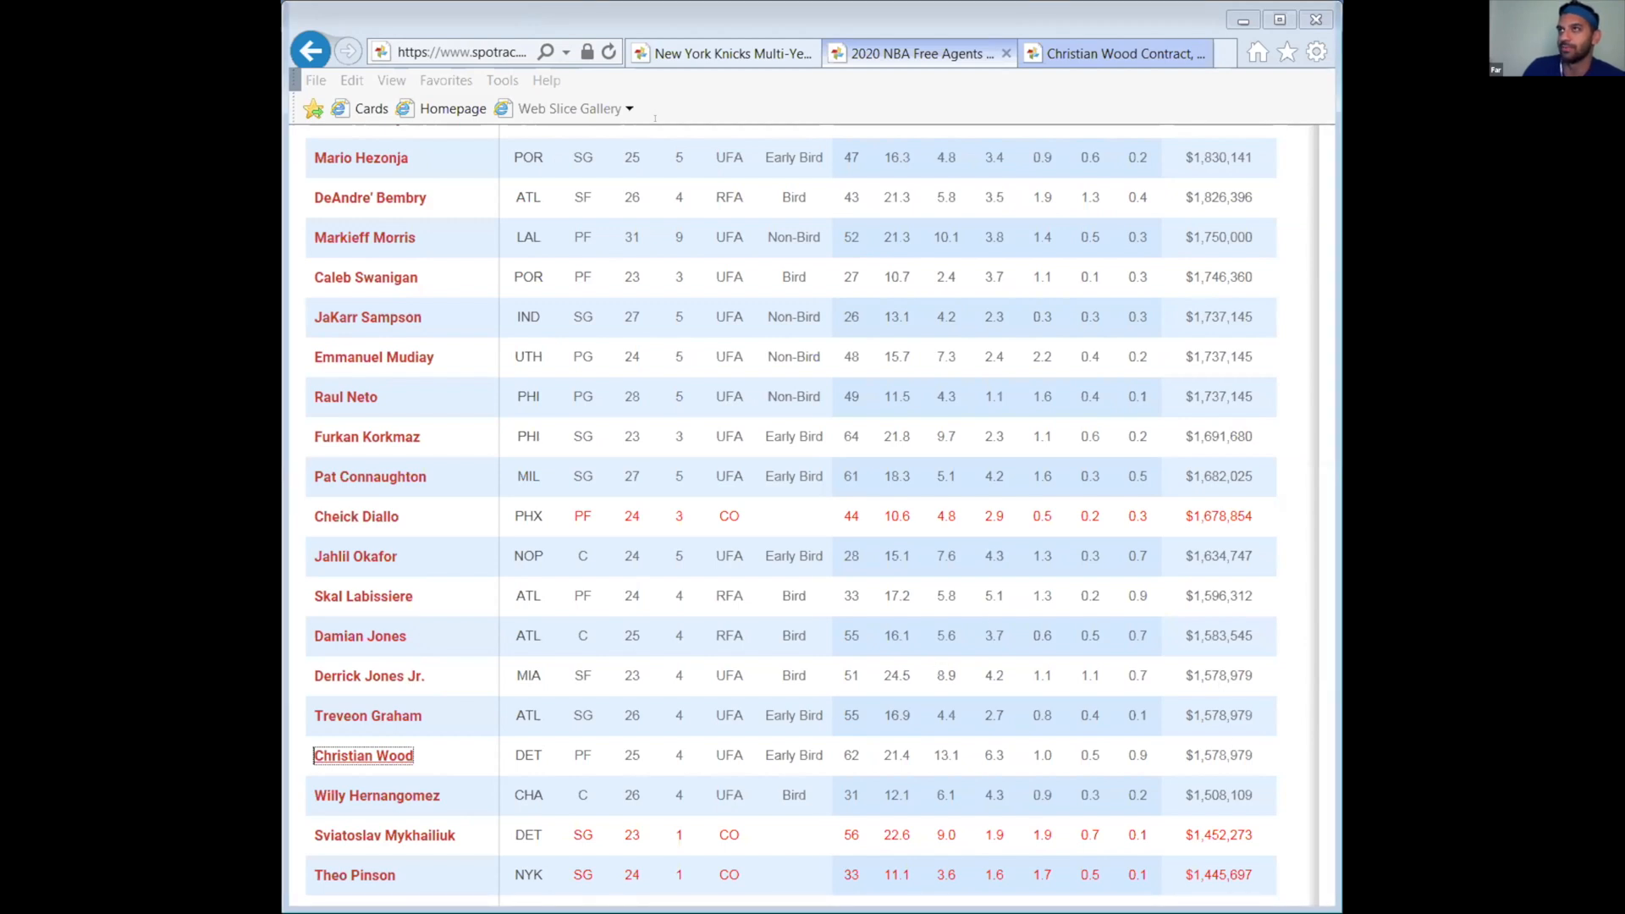
mouse_move(1049, 276)
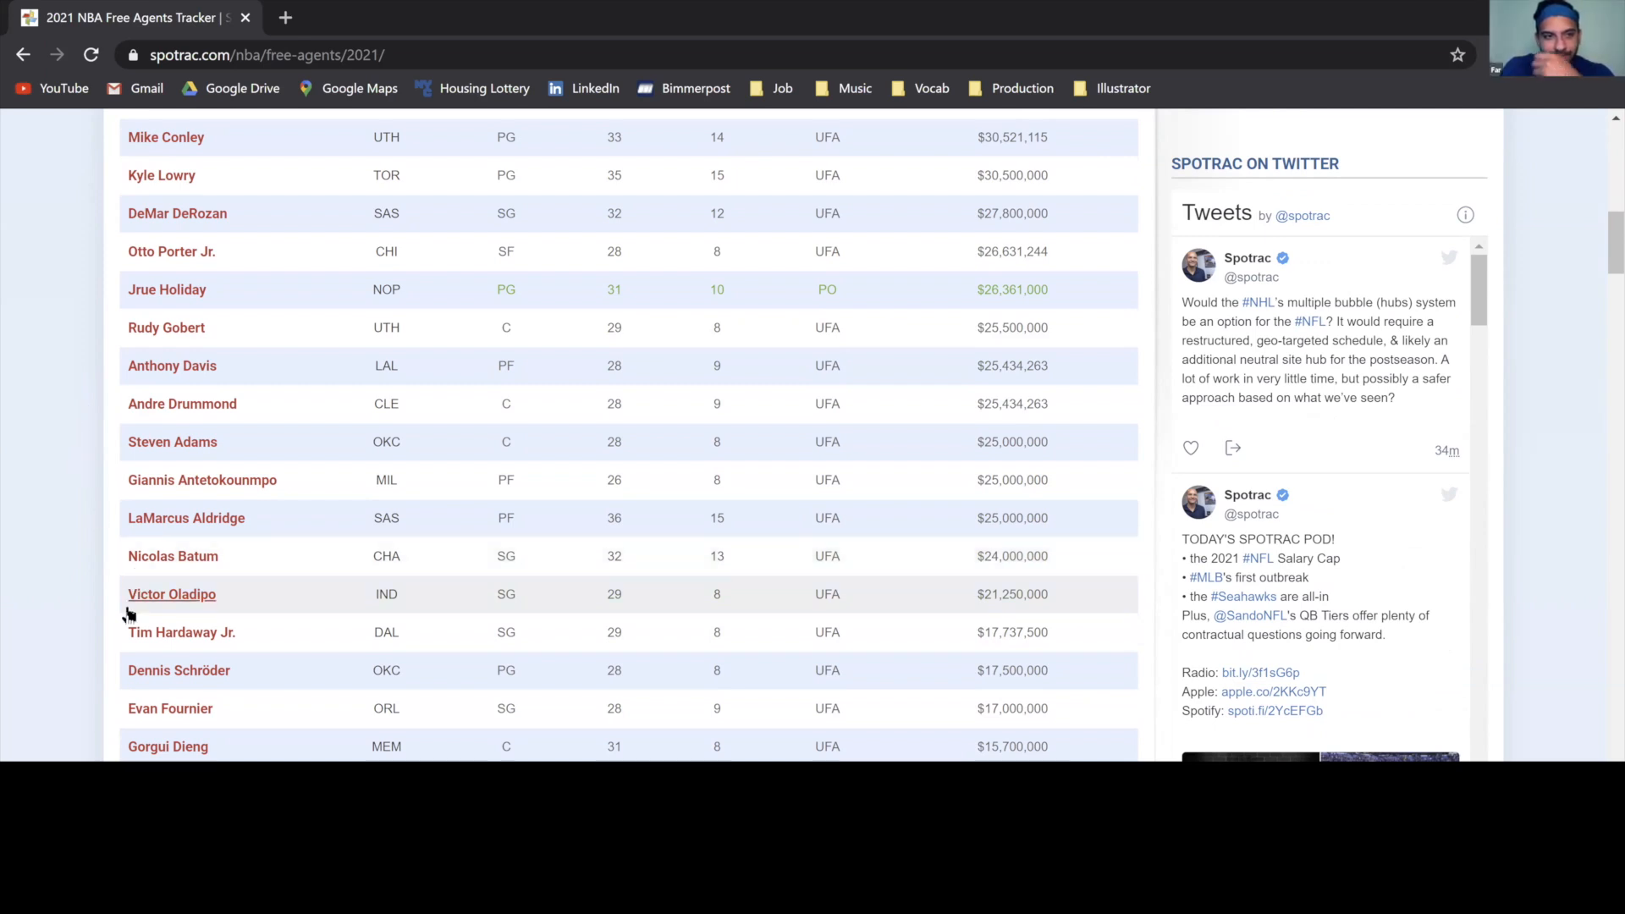
mouse_move(173, 594)
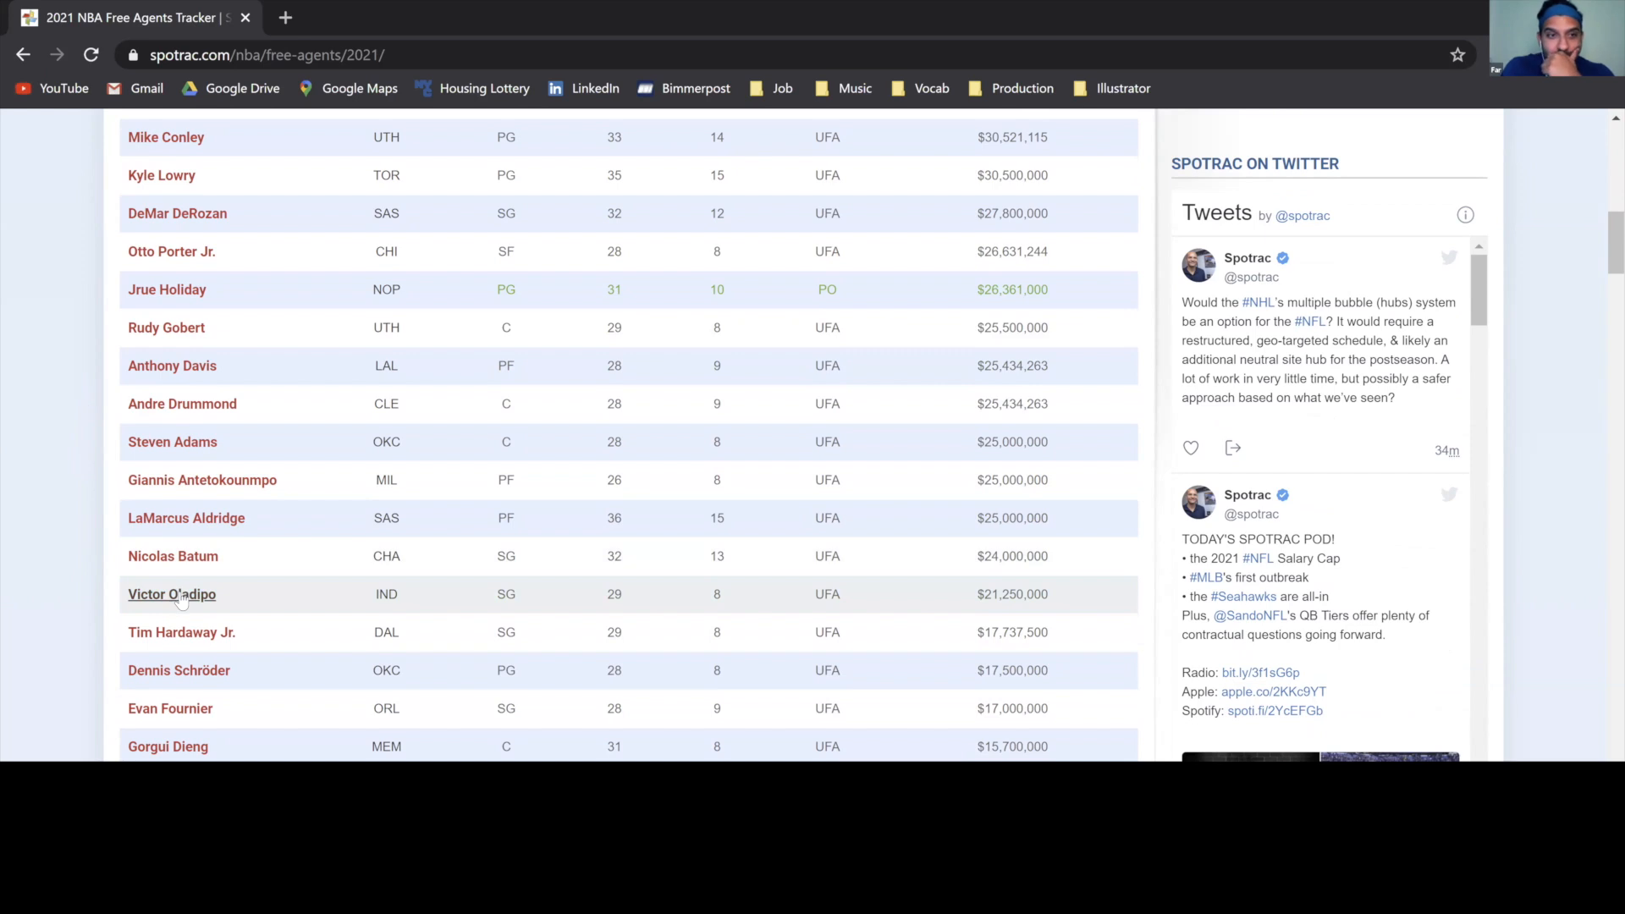
mouse_move(197, 601)
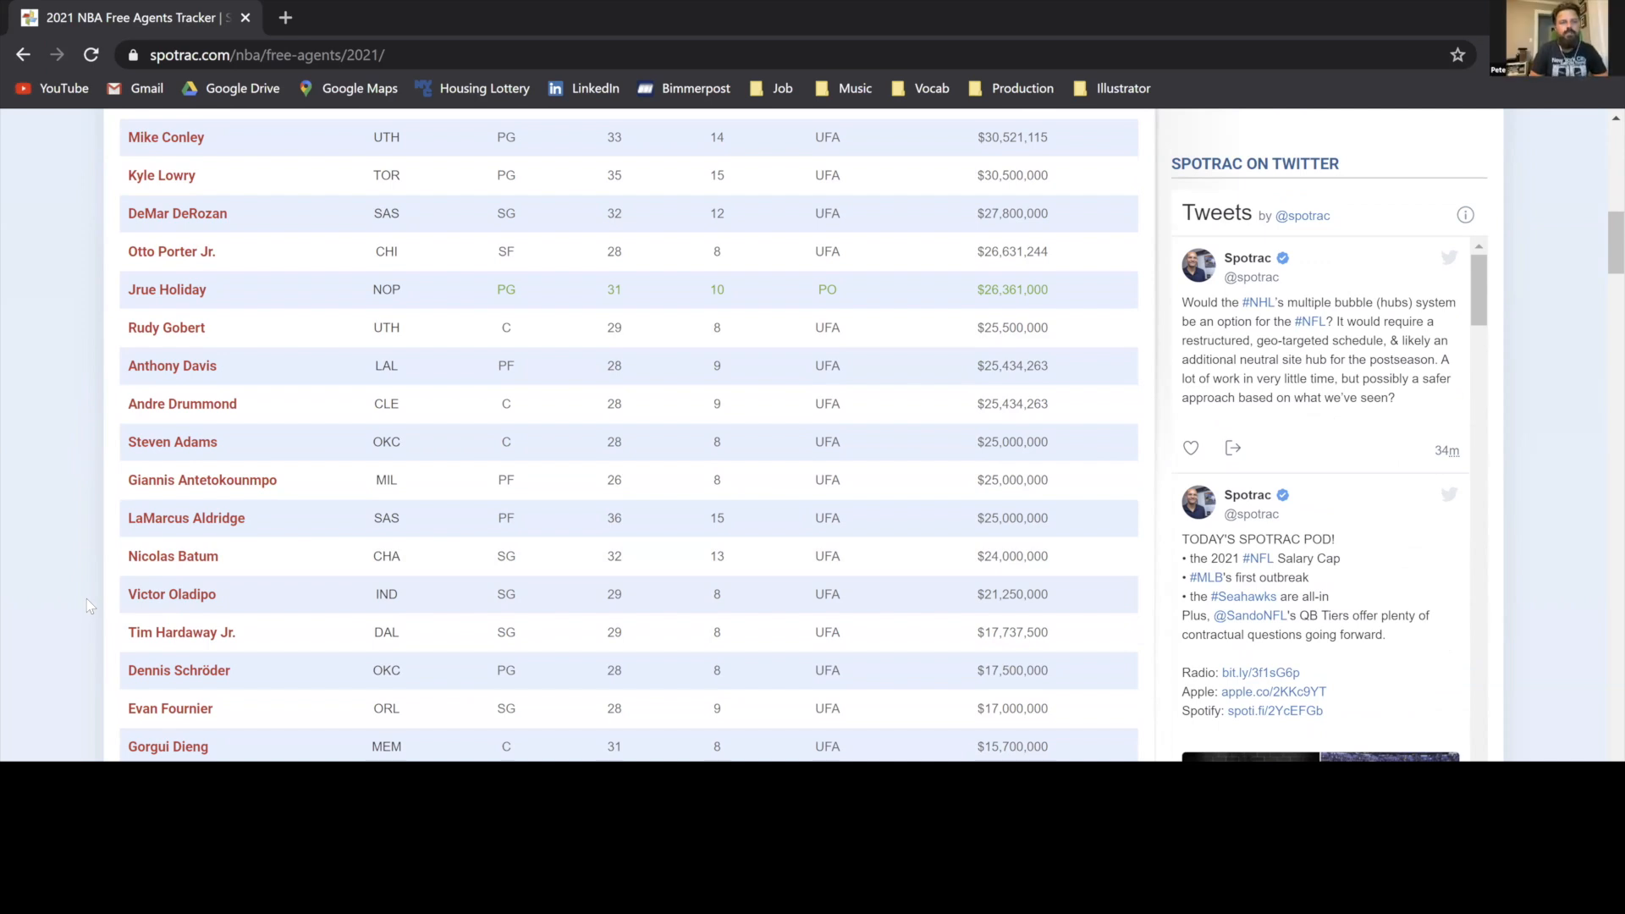
mouse_move(73, 621)
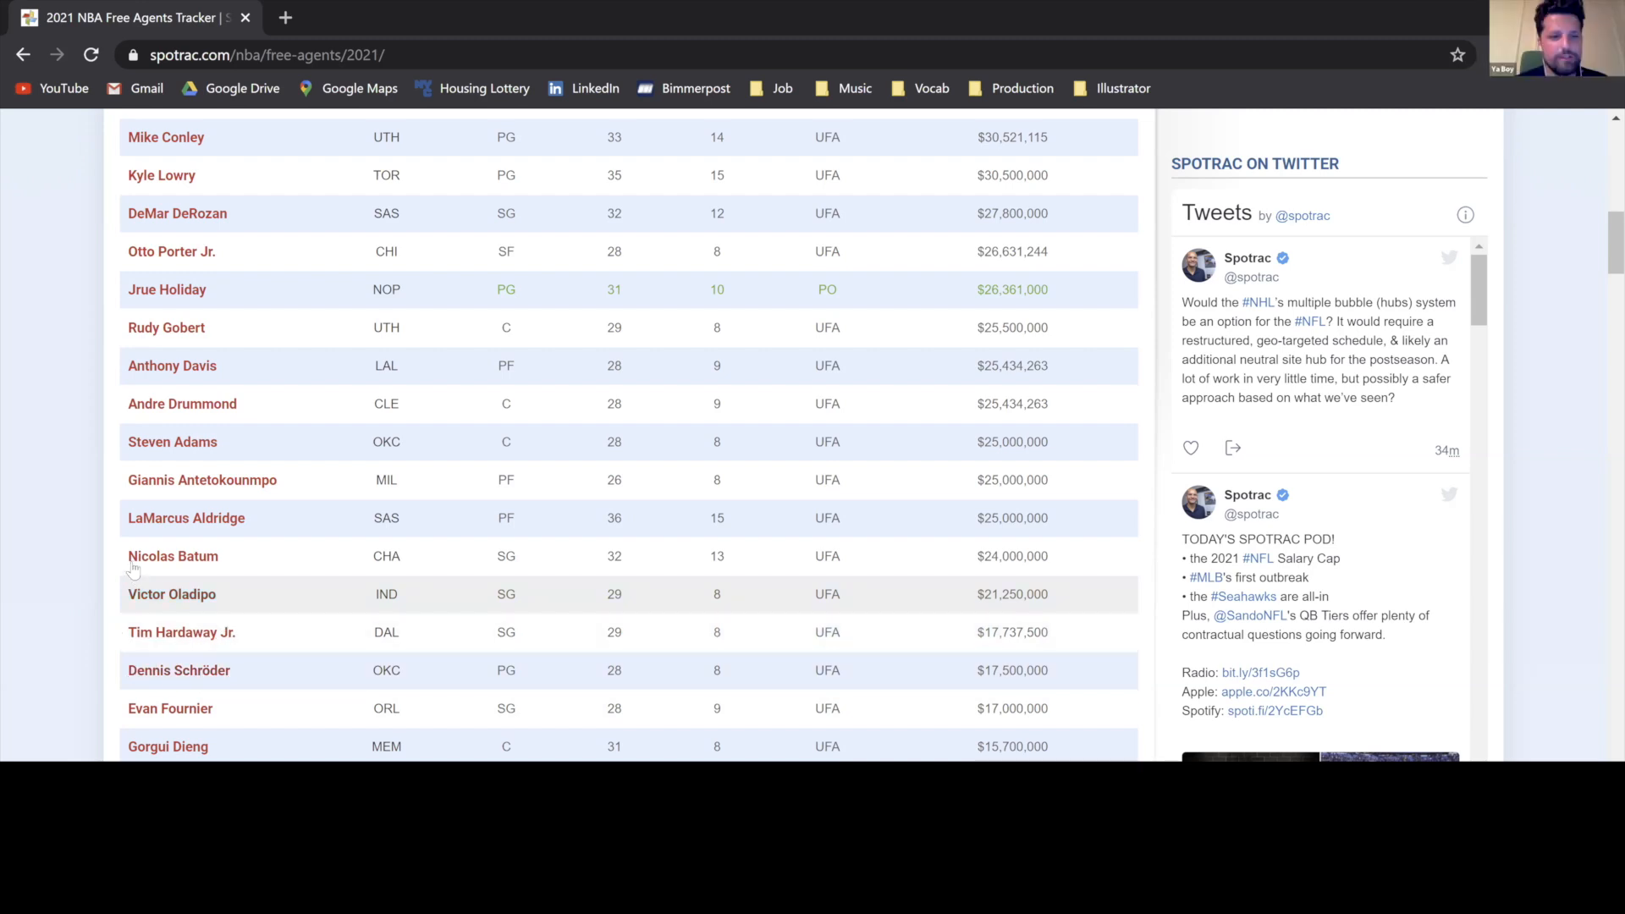
mouse_move(158, 533)
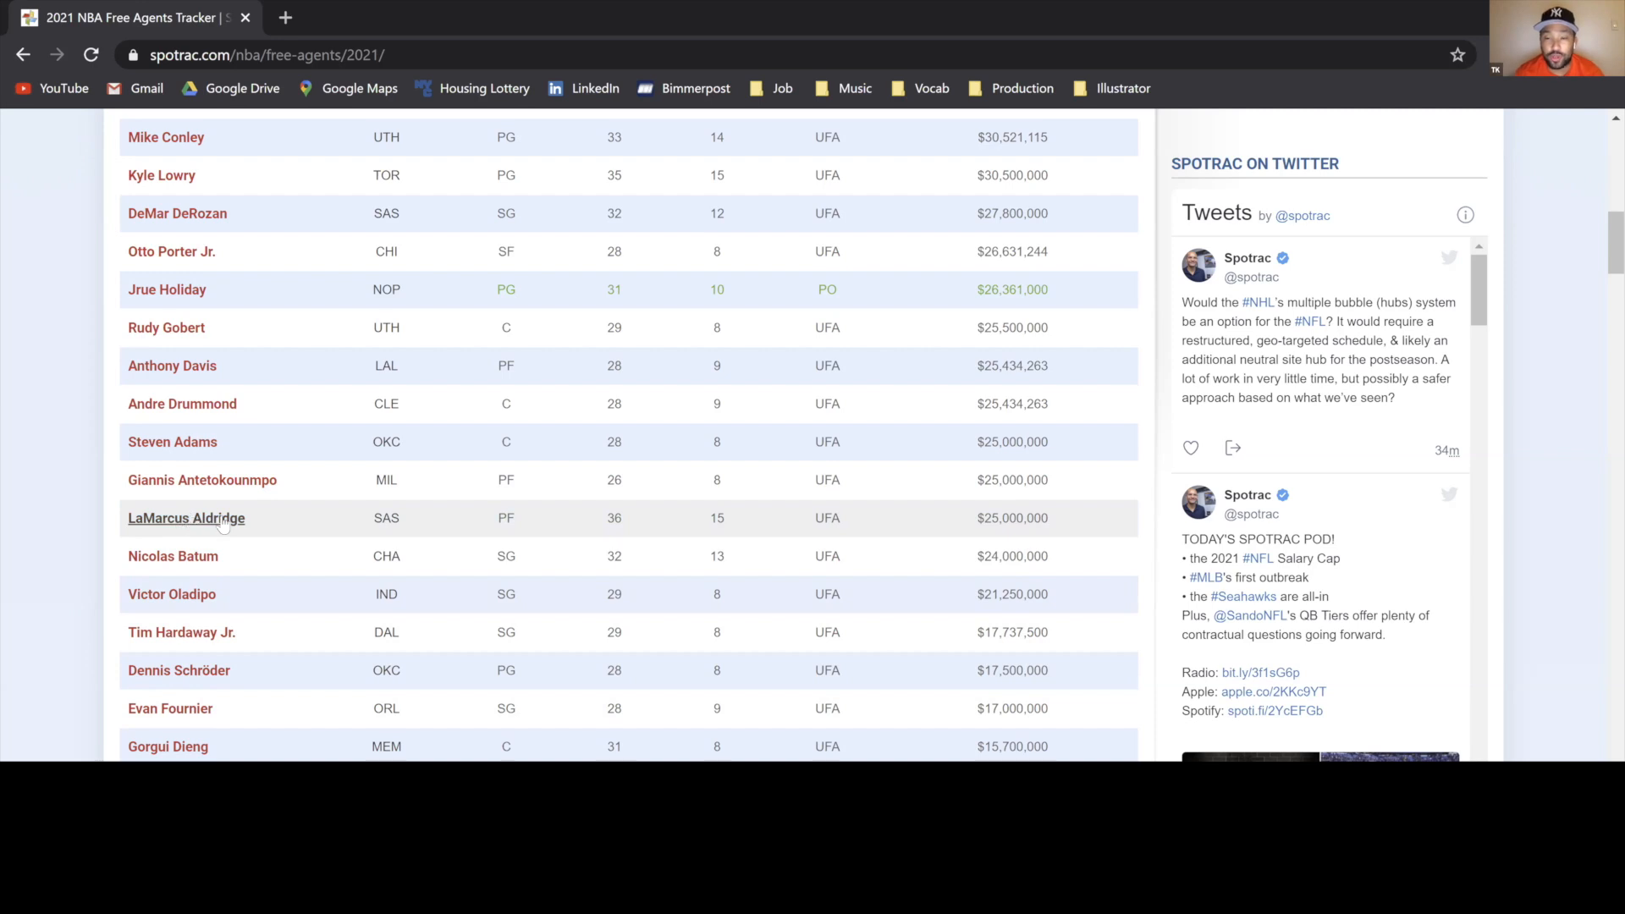
mouse_move(41, 547)
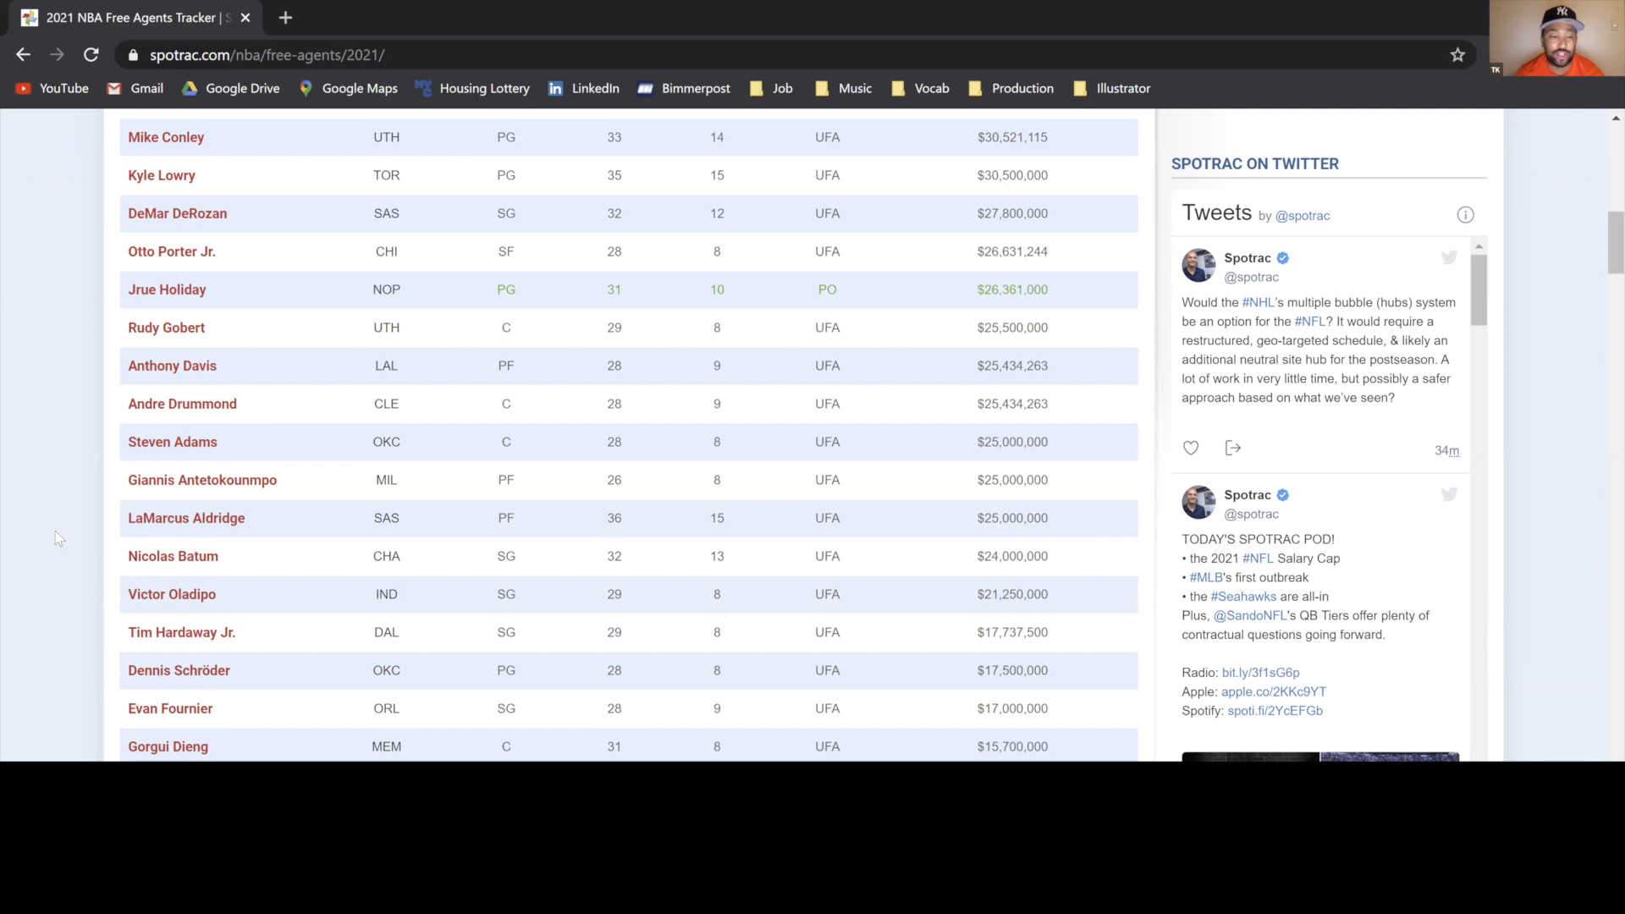
mouse_move(99, 563)
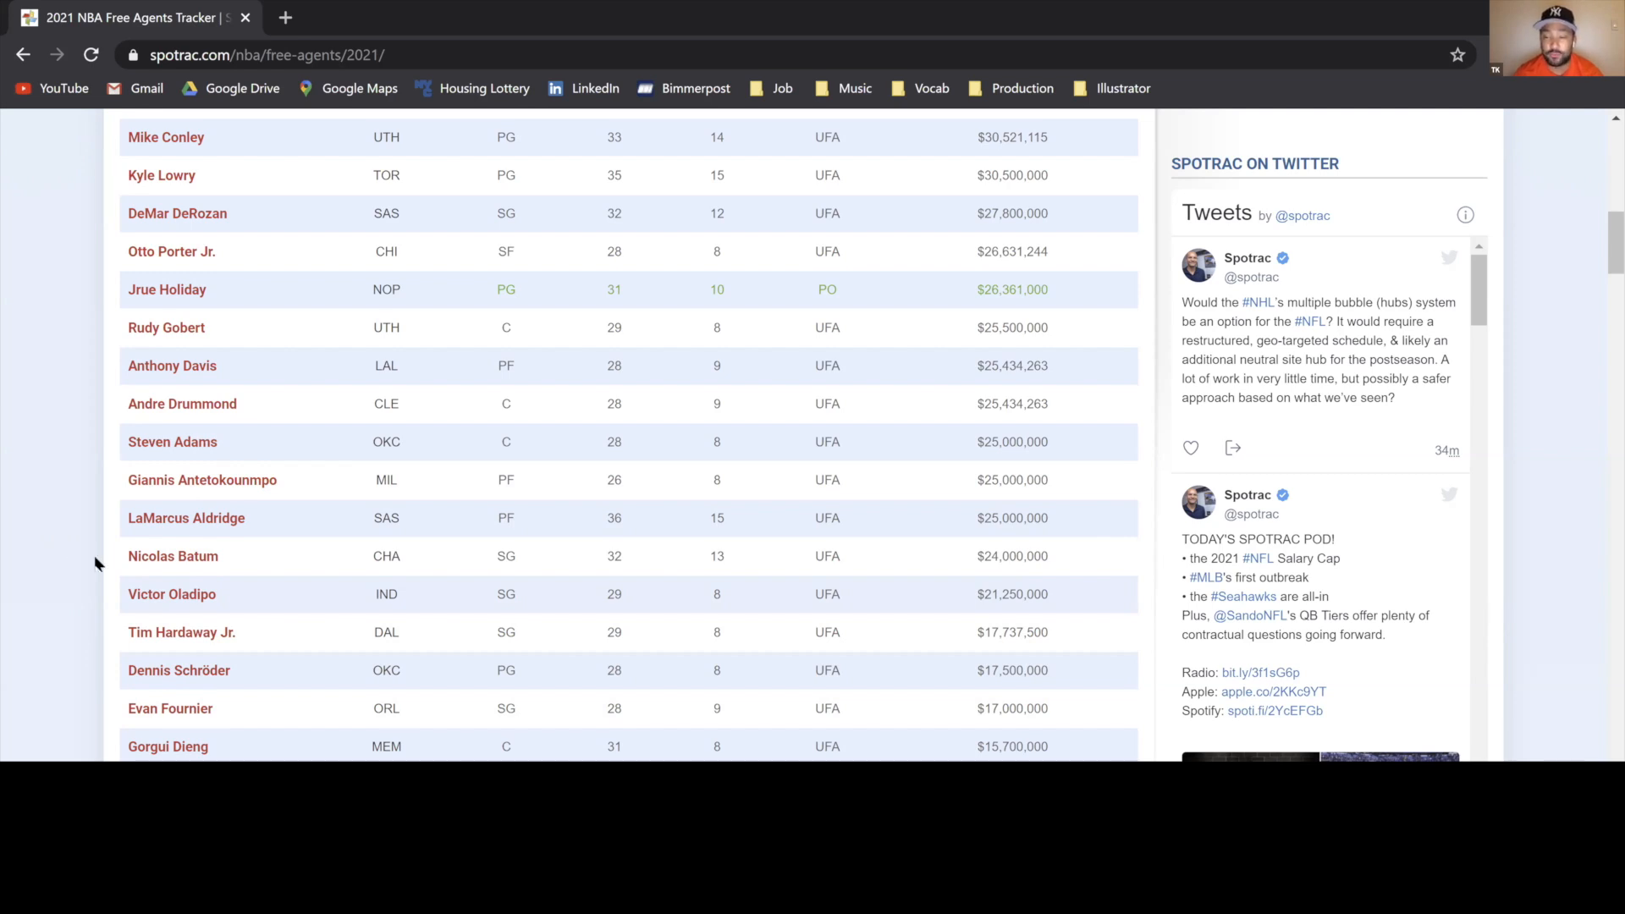
mouse_move(109, 565)
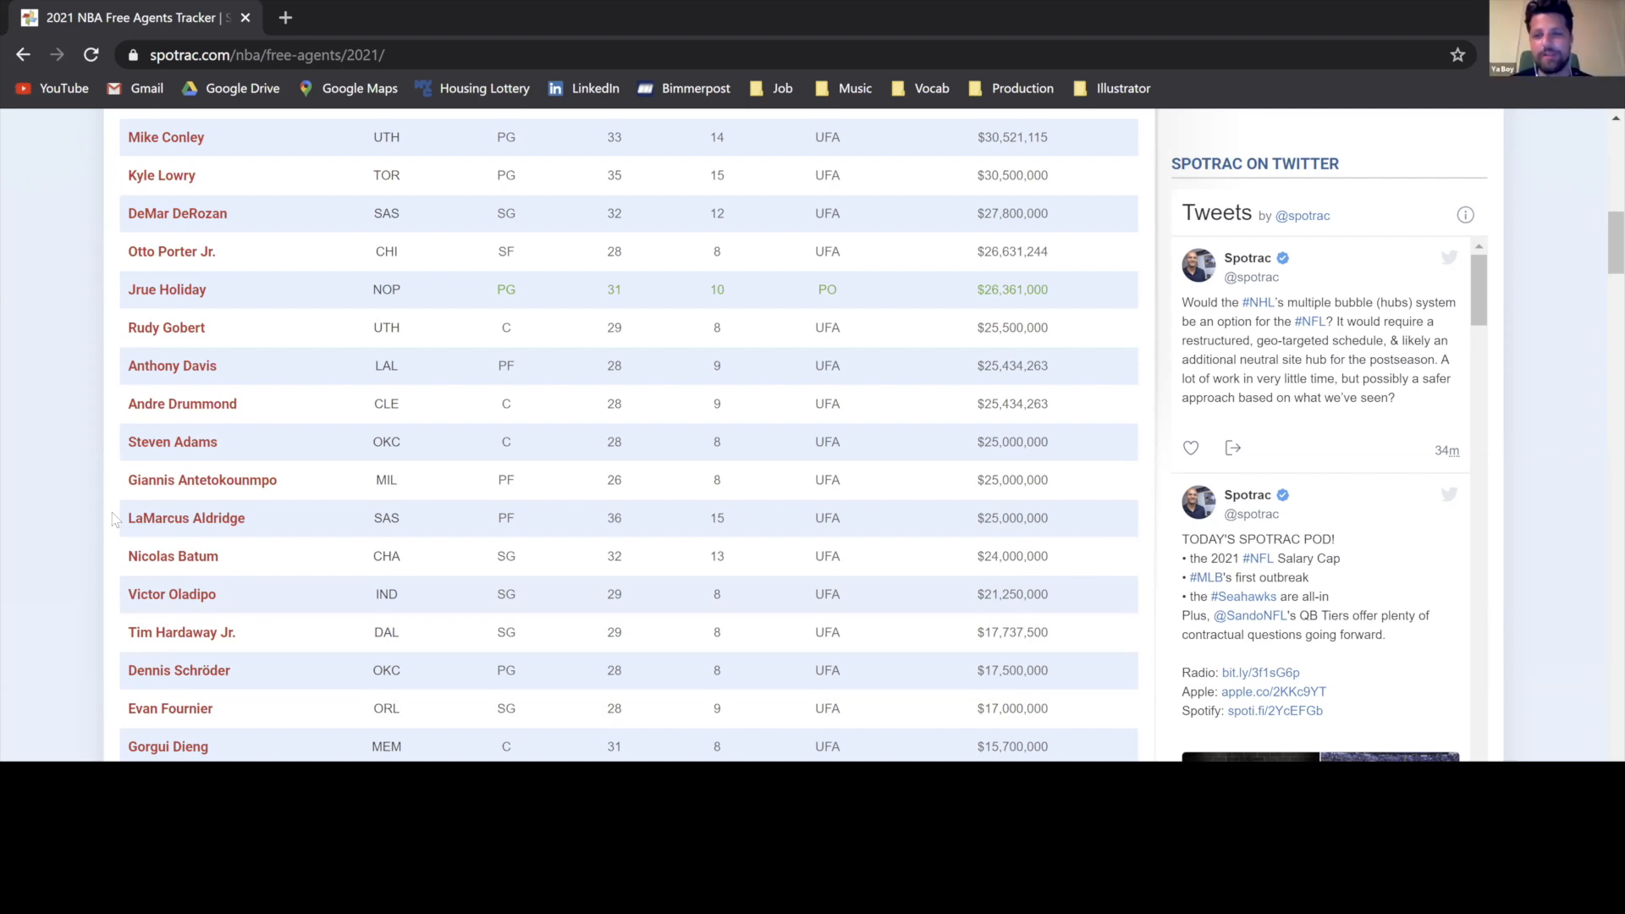
mouse_move(95, 284)
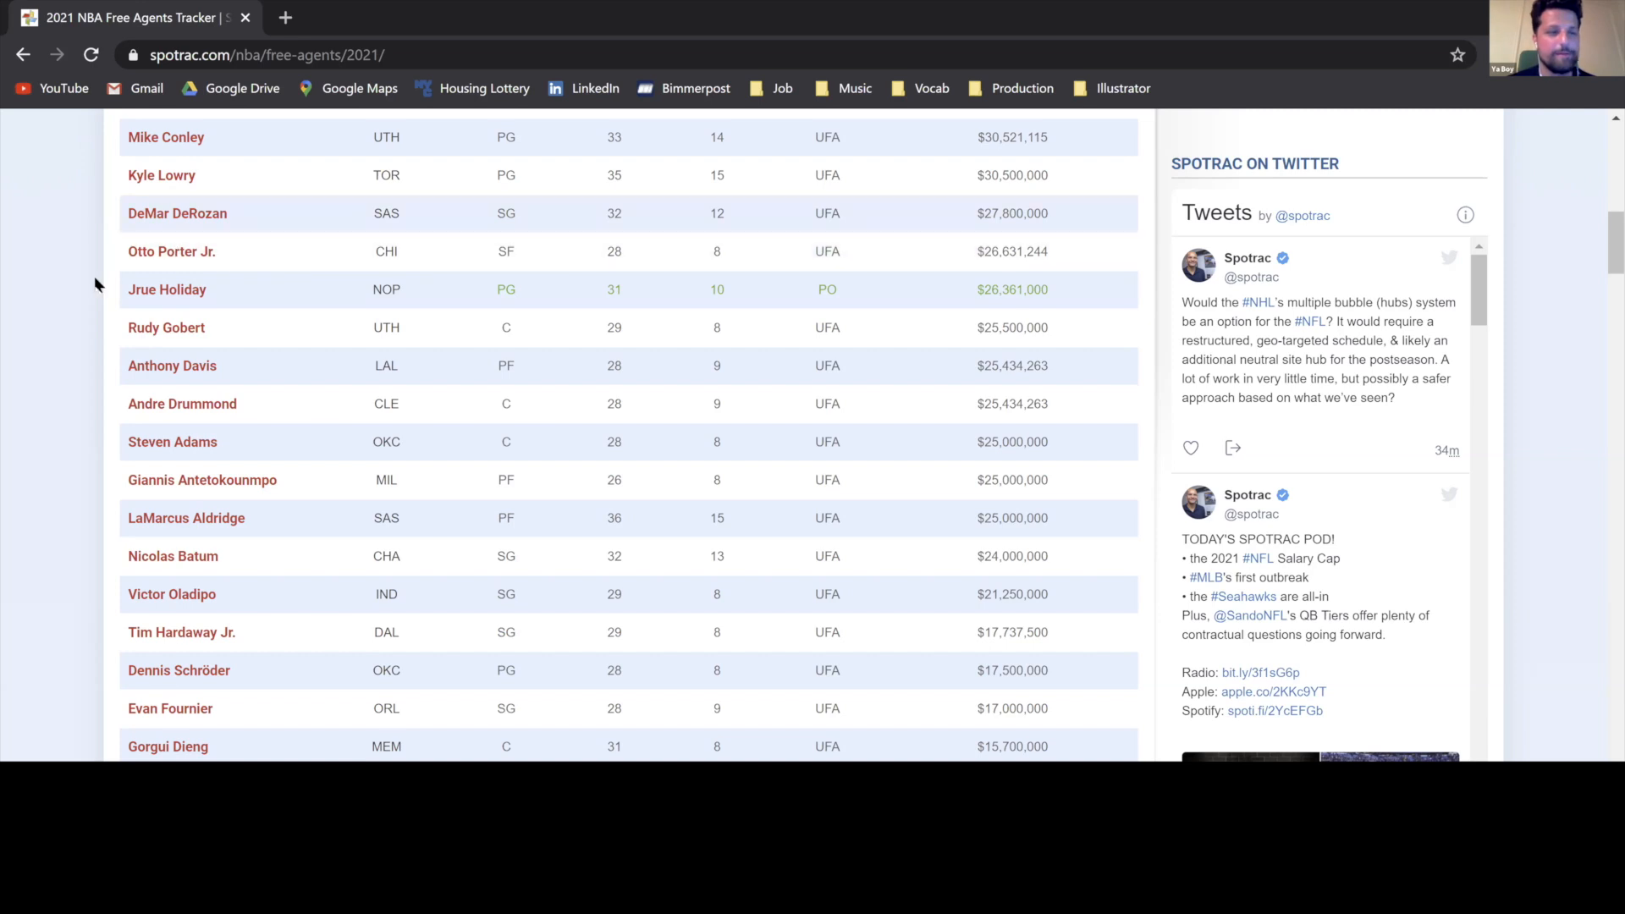
mouse_move(55, 506)
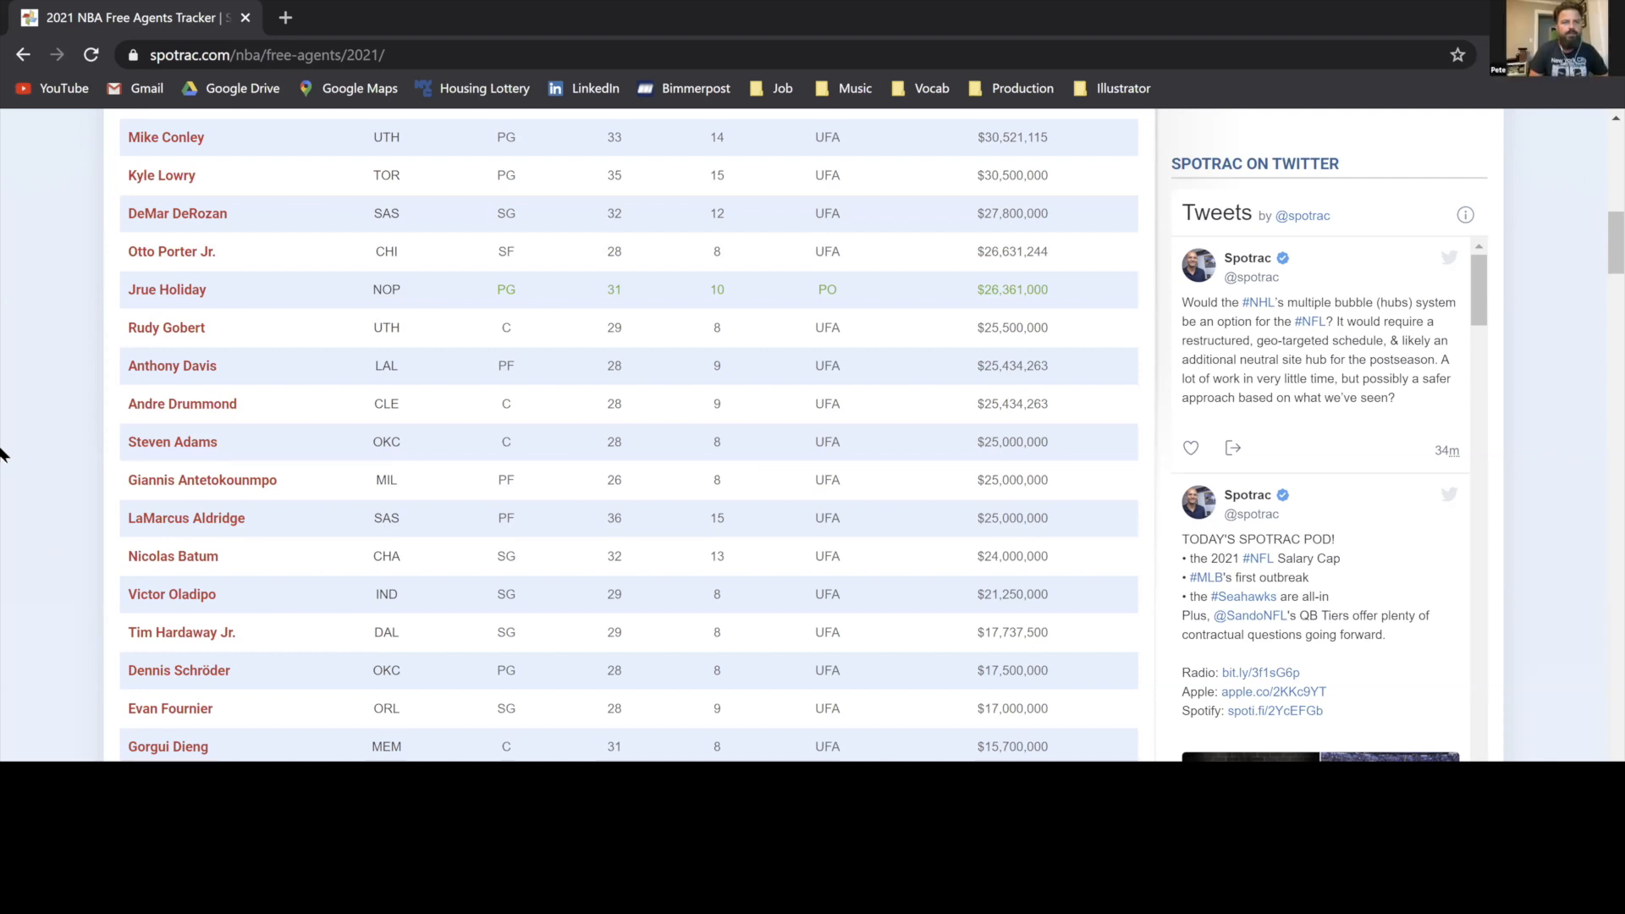
mouse_move(25, 440)
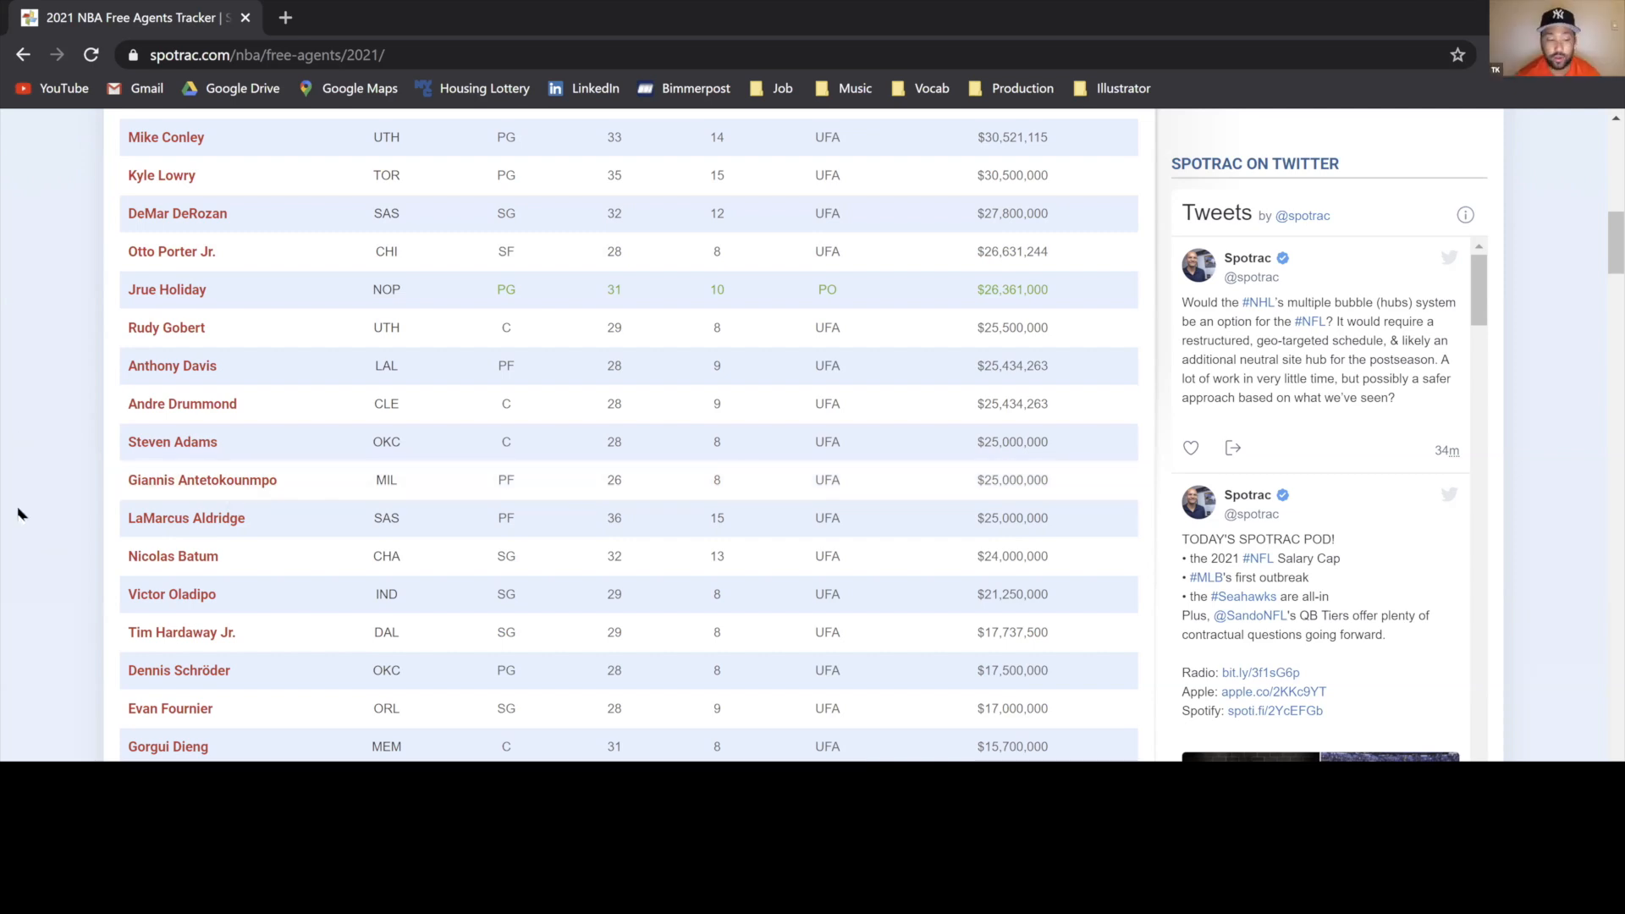
mouse_move(213, 403)
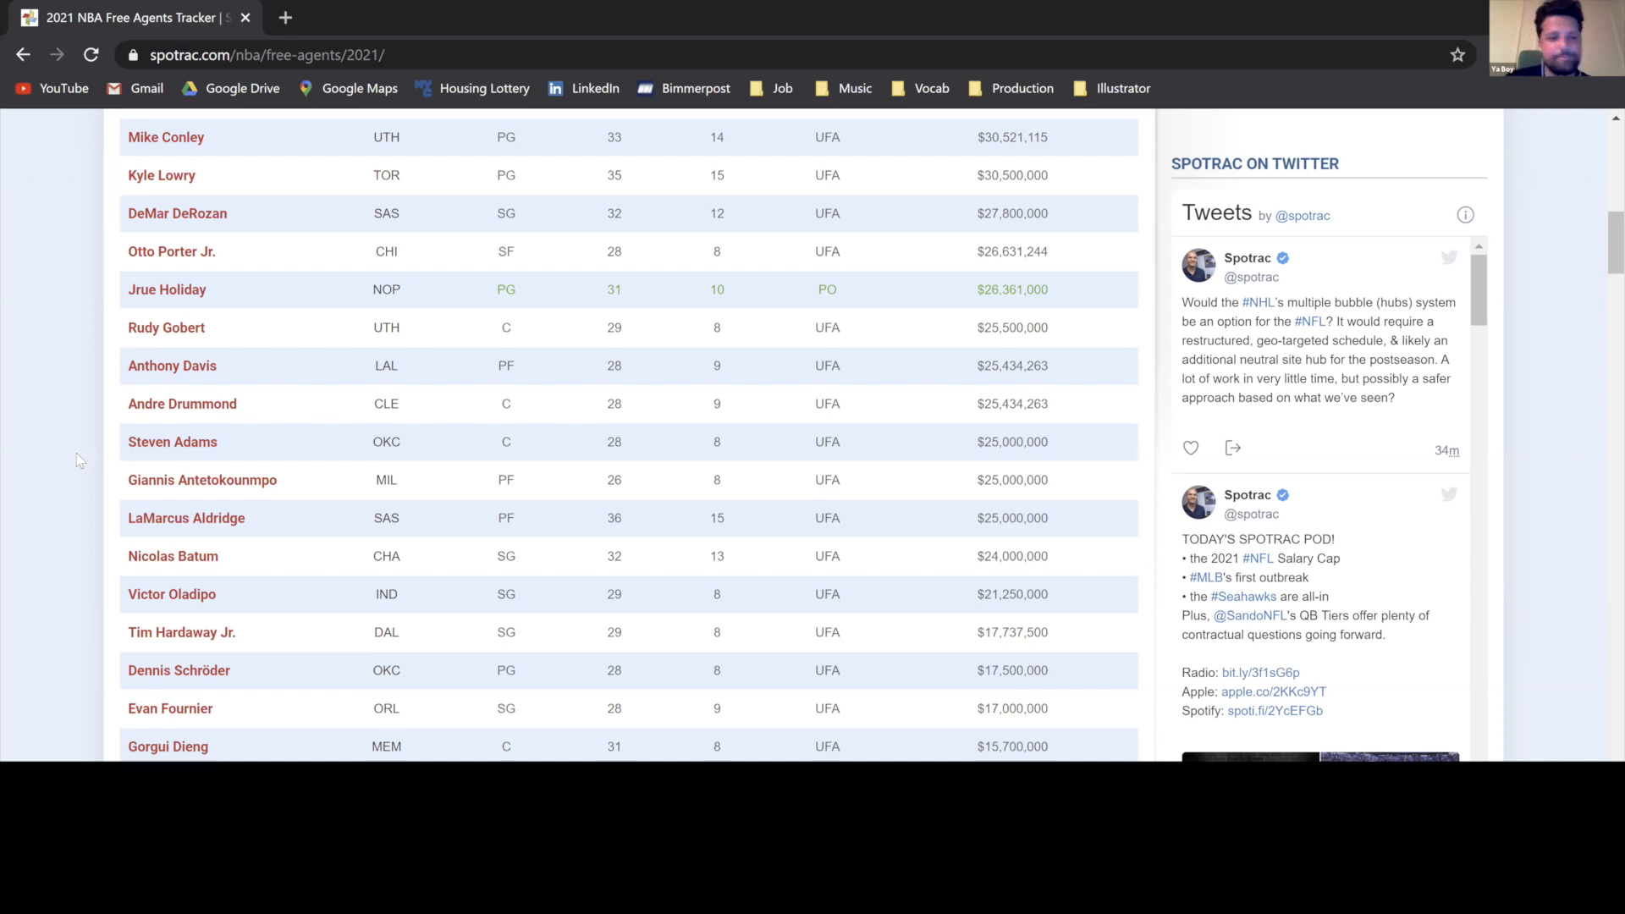
mouse_move(172, 442)
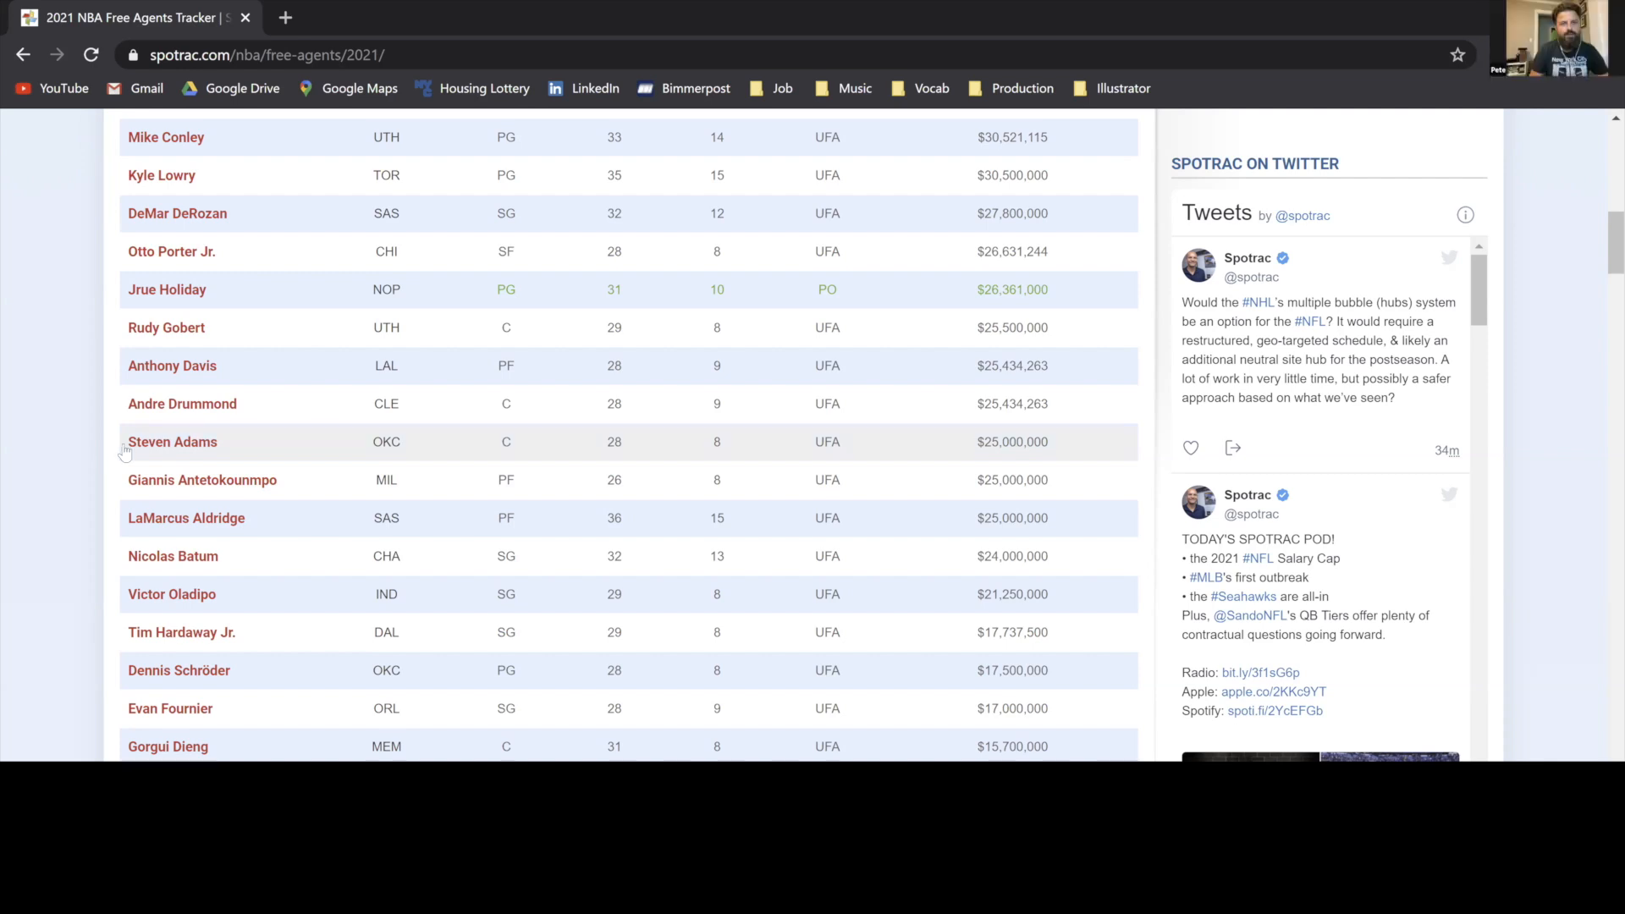
mouse_move(103, 473)
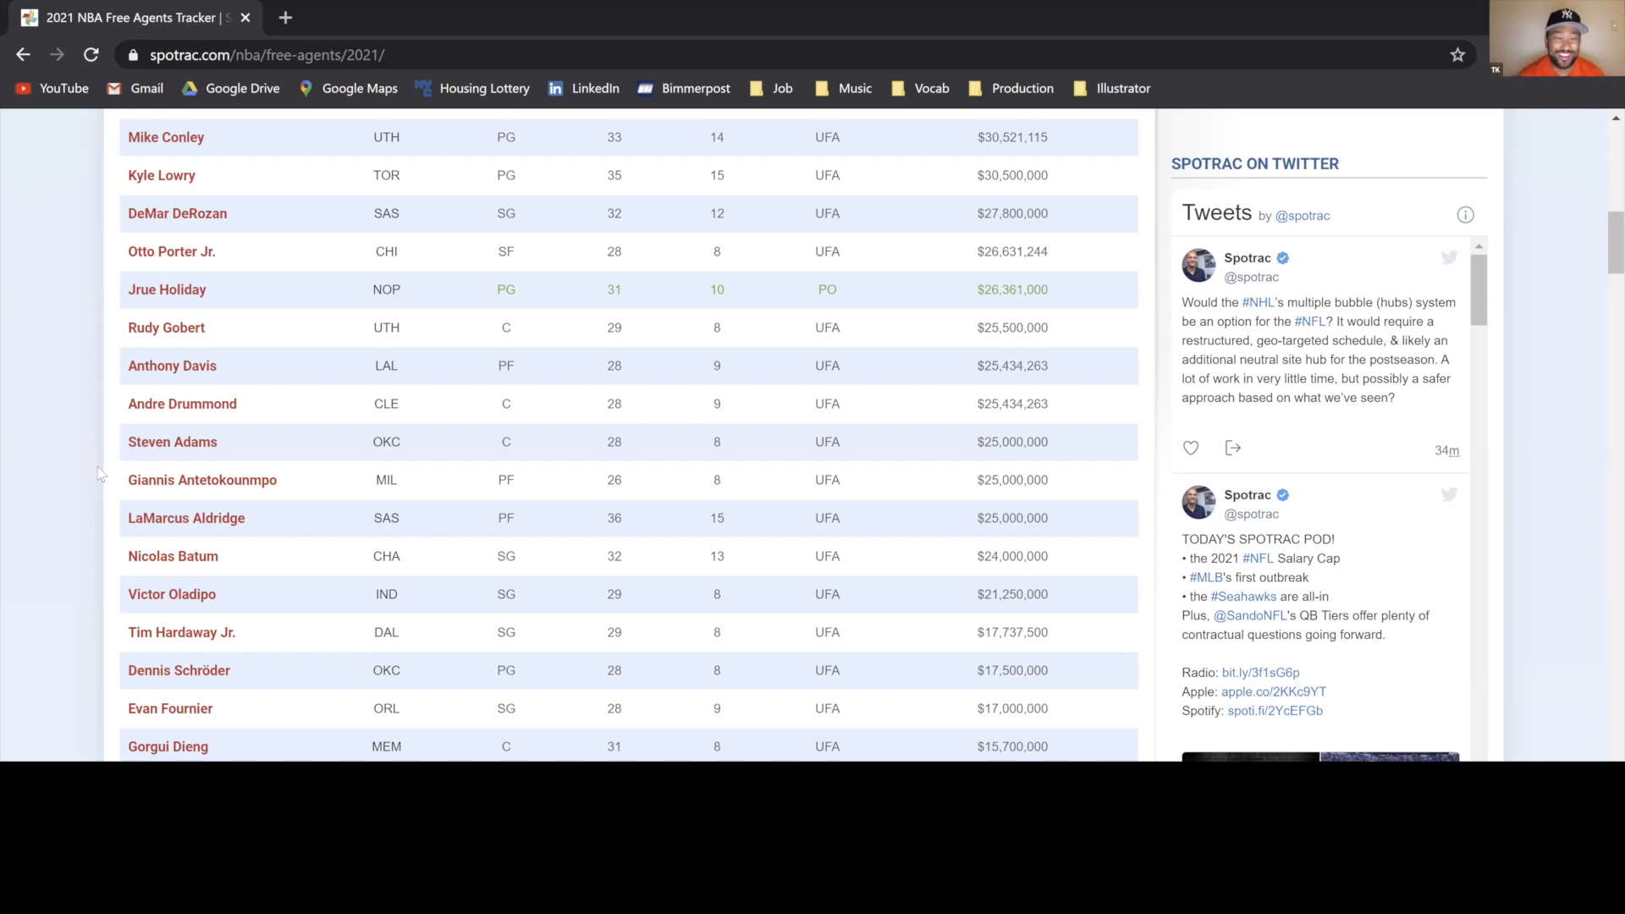
Scroll down the 2021 free agents tracker past Zion Williamson toward Jerami Grant
scroll(down, 3)
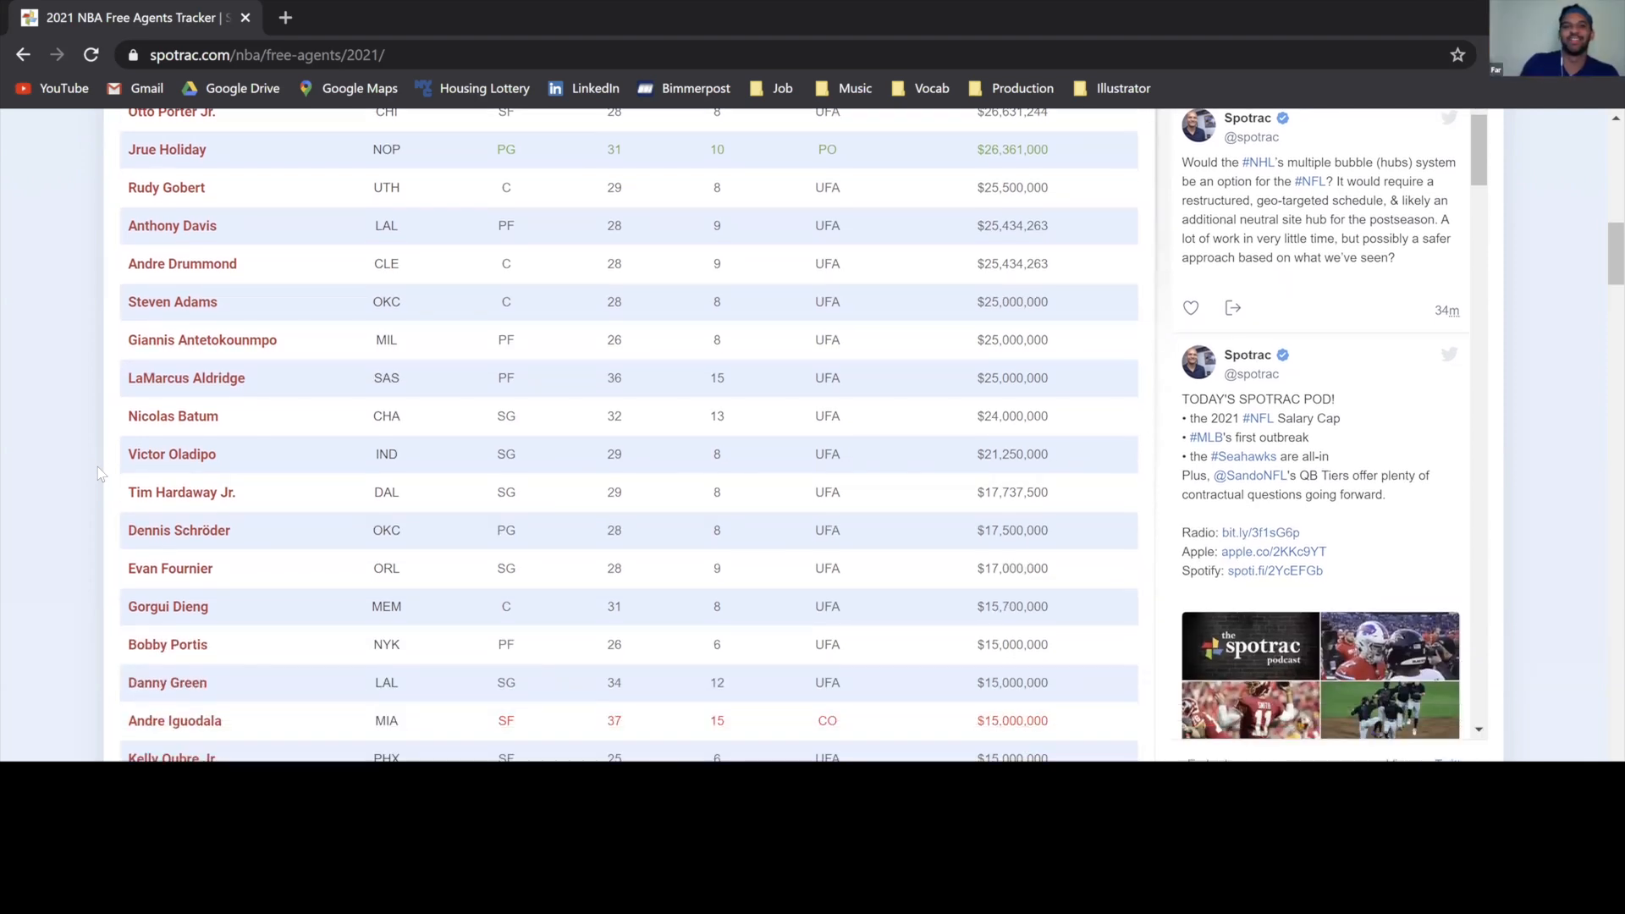
scroll(down, 3)
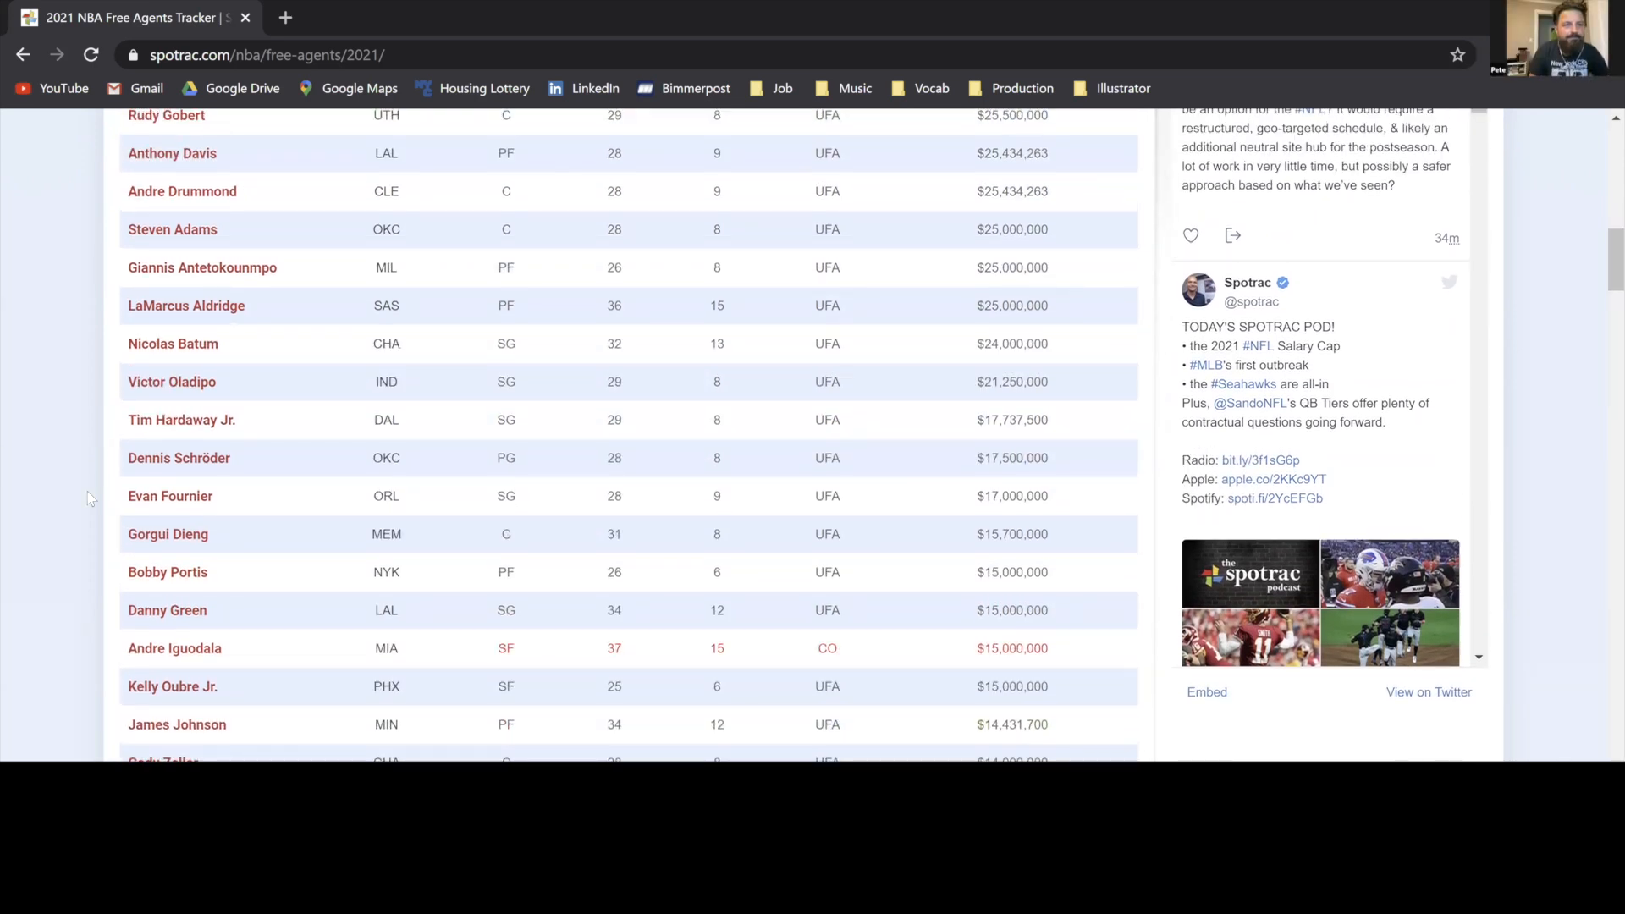
scroll(down, 3)
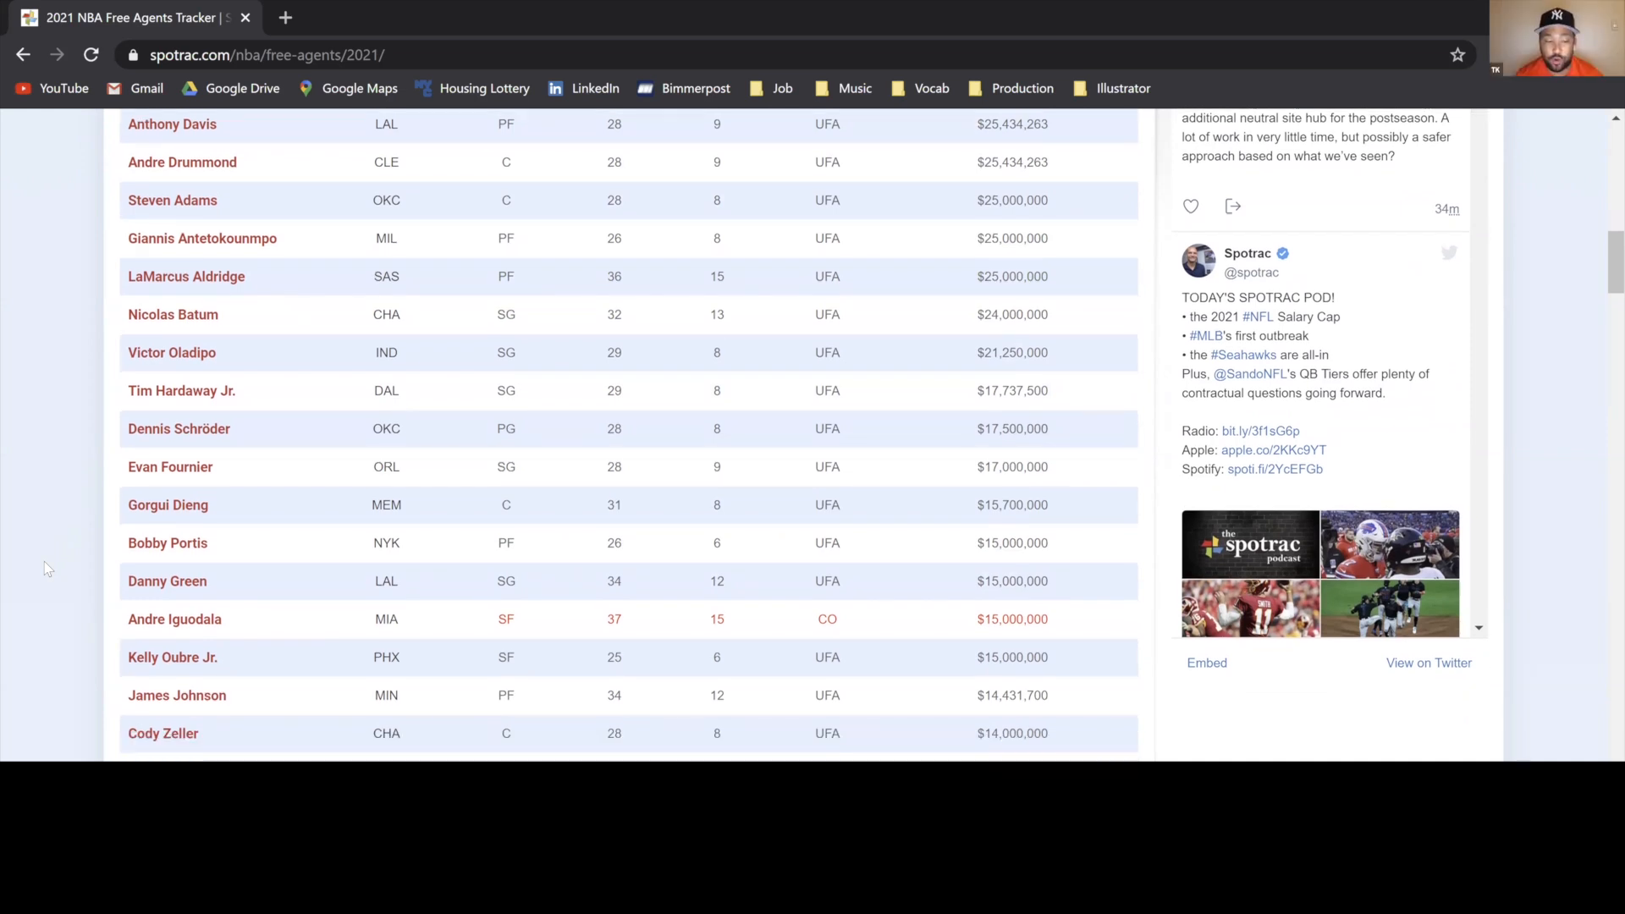
scroll(down, 3)
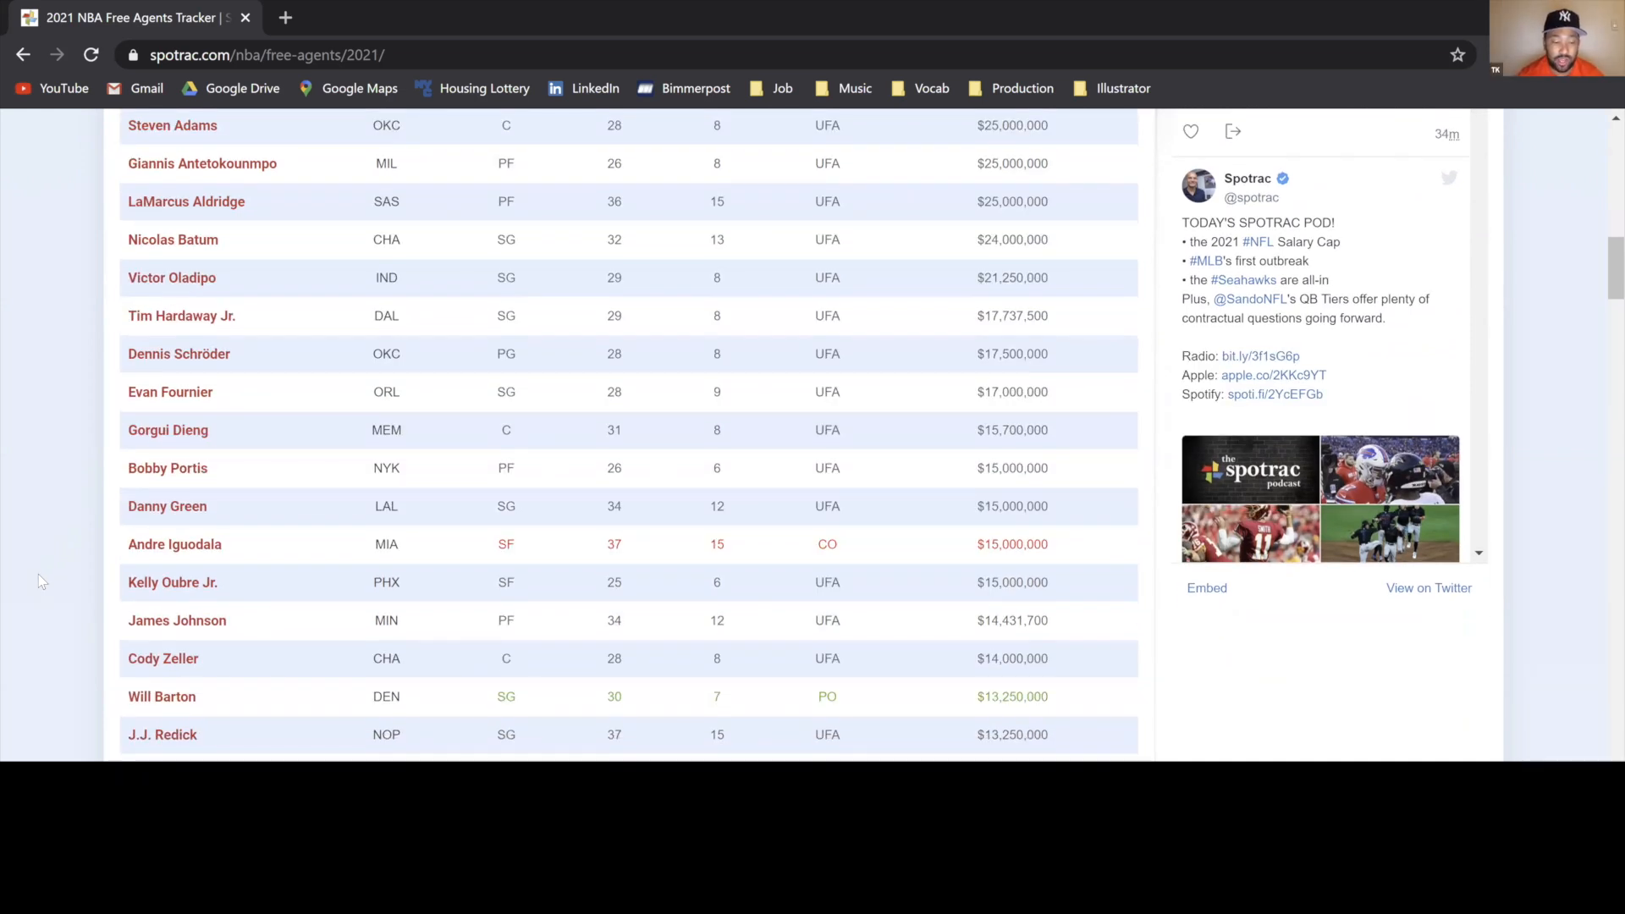
scroll(down, 3)
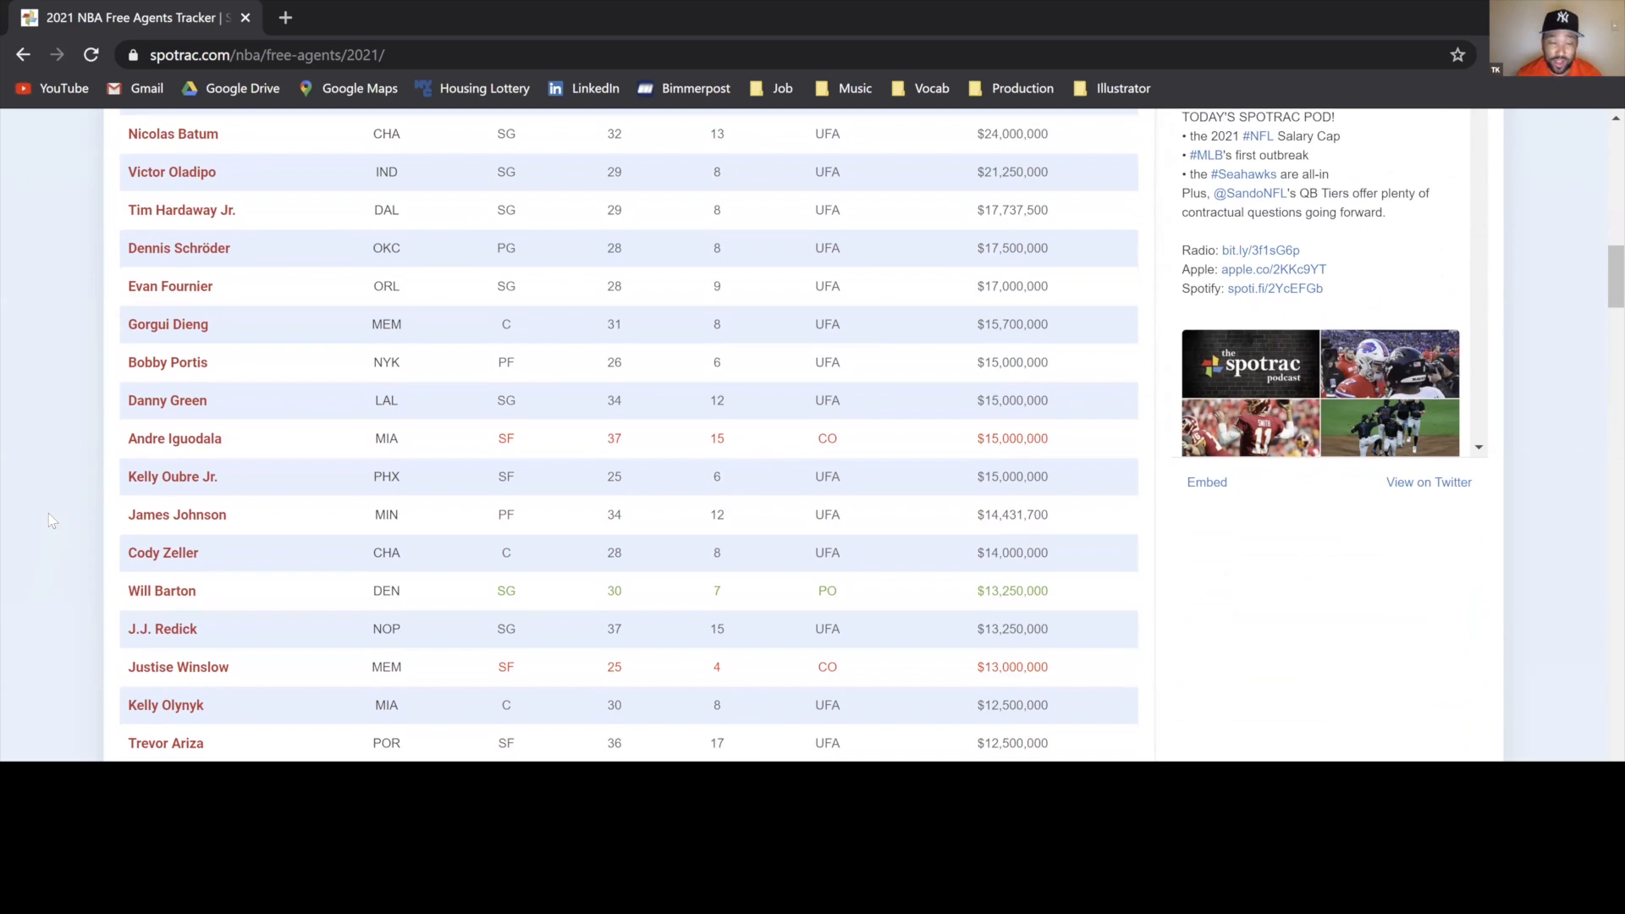
scroll(down, 3)
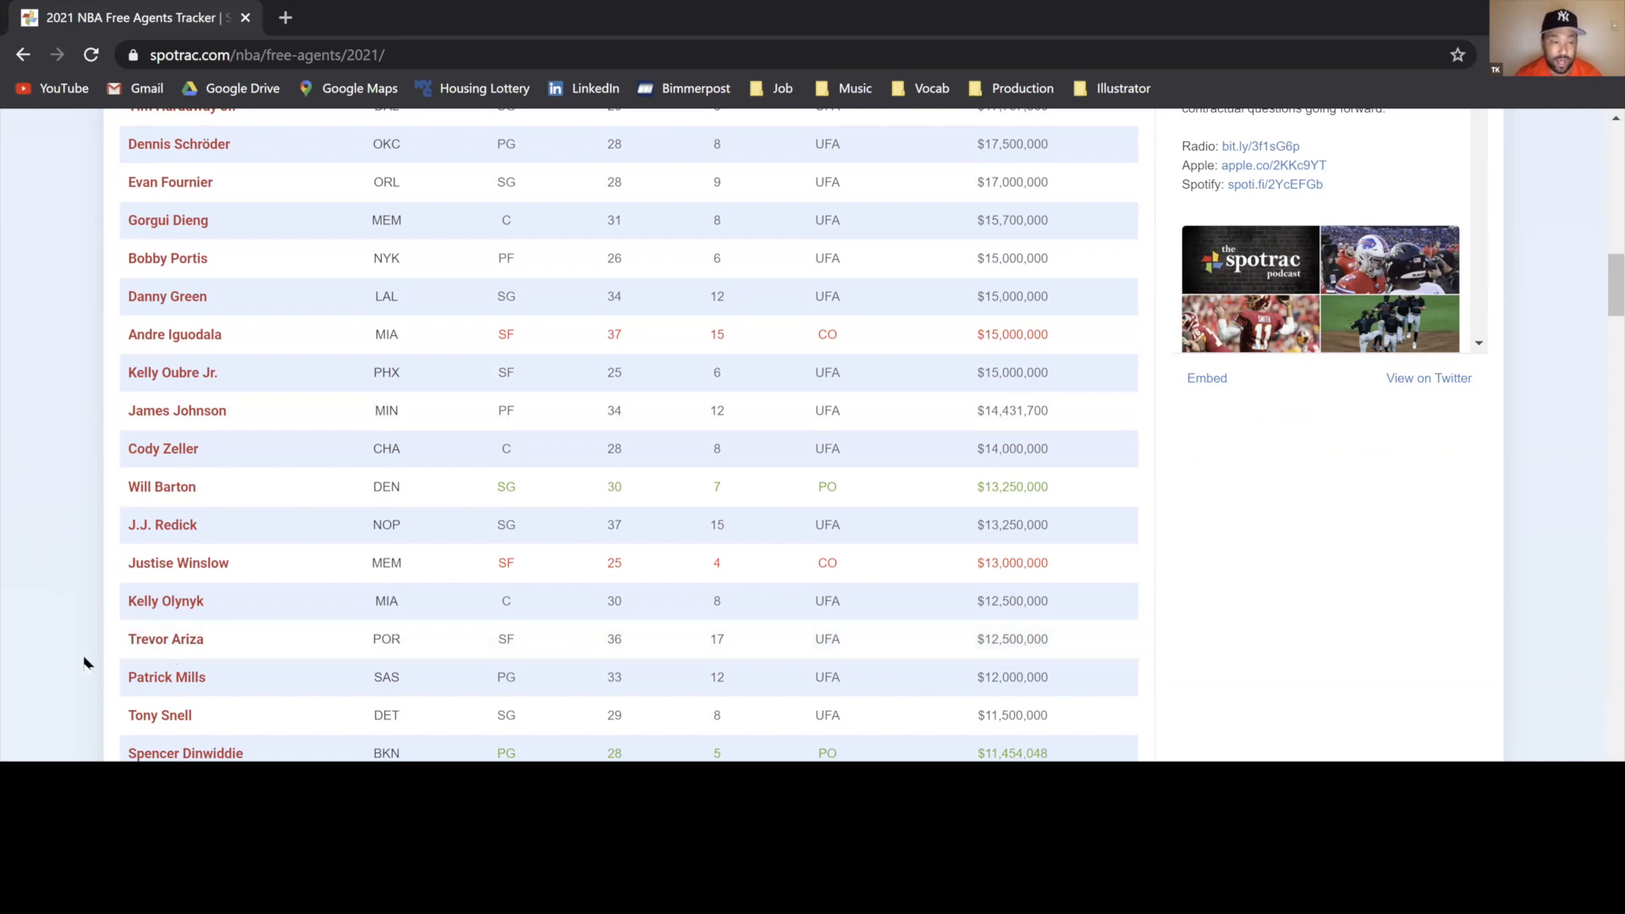
mouse_move(165, 638)
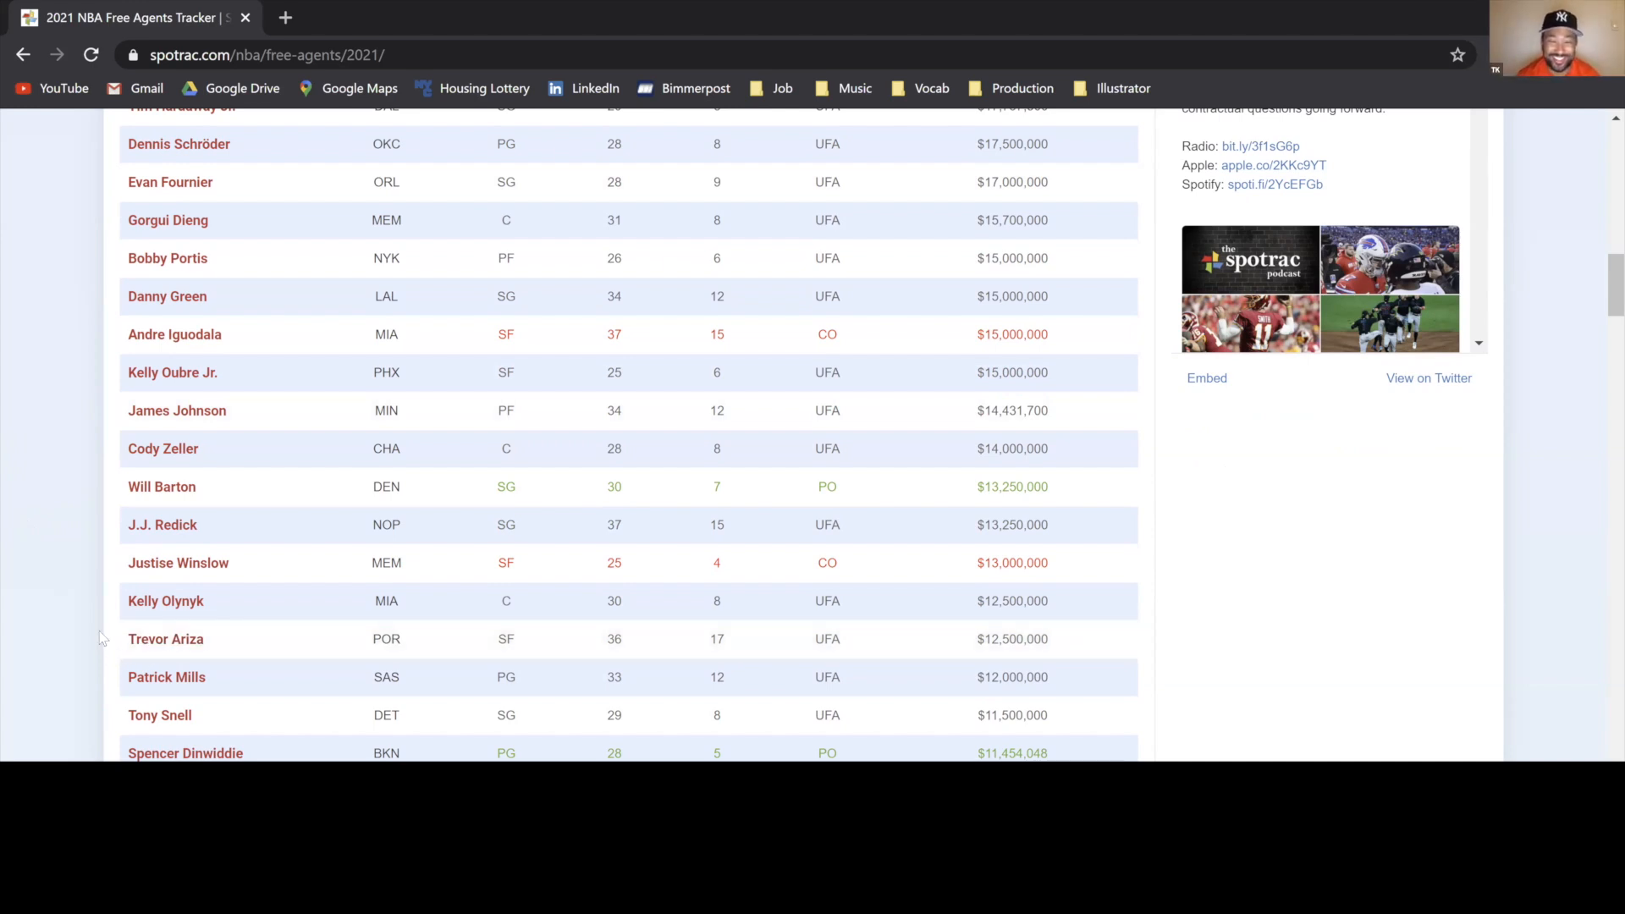
Continue through the lower rows and settle the tracker back at Chris Paul, LeBron James and Kawhi Leonard
scroll(down, 3)
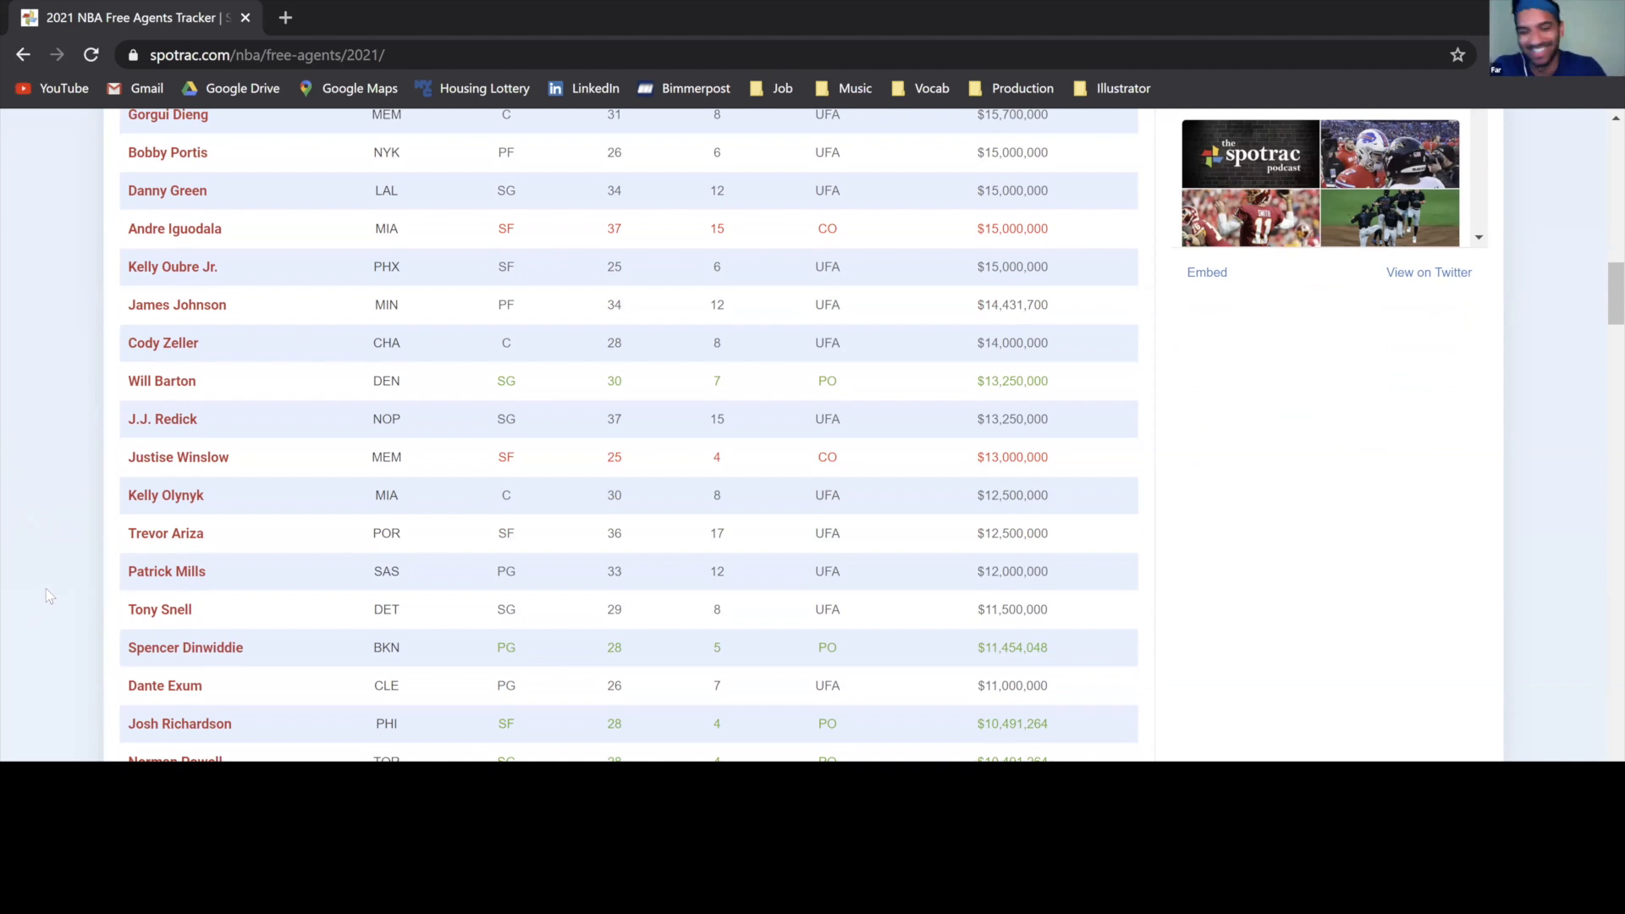
scroll(down, 3)
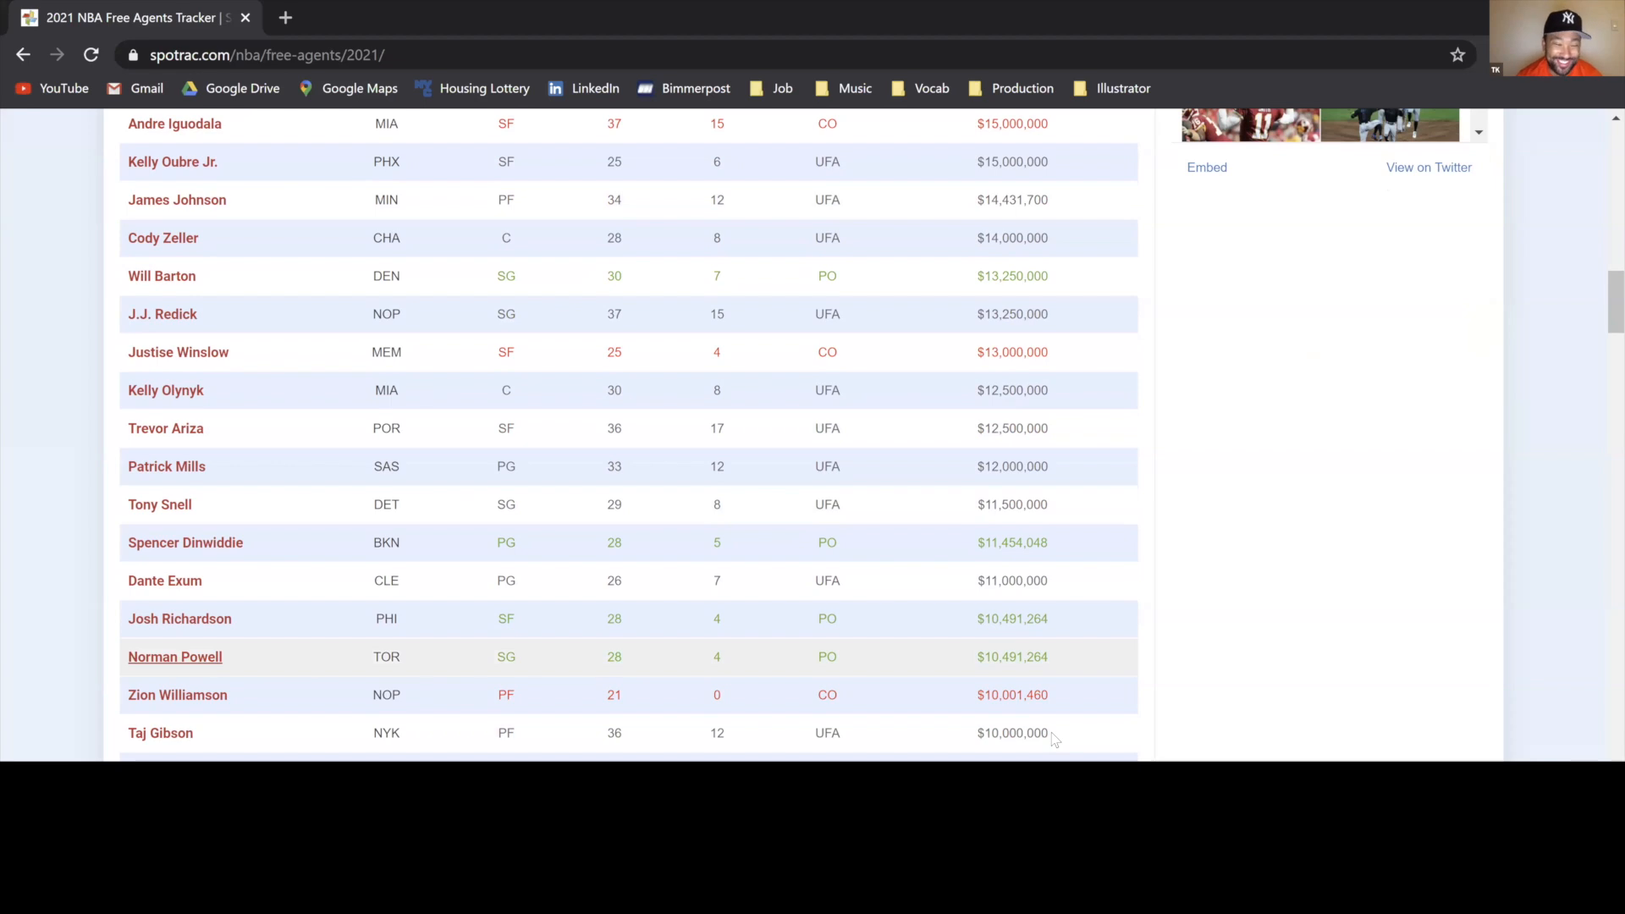
scroll(down, 3)
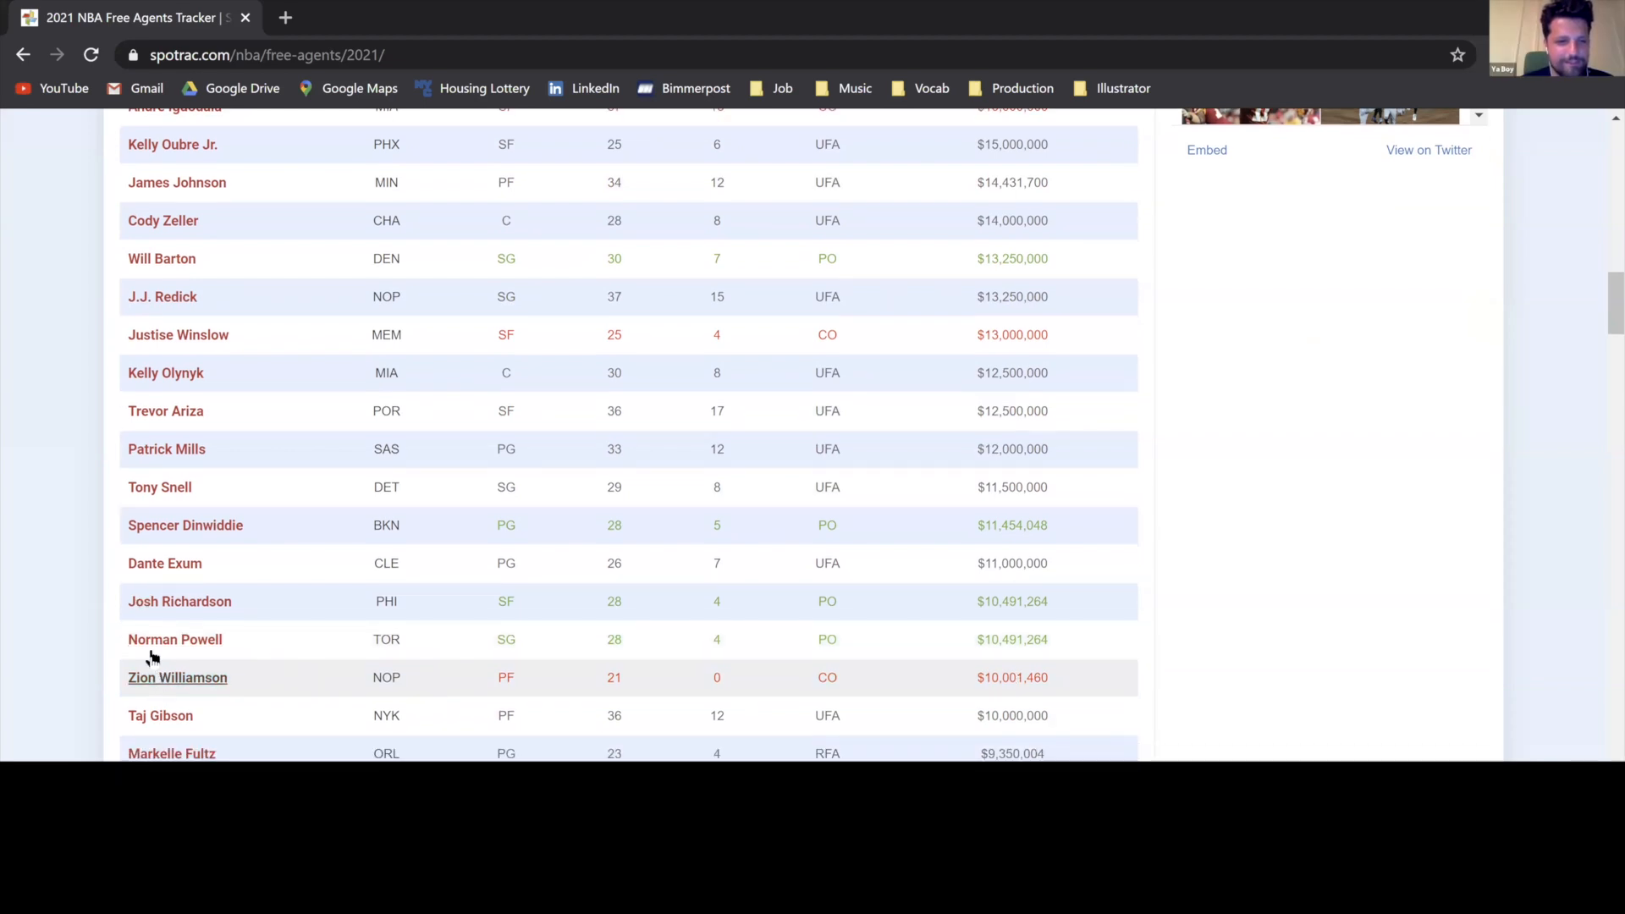
scroll(down, 3)
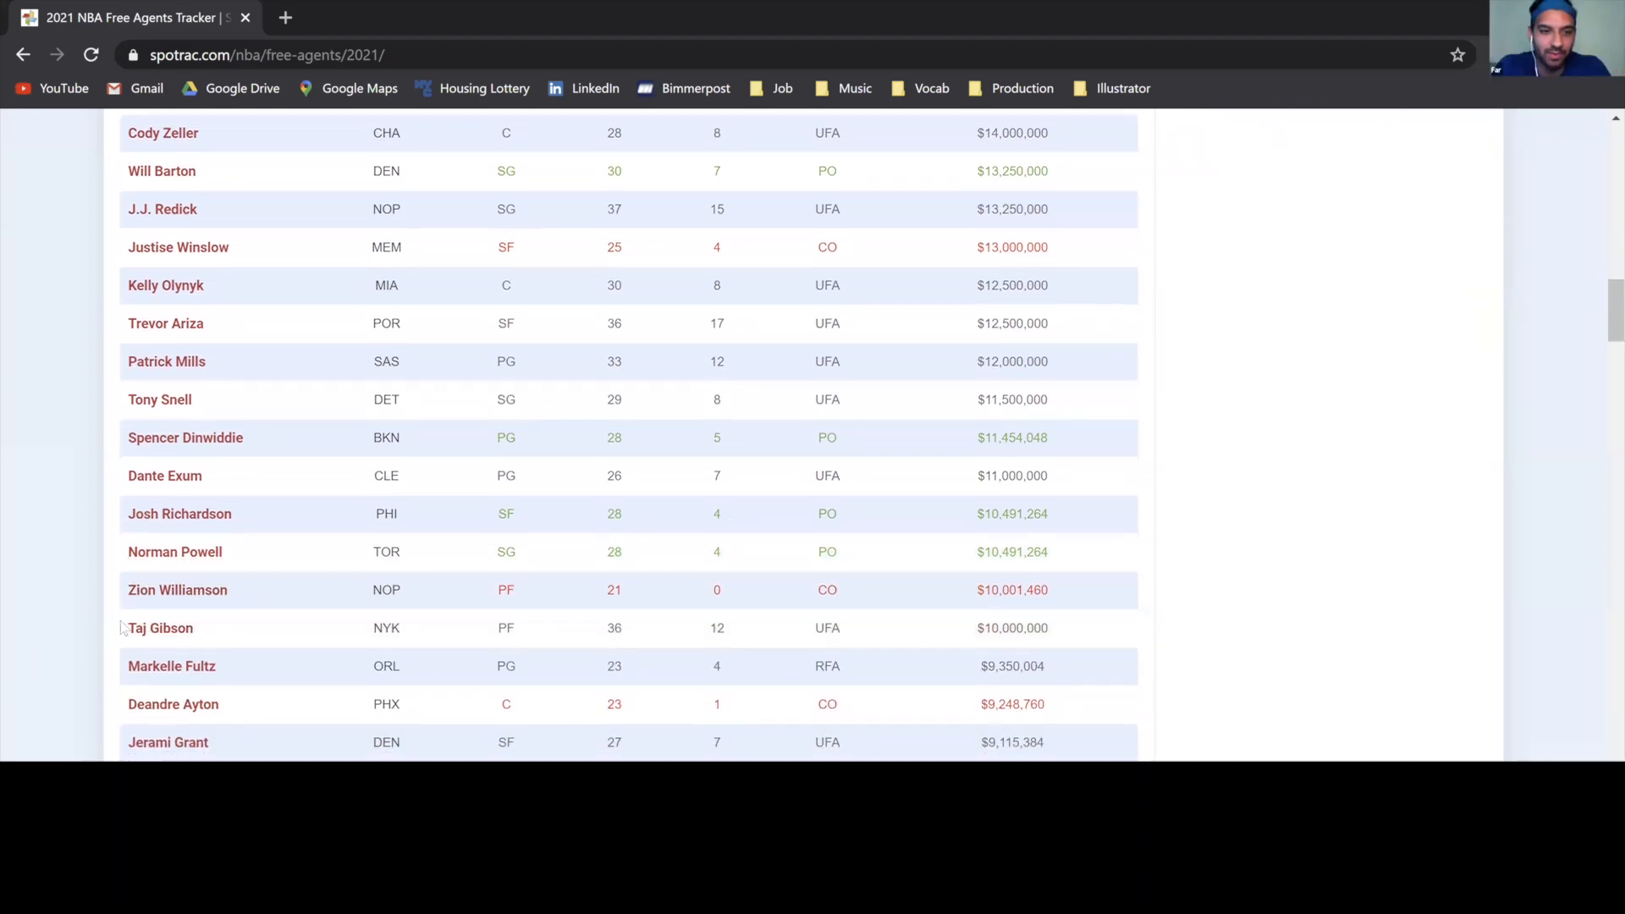
scroll(up, 3)
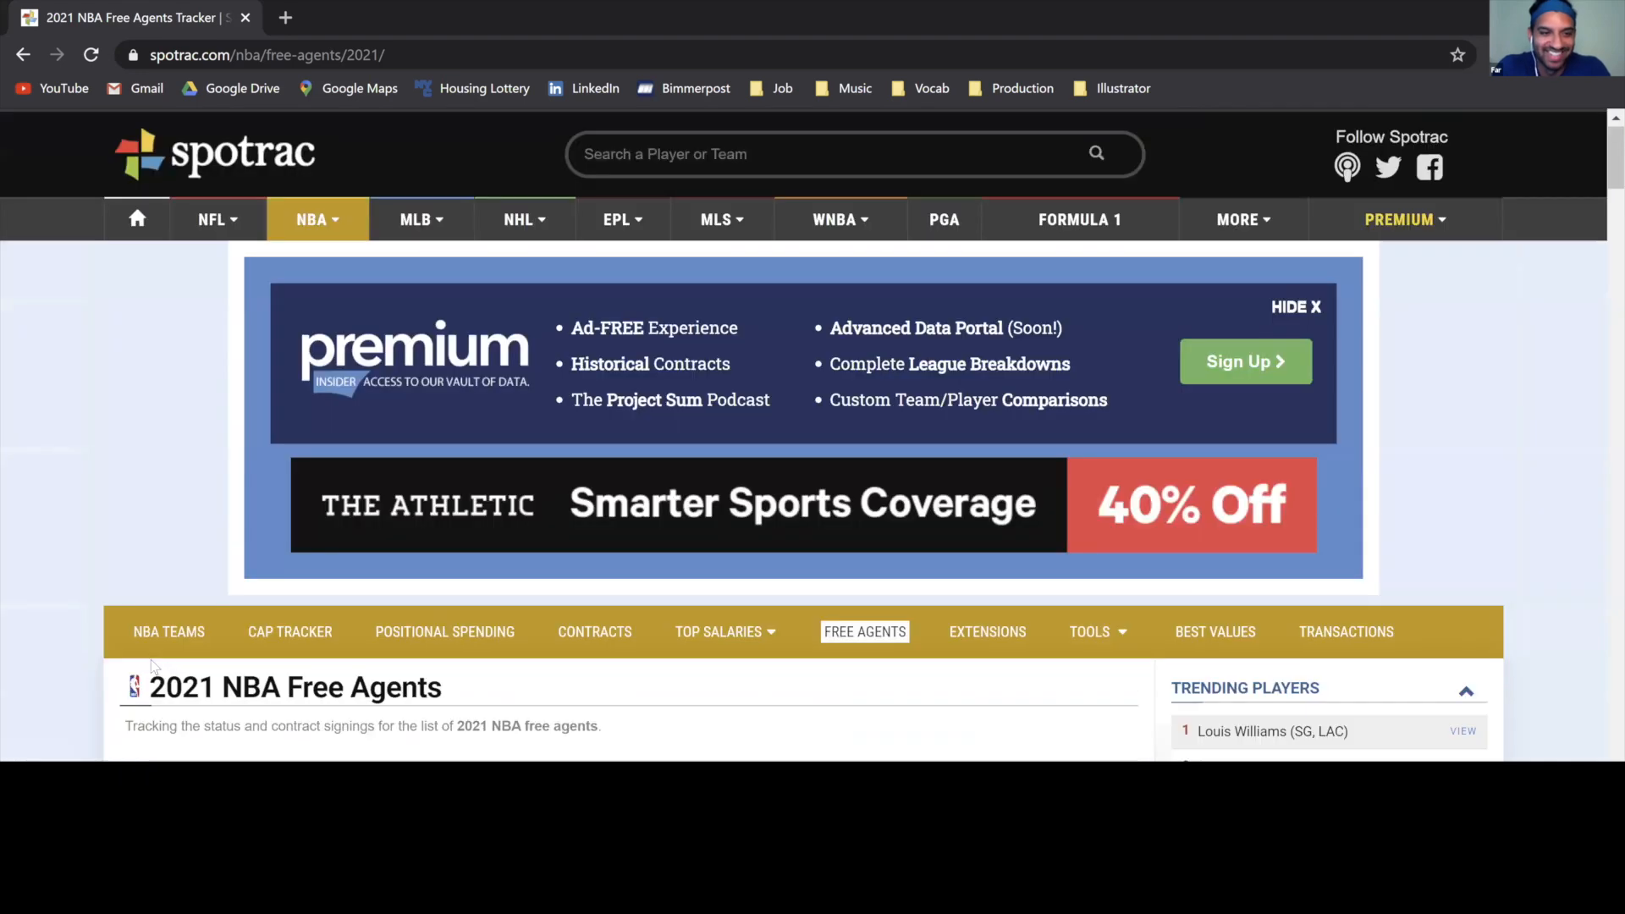
scroll(down, 3)
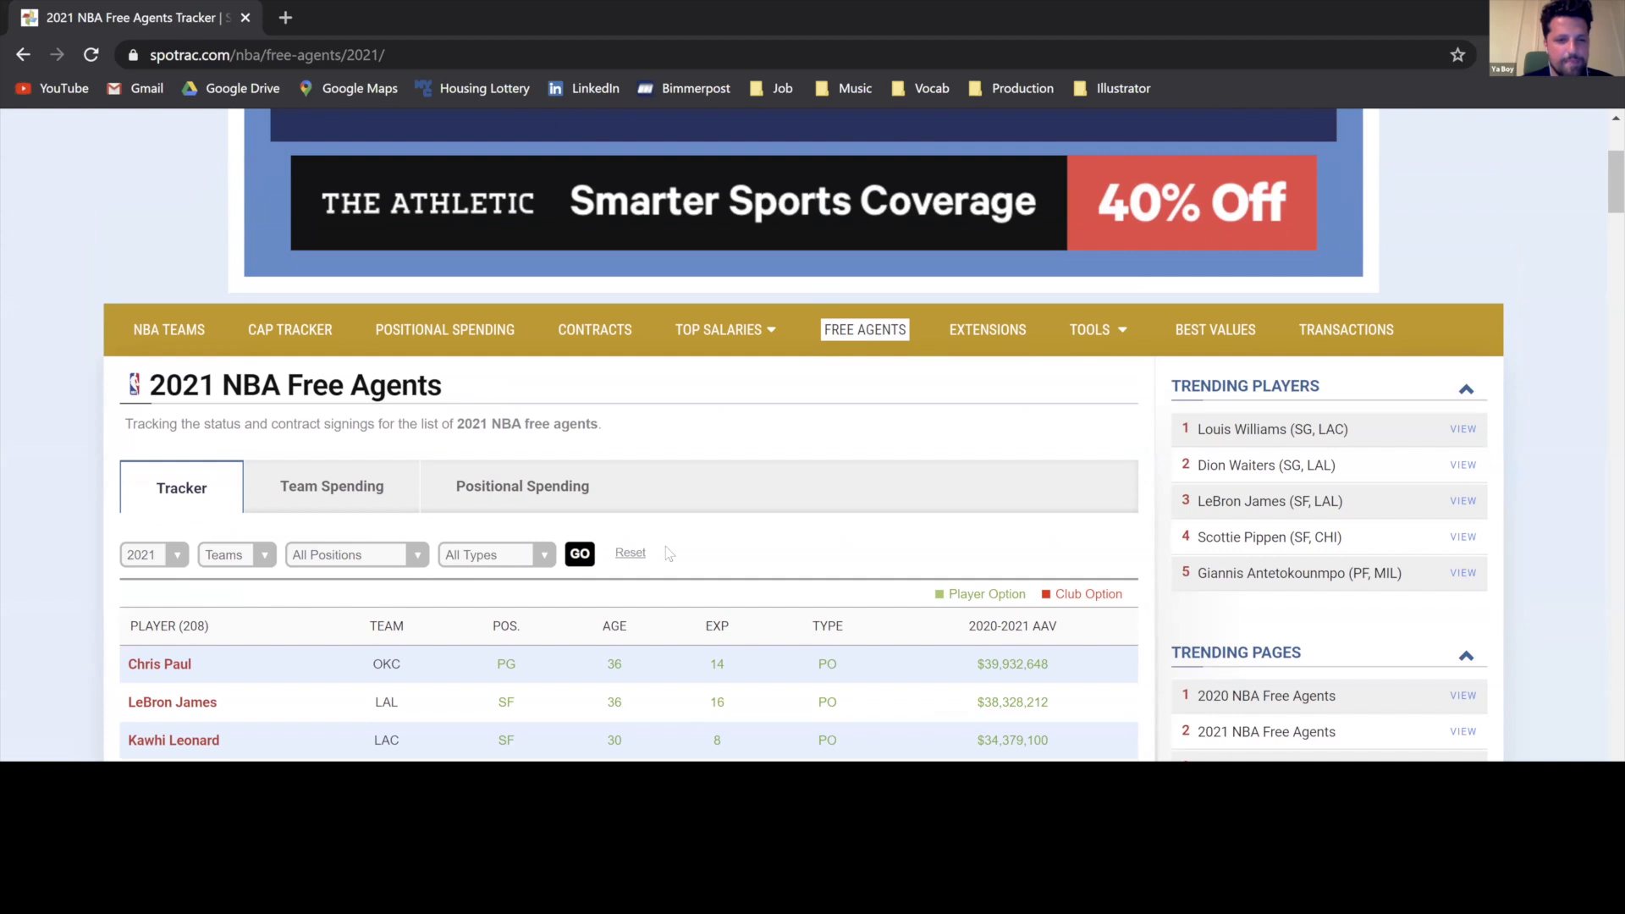
Filter the tracker by contract type UFA to show the 75 unrestricted free agents
scroll(down, 3)
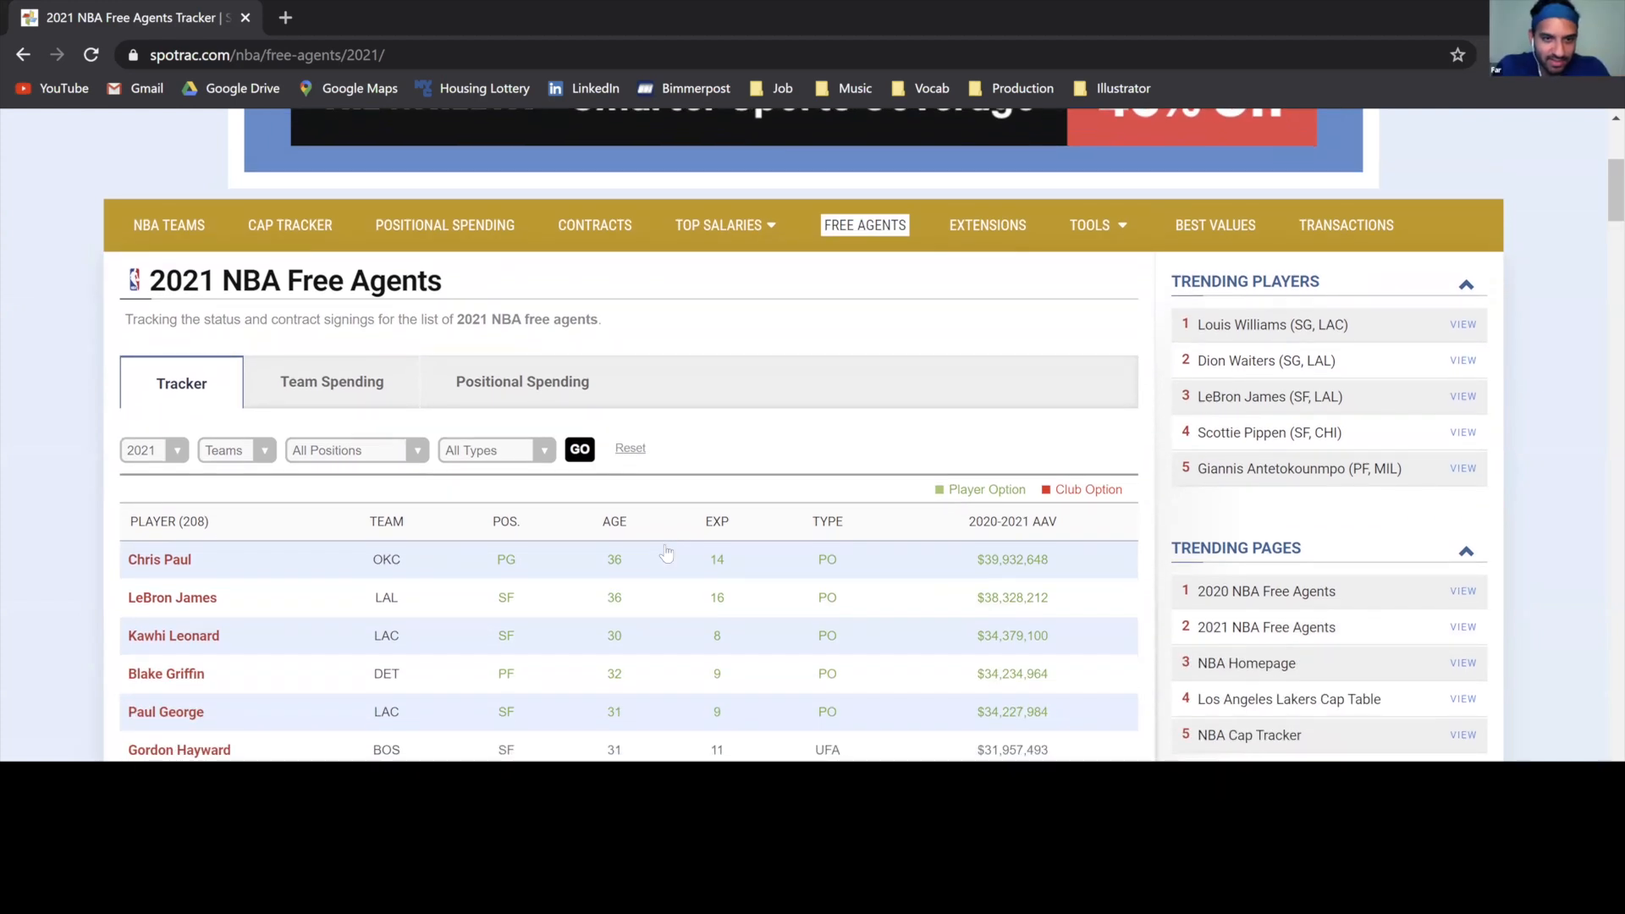
click(496, 449)
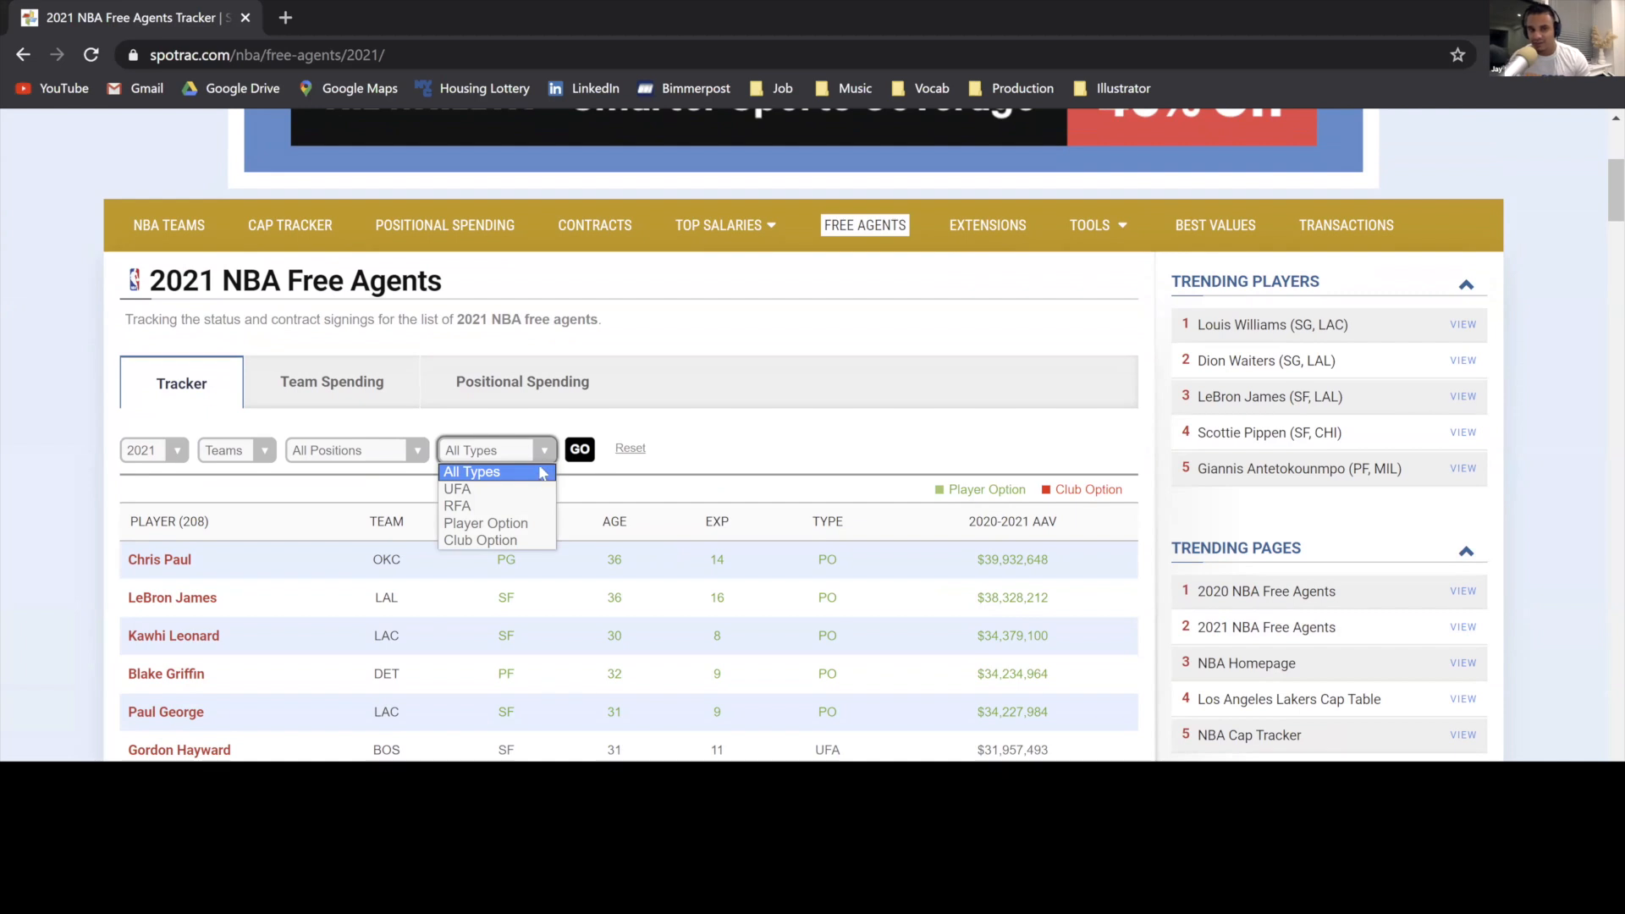
click(457, 487)
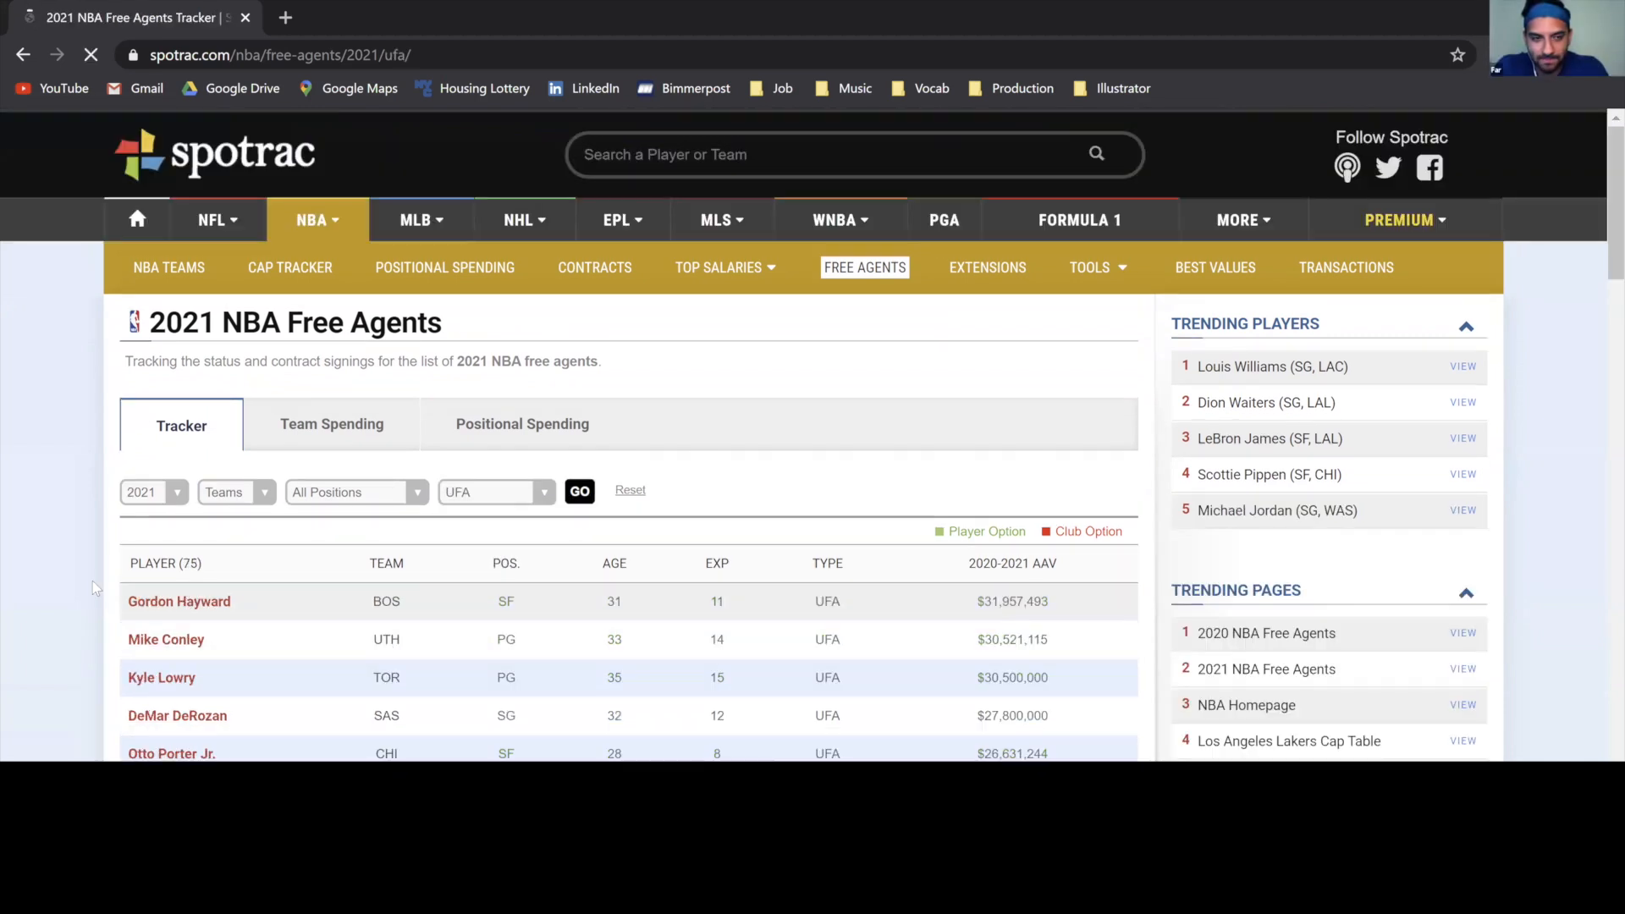
scroll(down, 3)
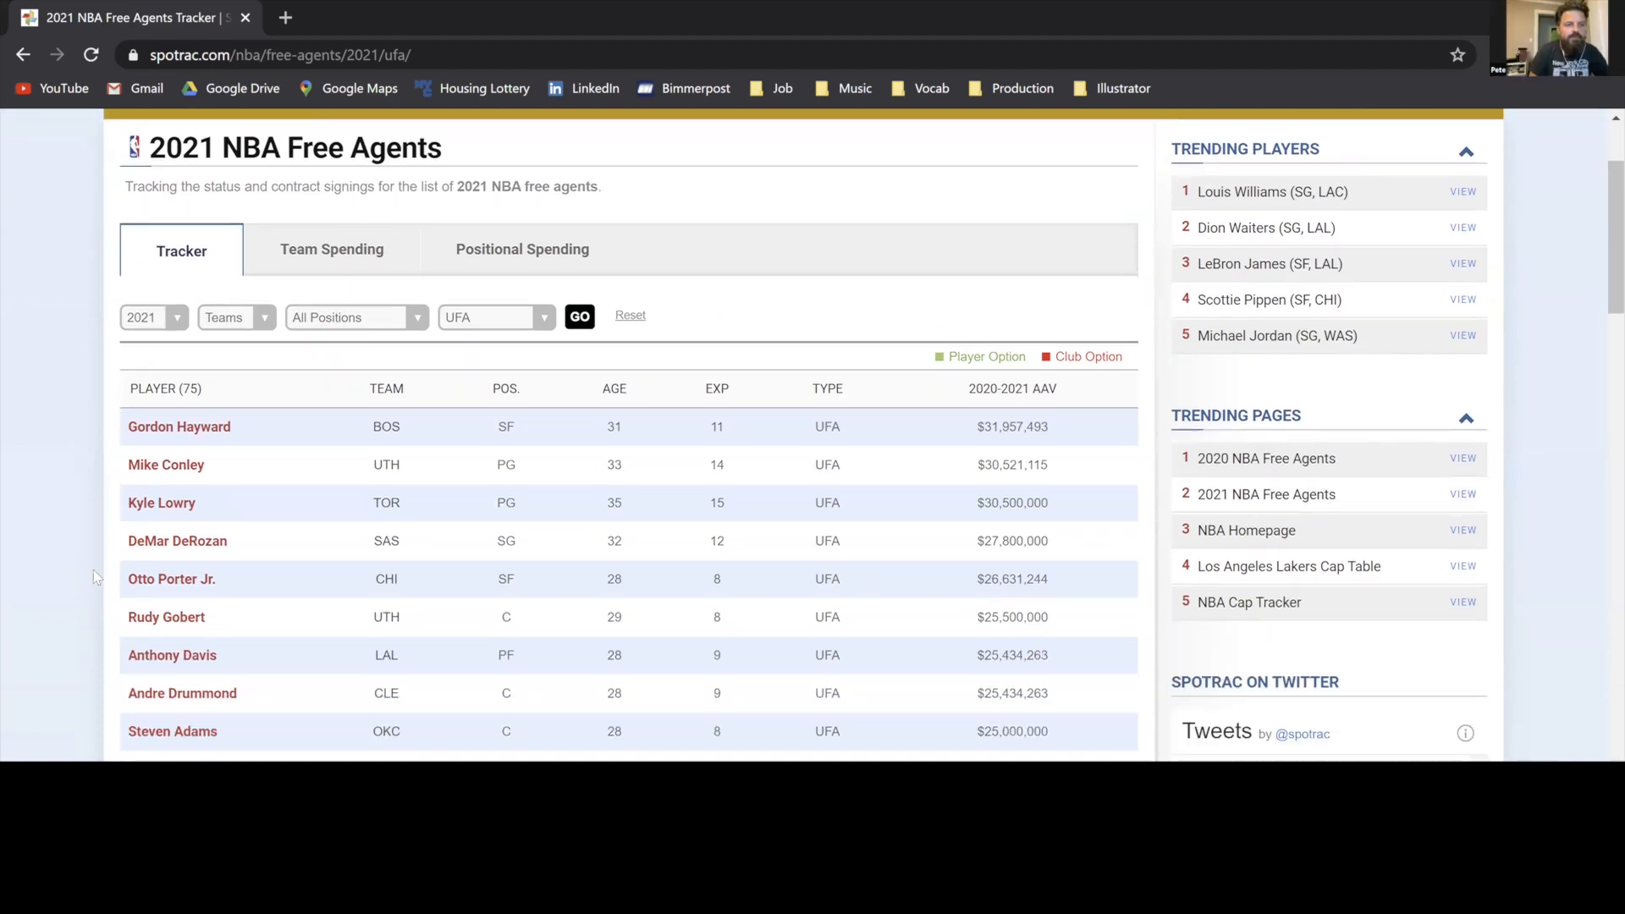
scroll(down, 3)
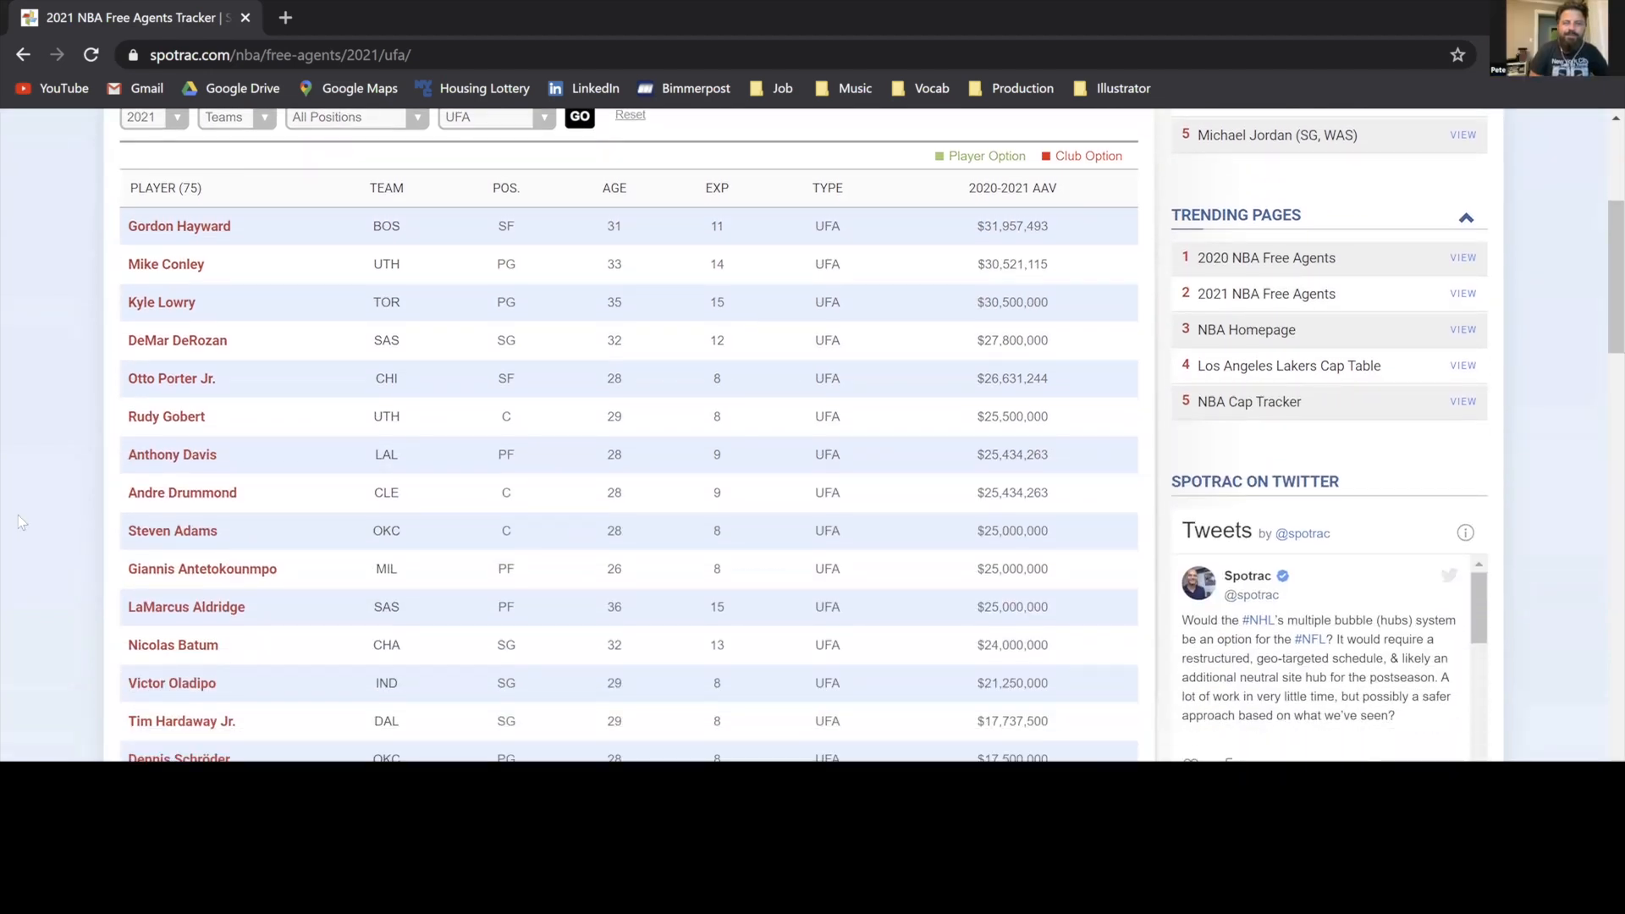
scroll(down, 3)
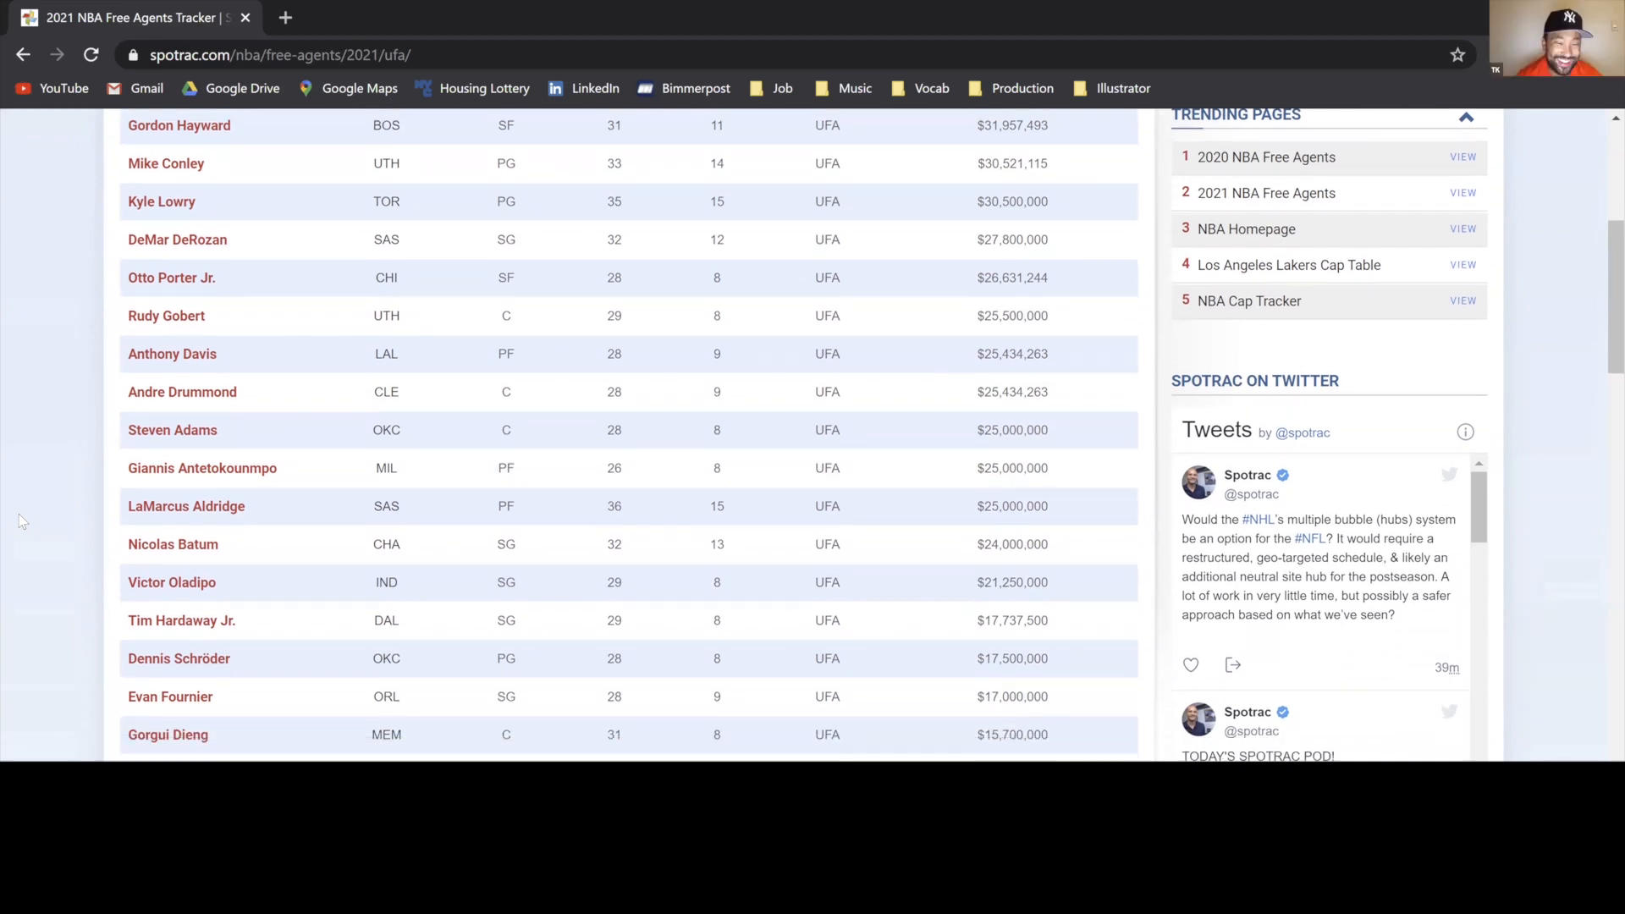
scroll(down, 3)
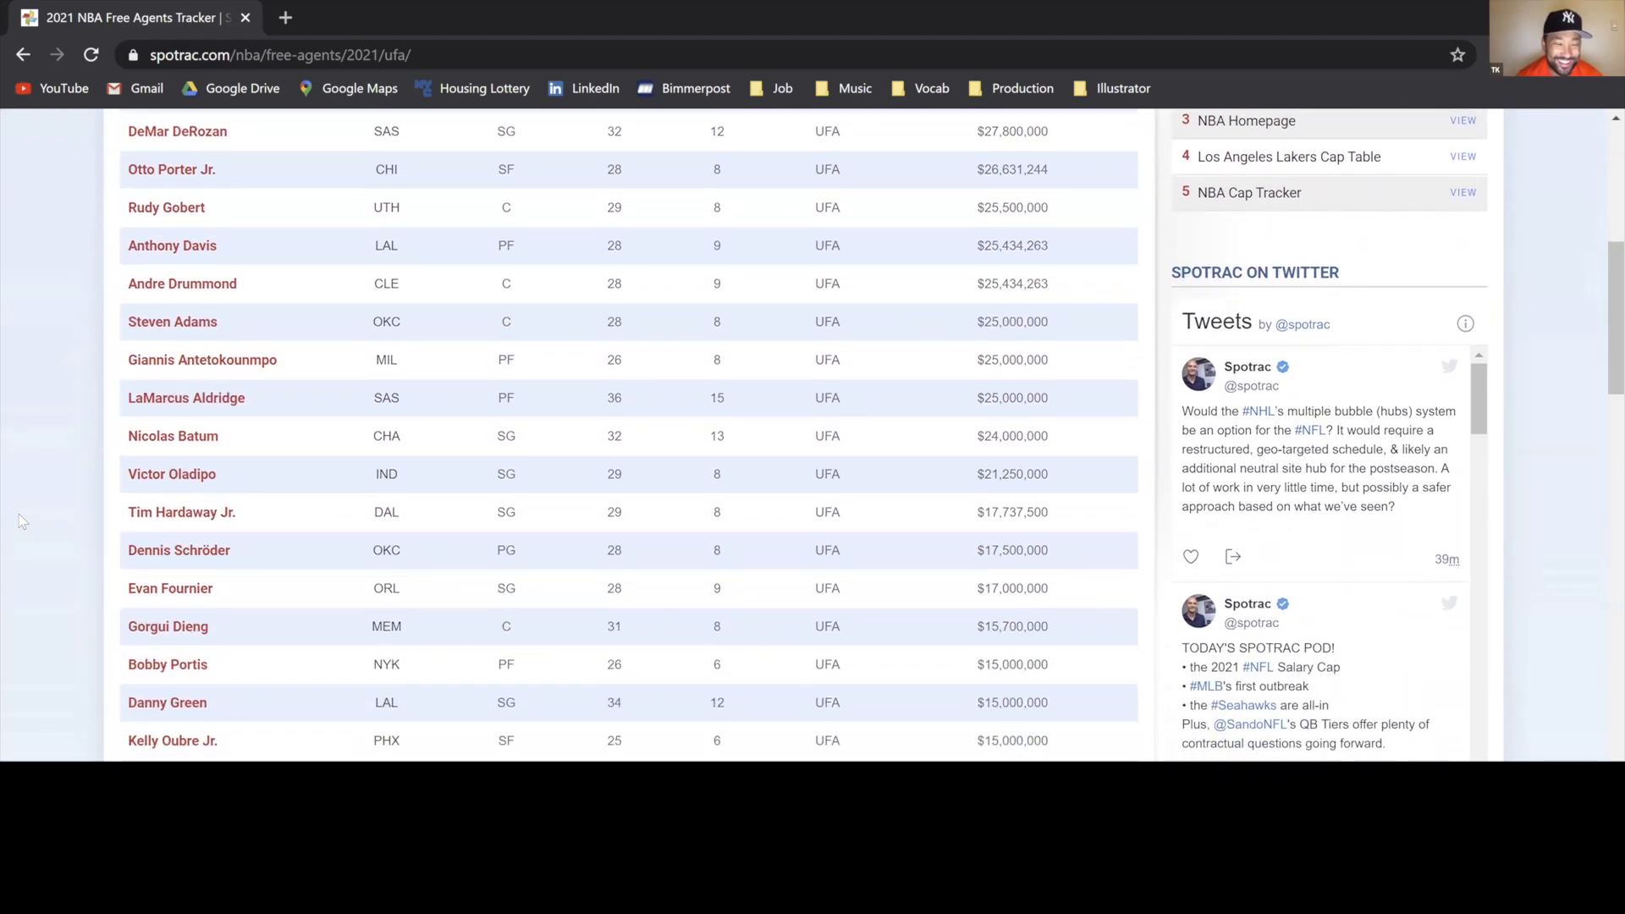
scroll(down, 3)
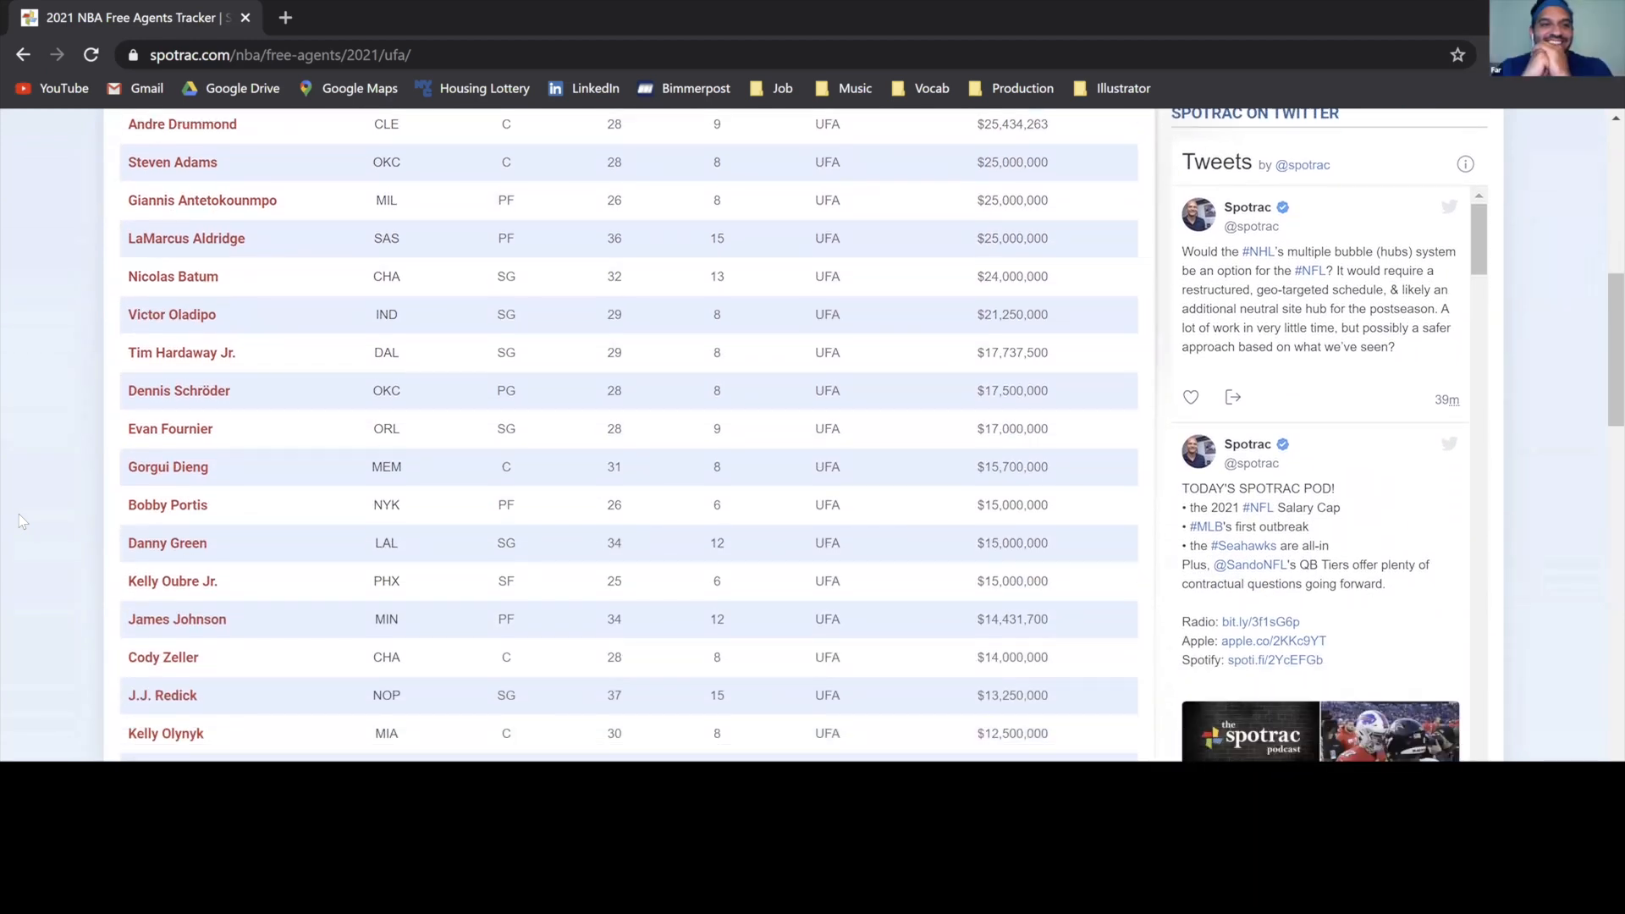
scroll(down, 3)
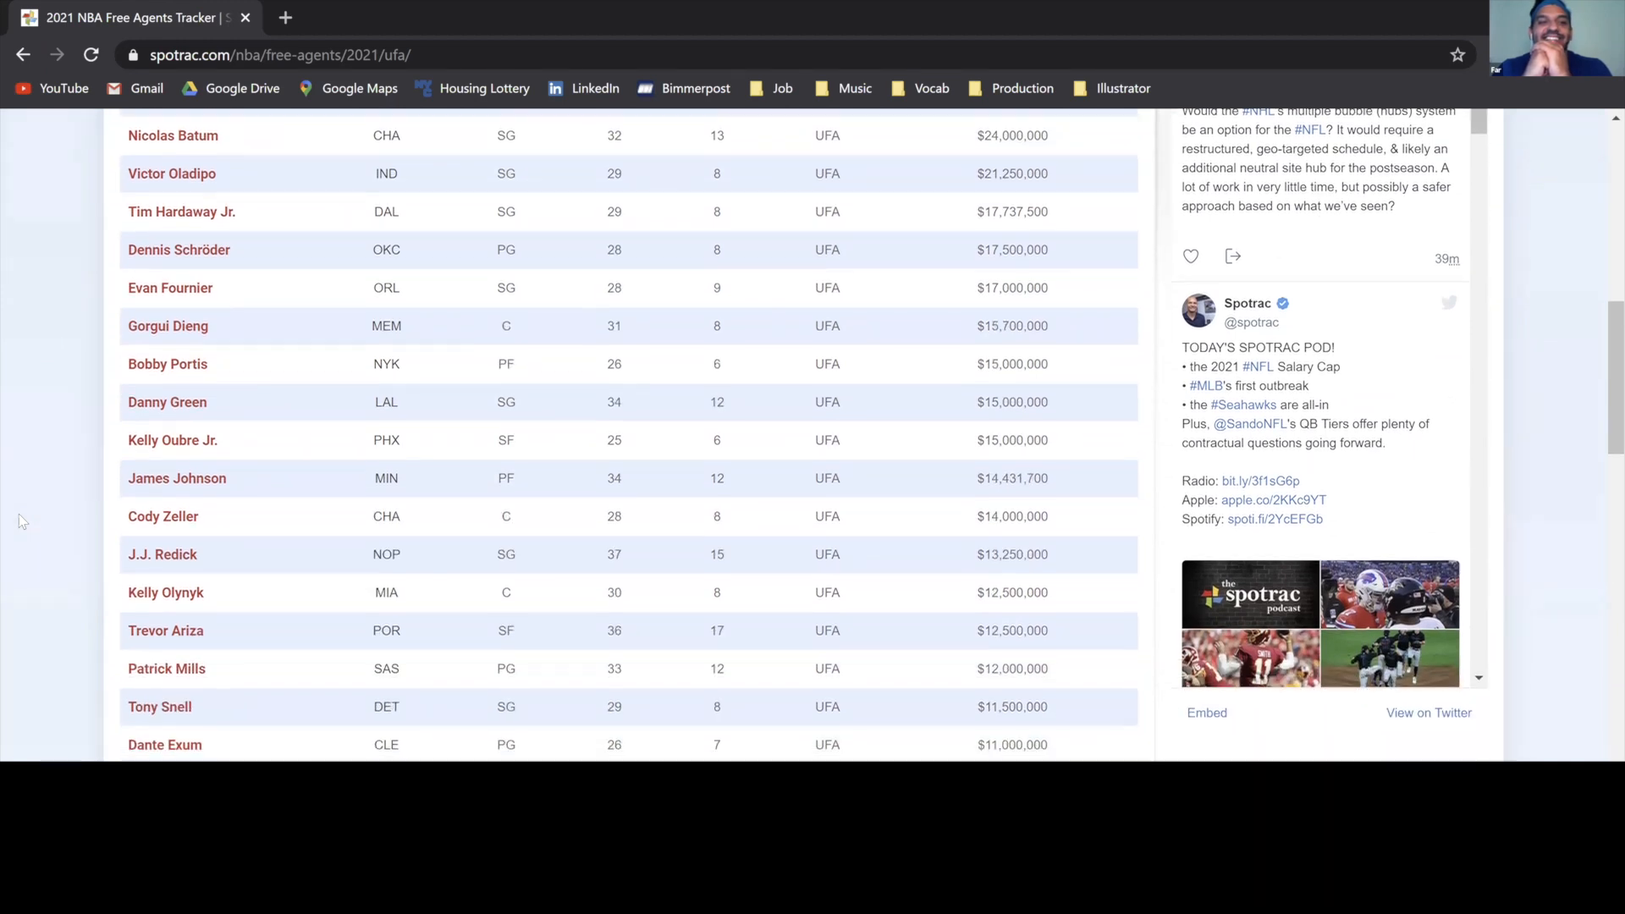
scroll(down, 3)
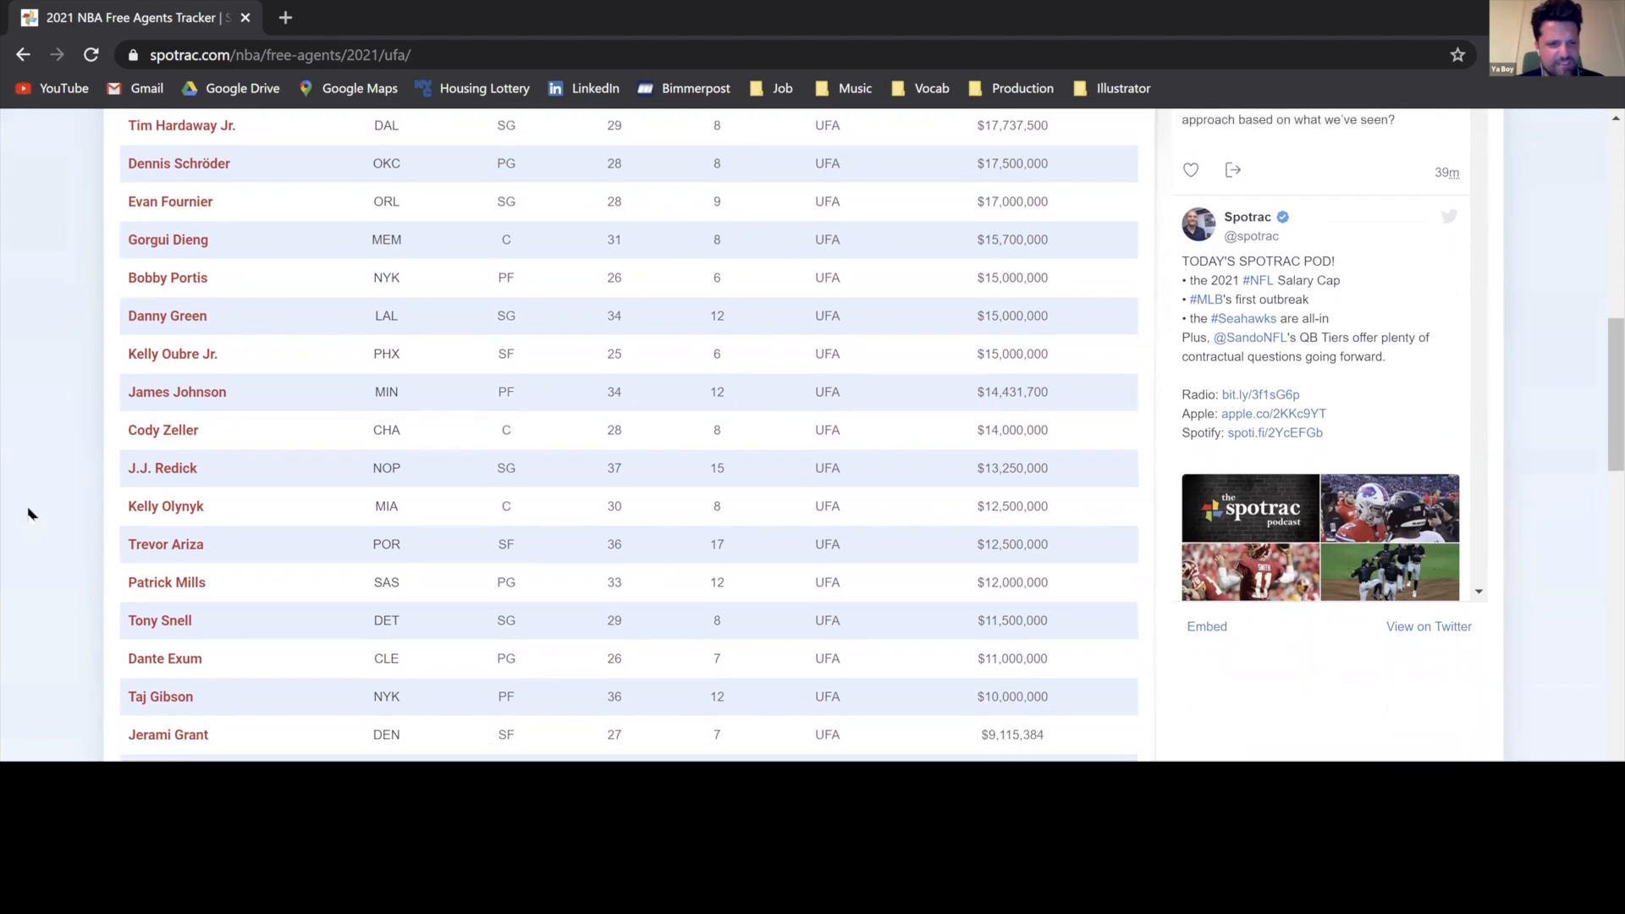
scroll(down, 3)
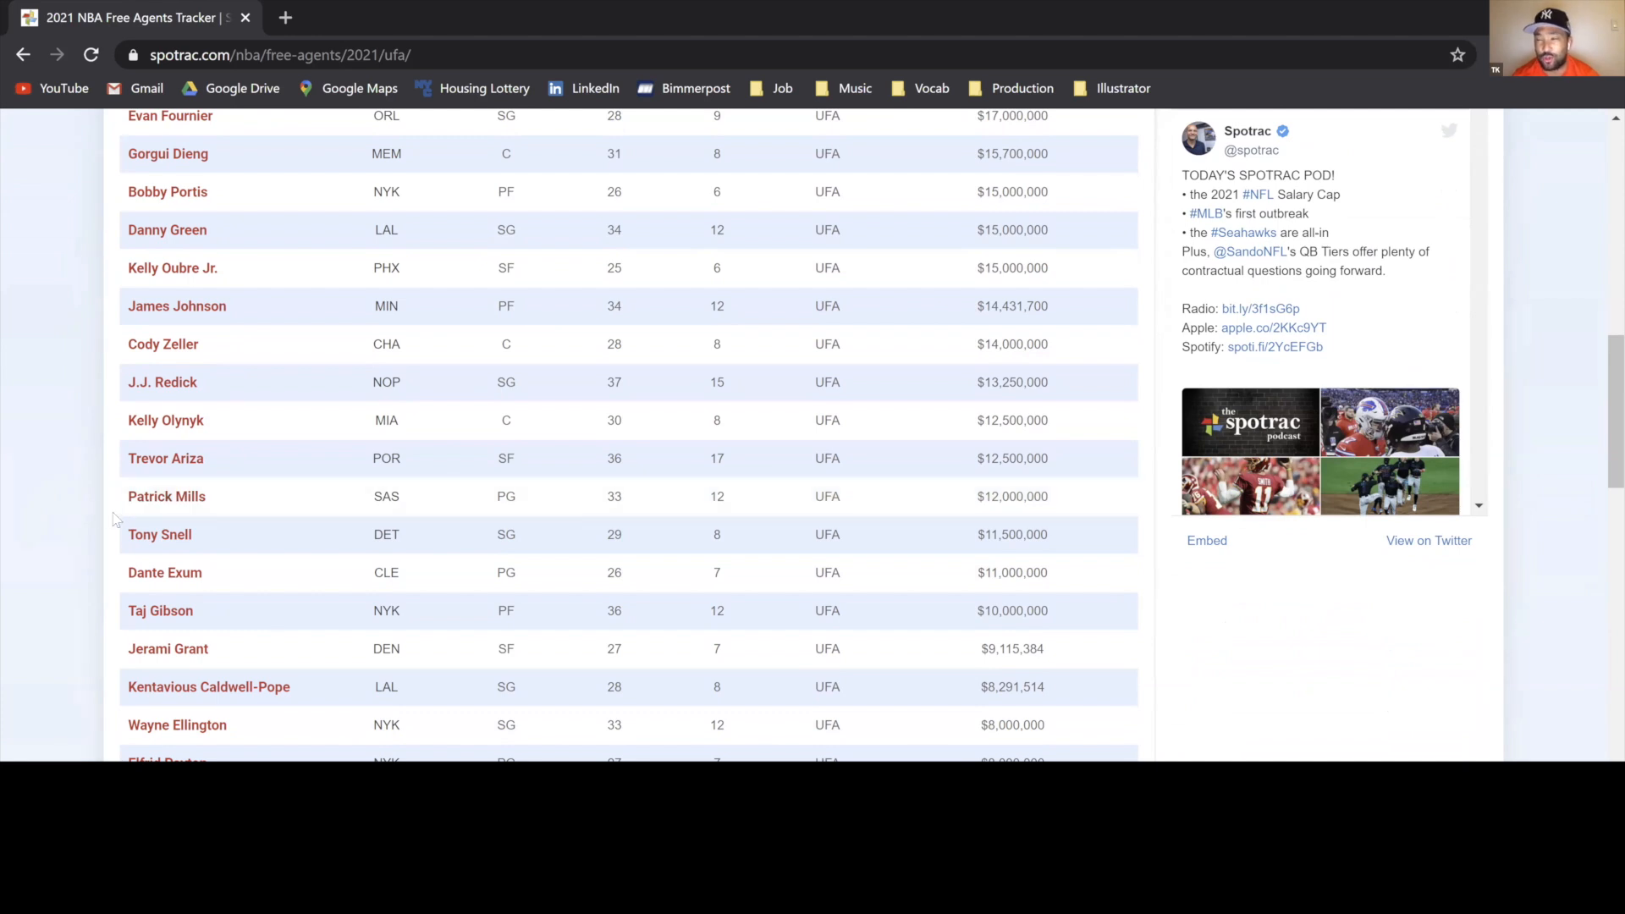
mouse_move(110, 556)
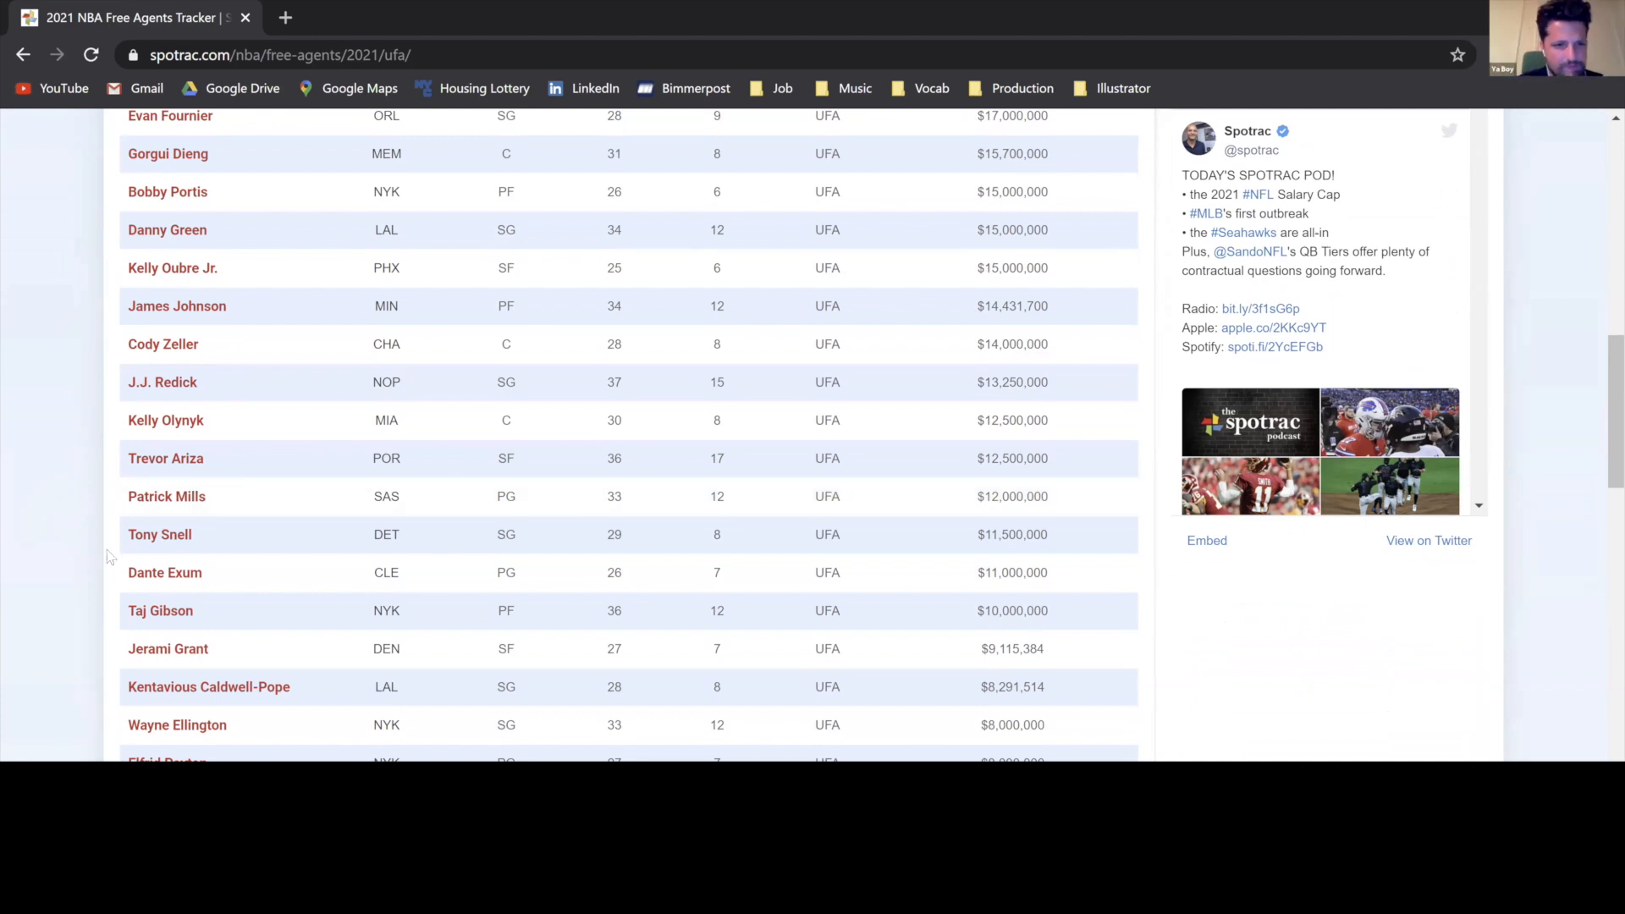
mouse_move(92, 593)
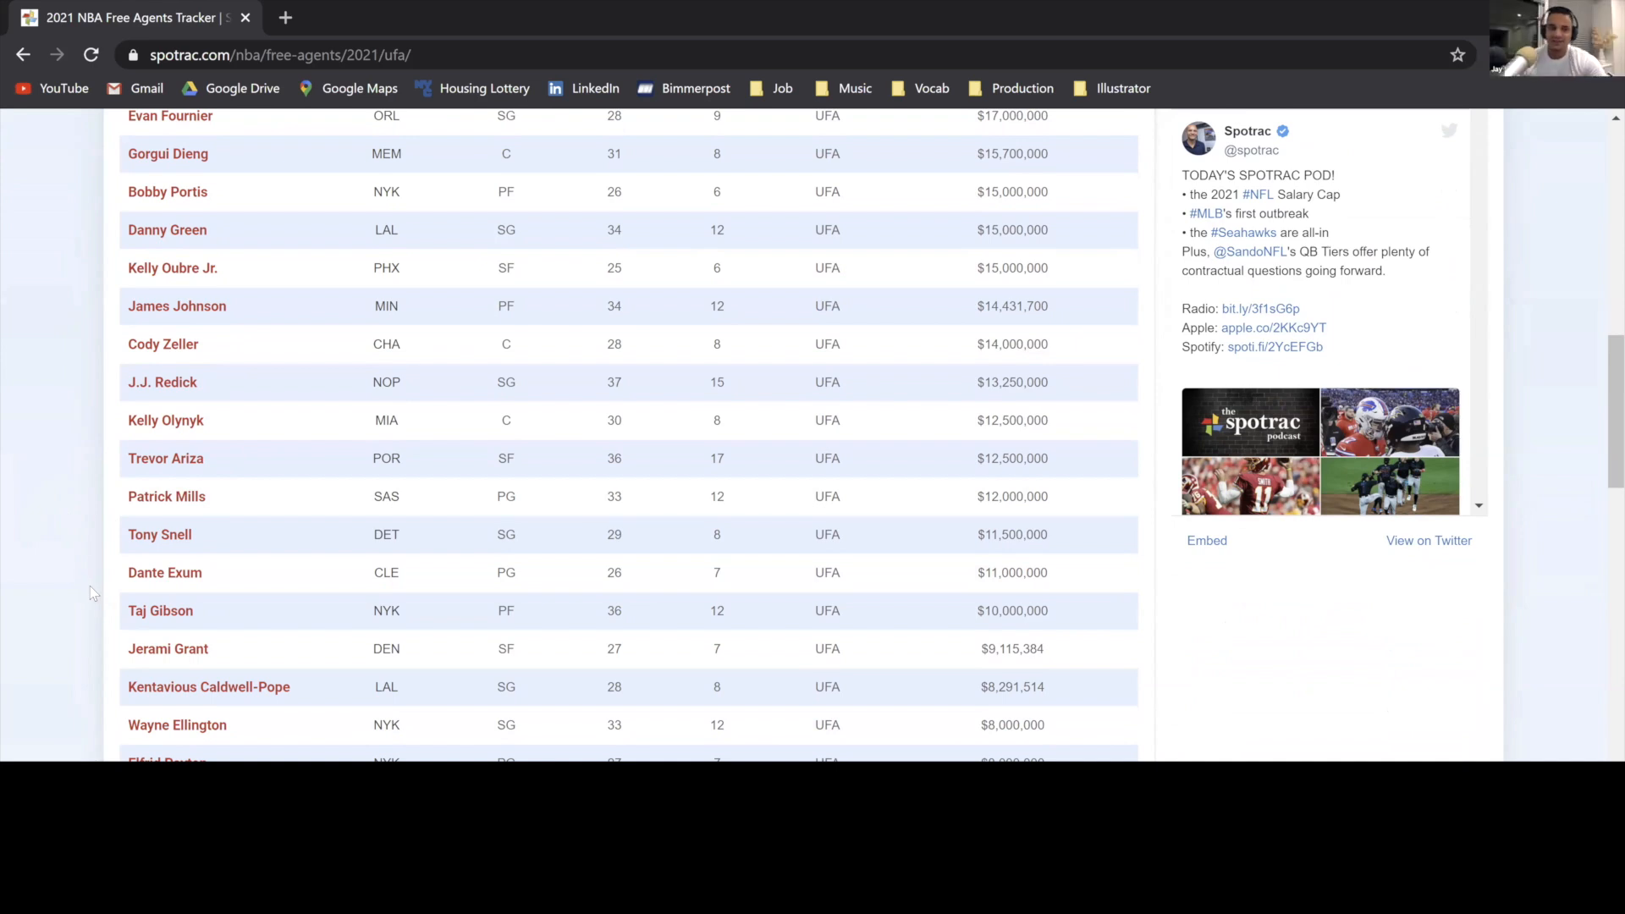
scroll(down, 3)
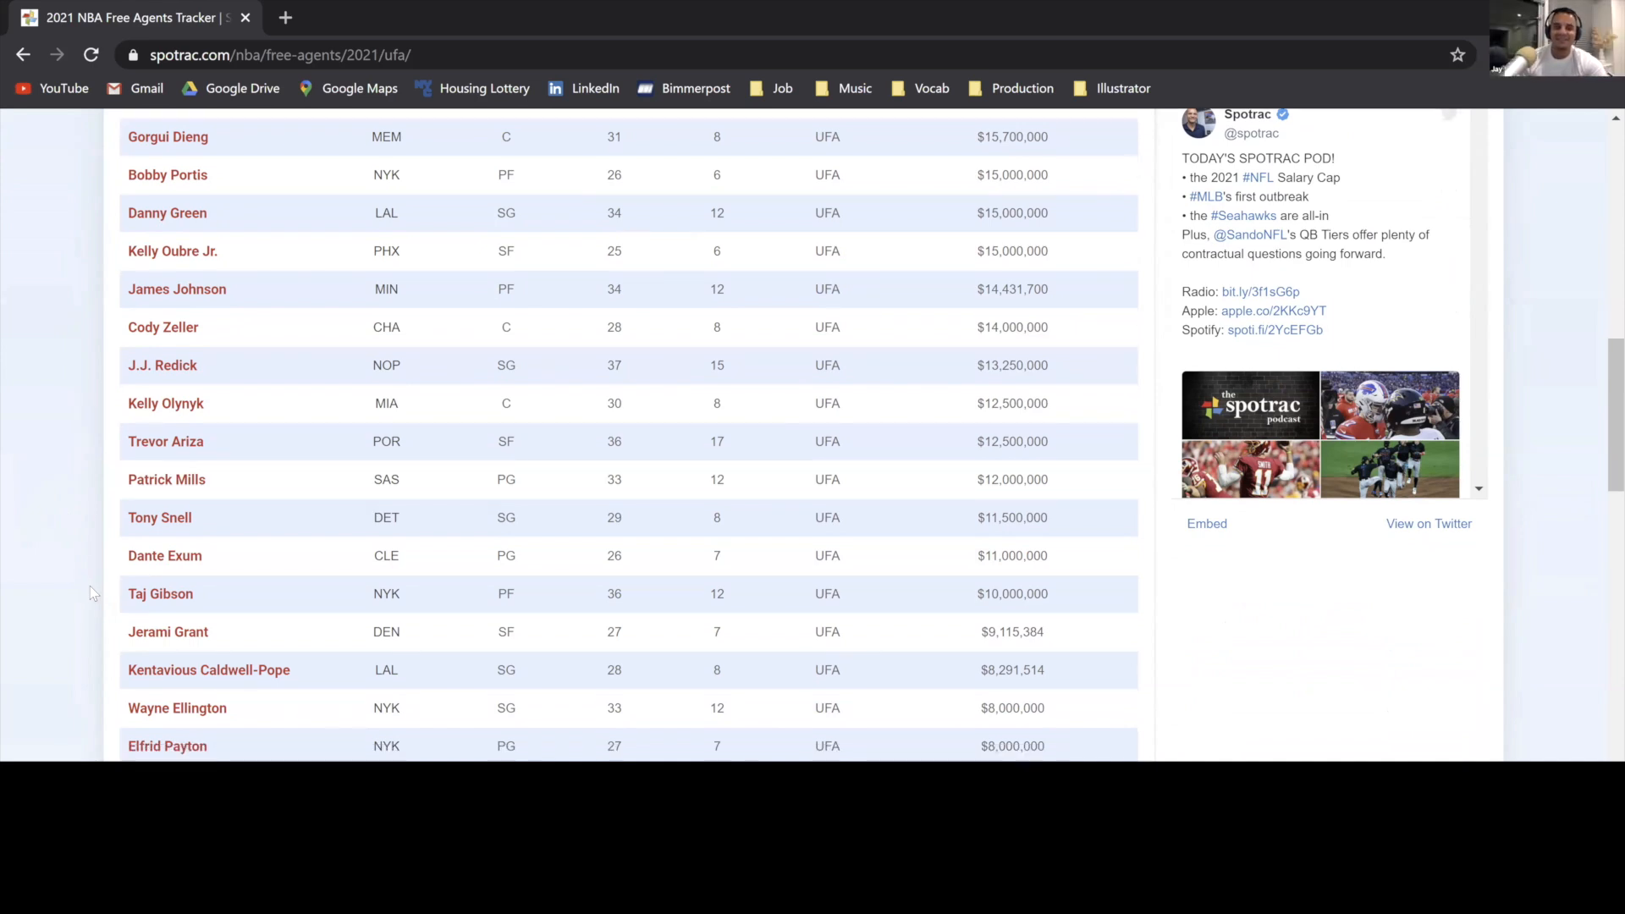
scroll(down, 3)
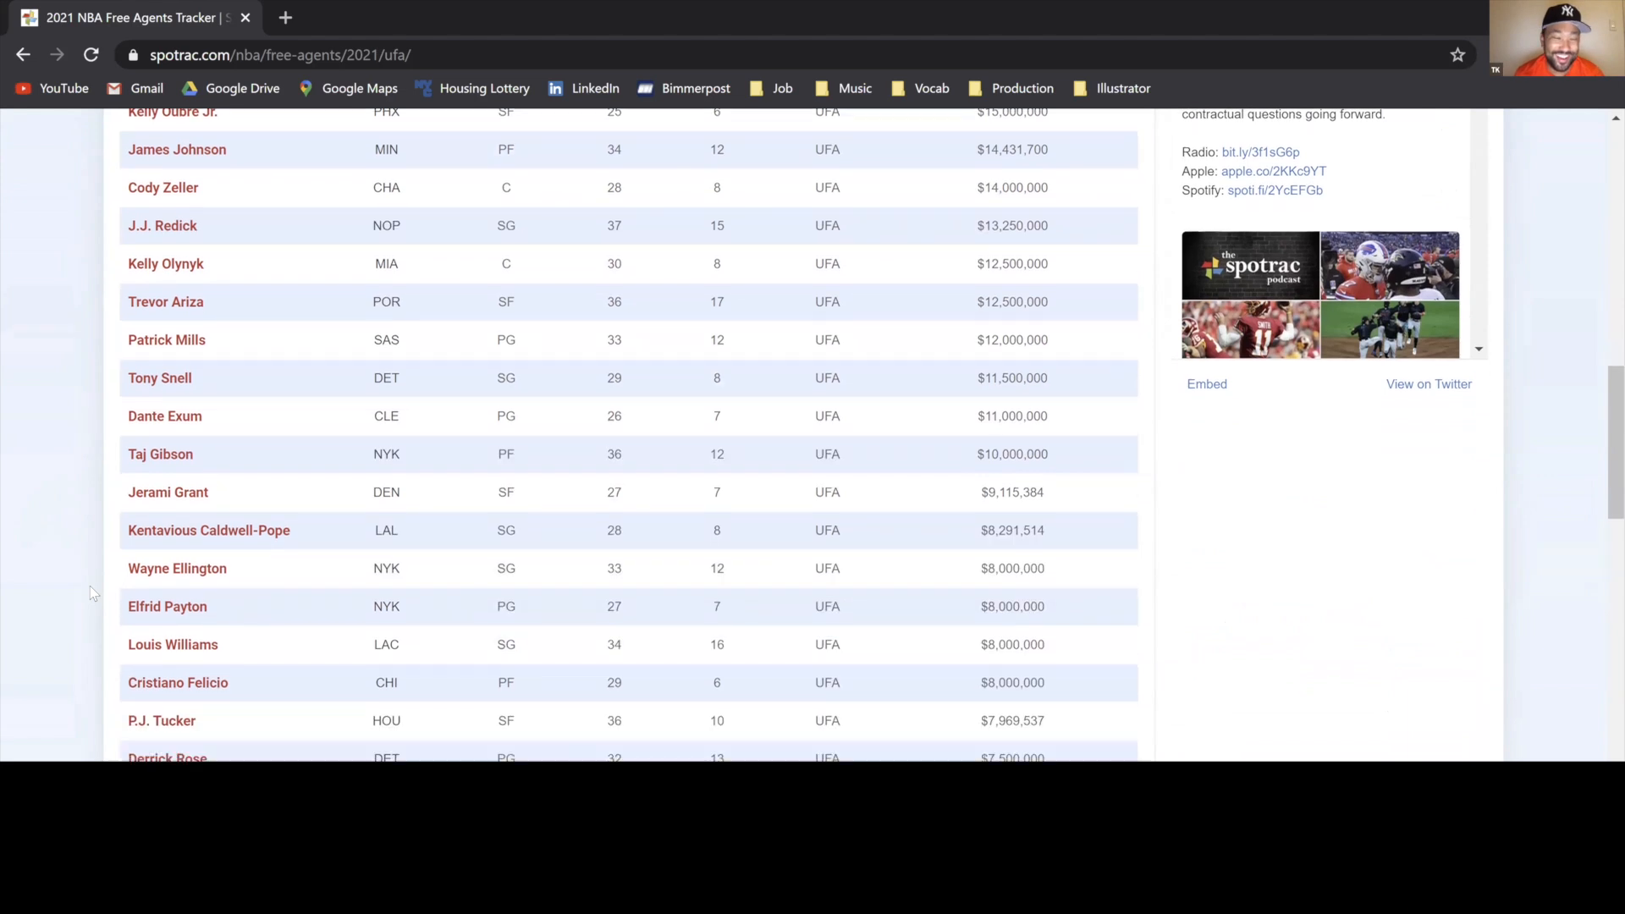
scroll(down, 3)
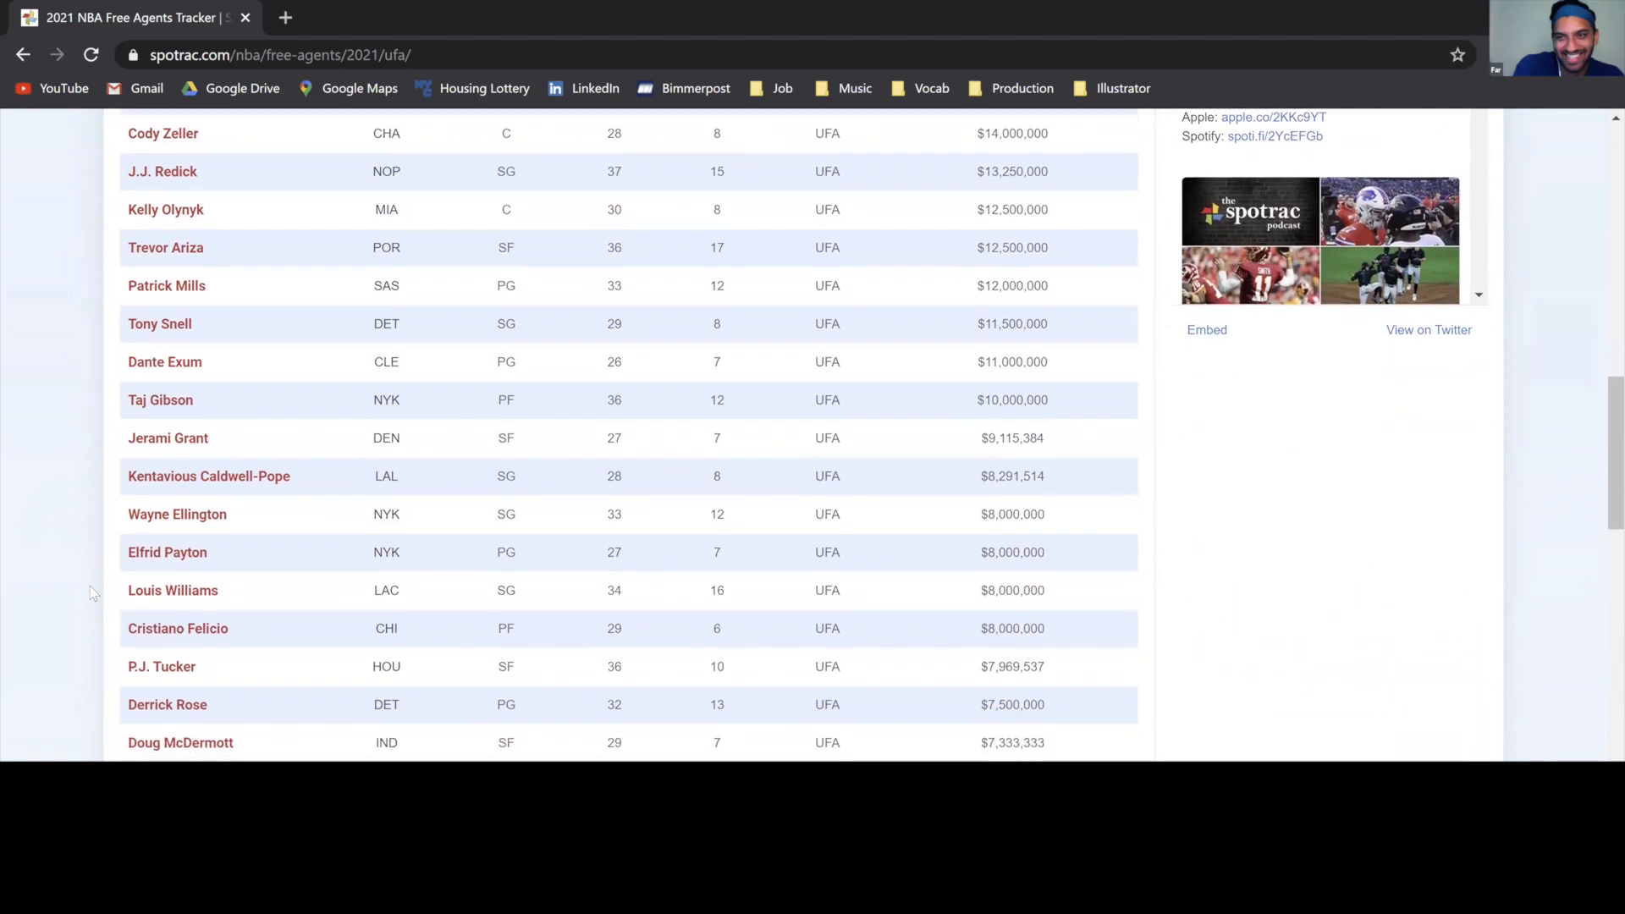
scroll(down, 3)
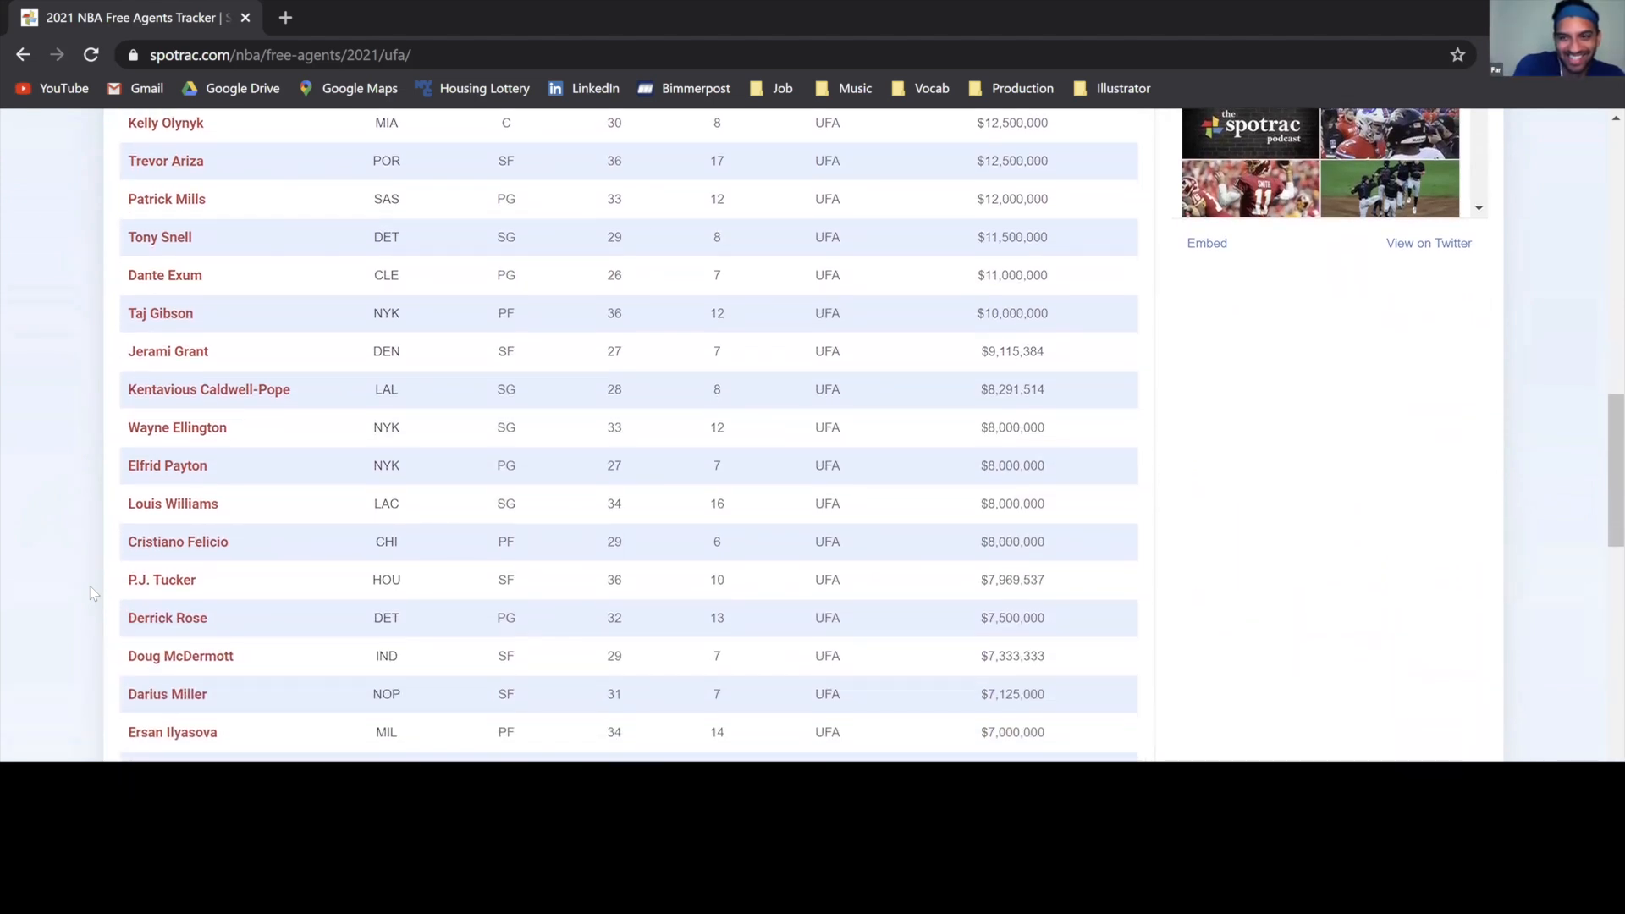
scroll(down, 3)
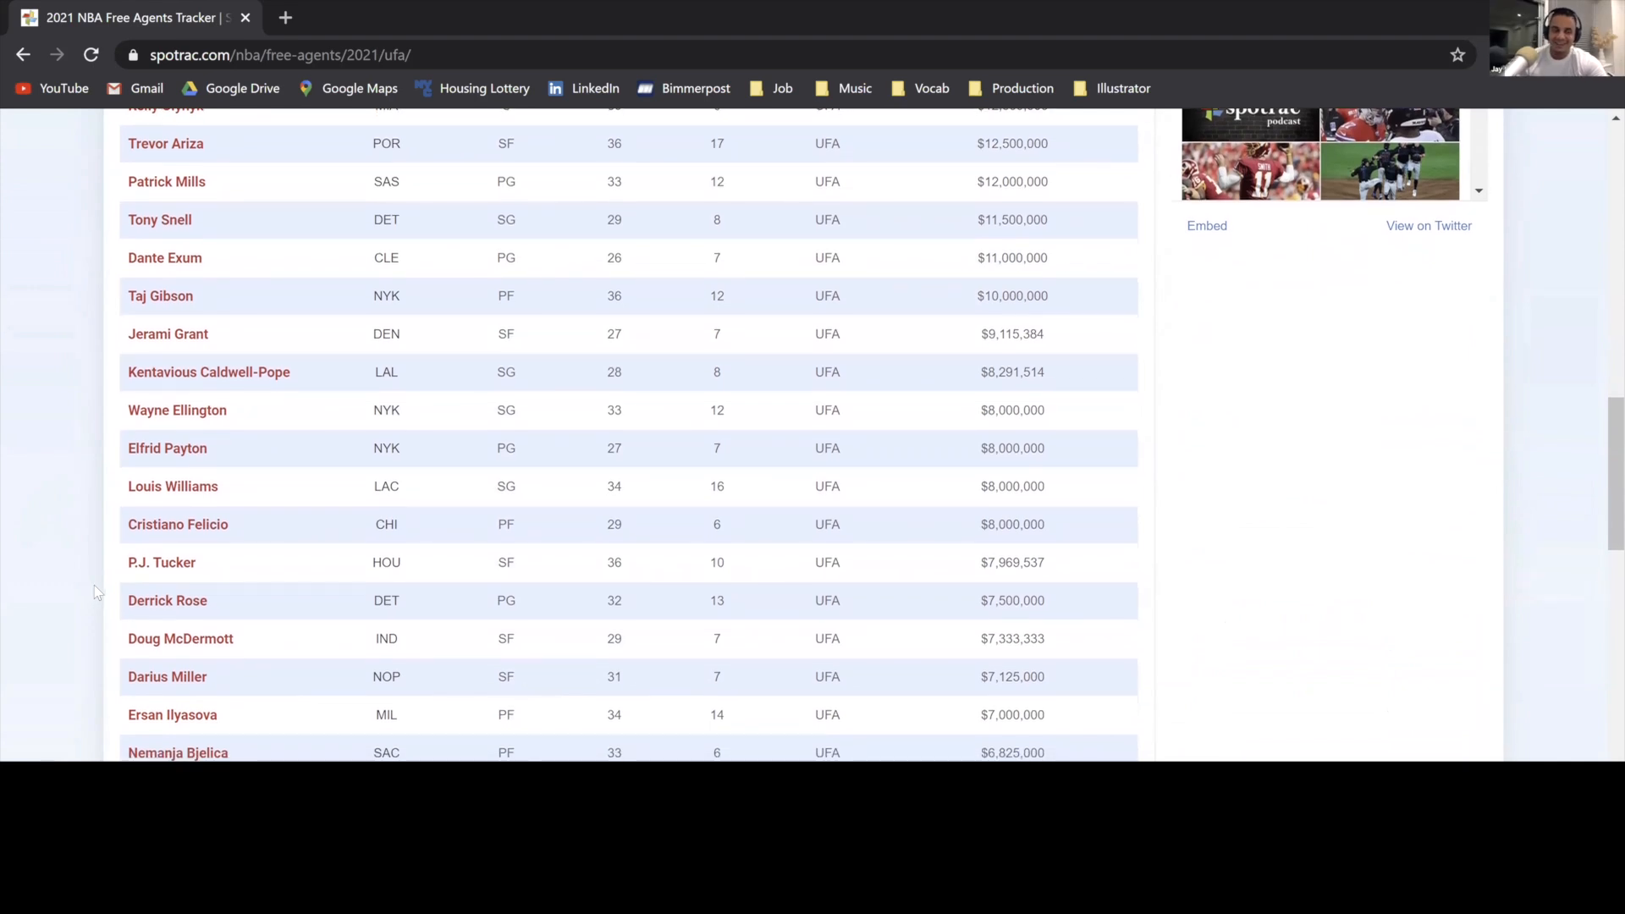
mouse_move(226, 638)
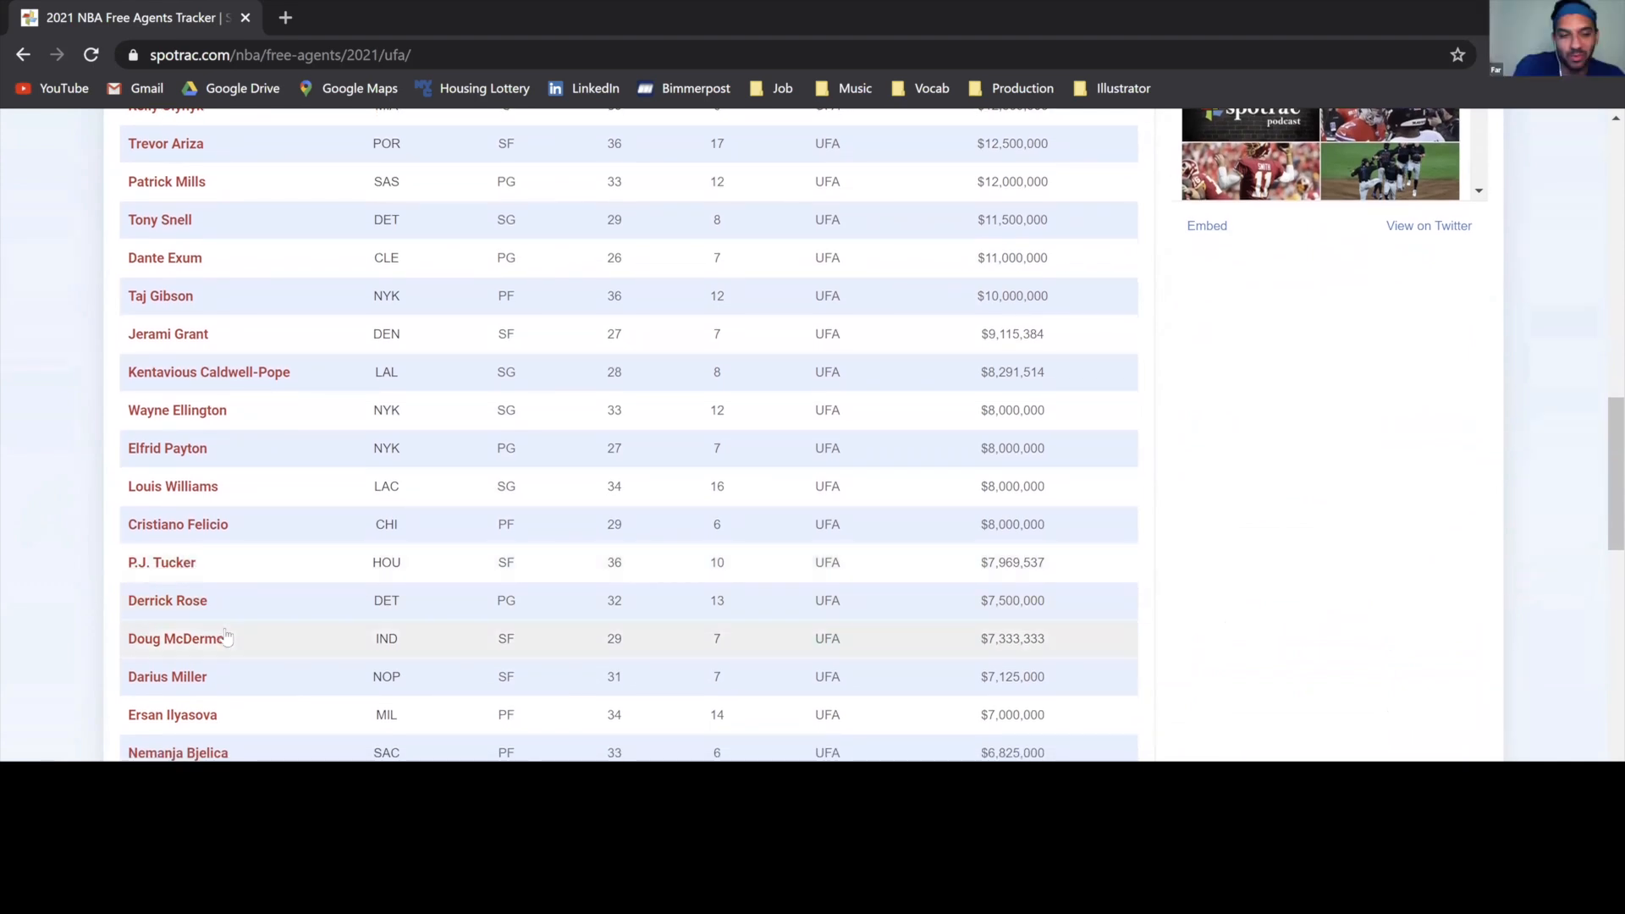
scroll(down, 3)
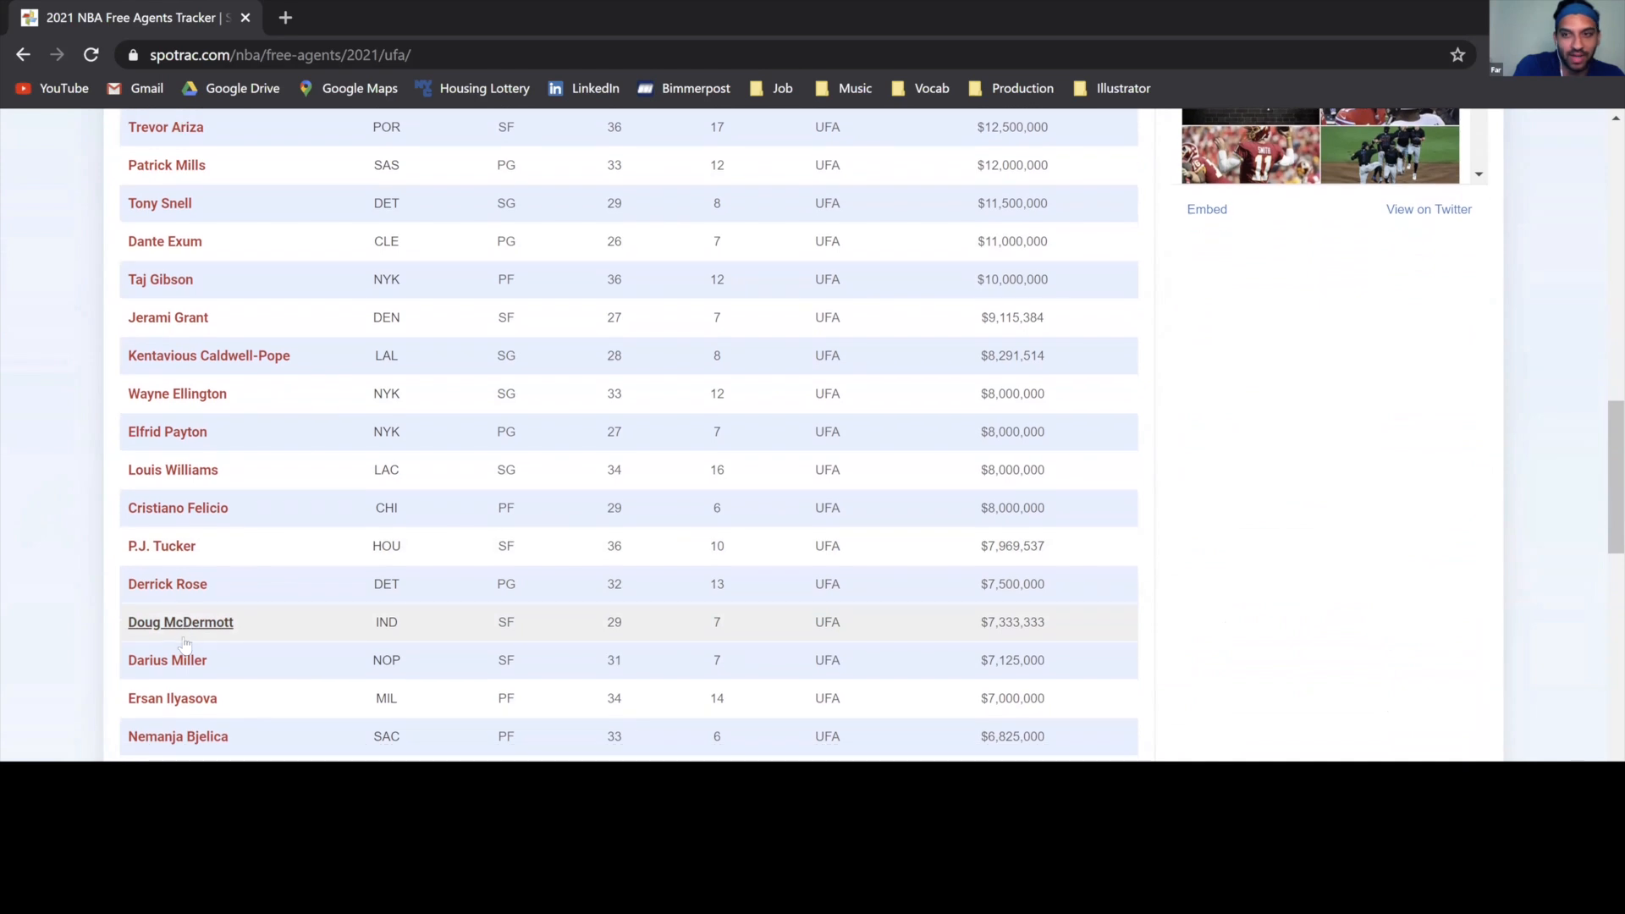
scroll(down, 3)
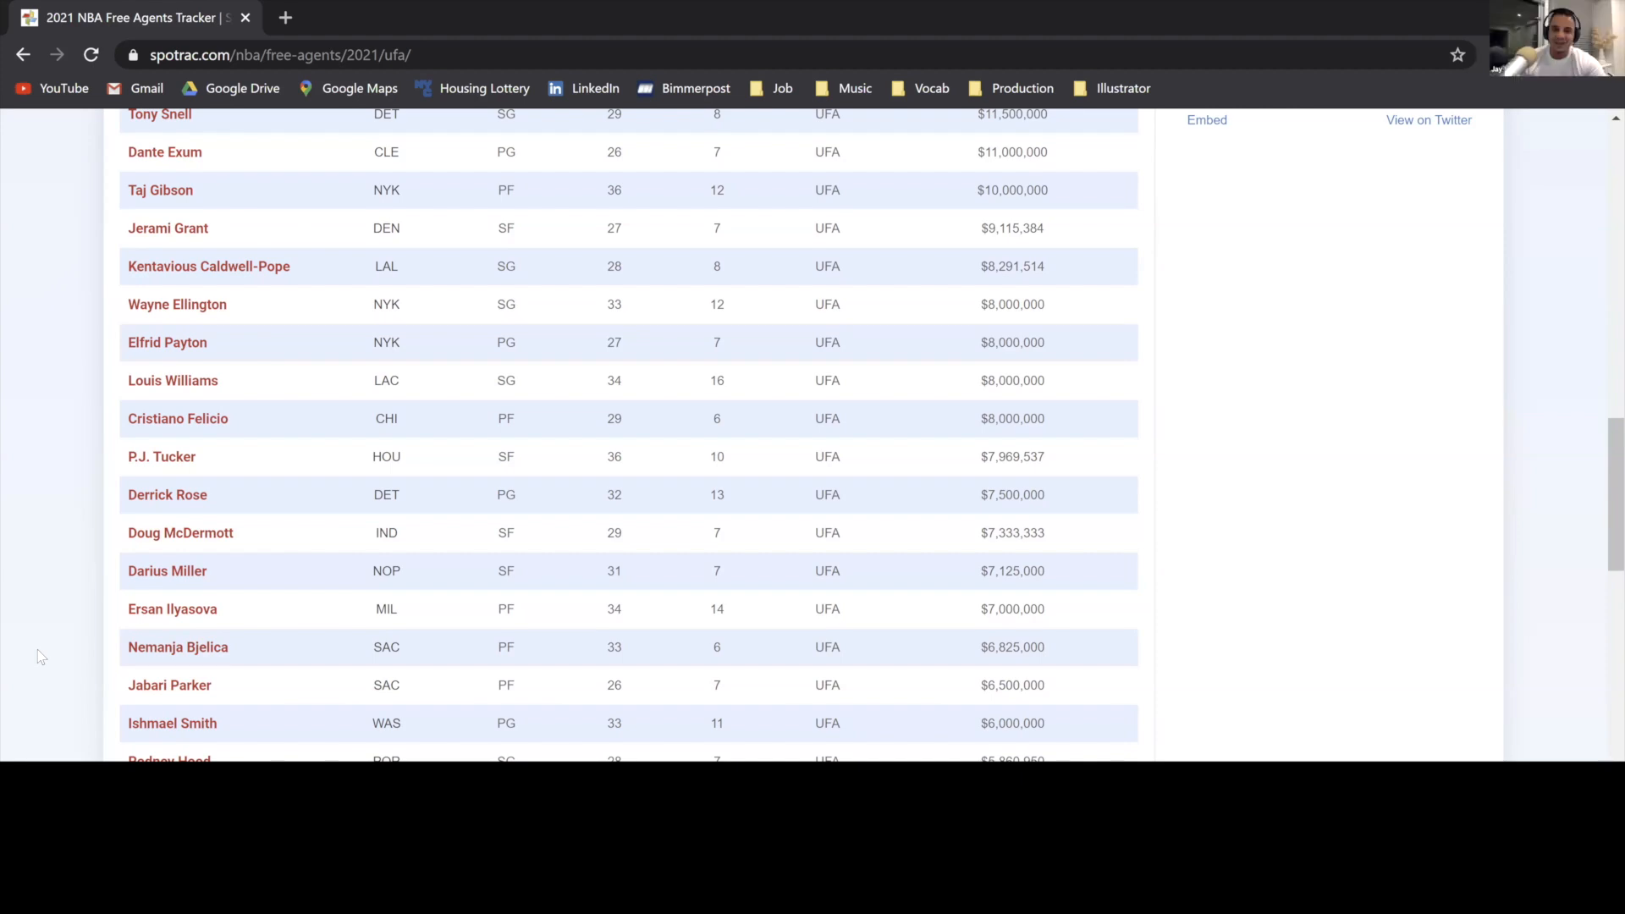
scroll(down, 3)
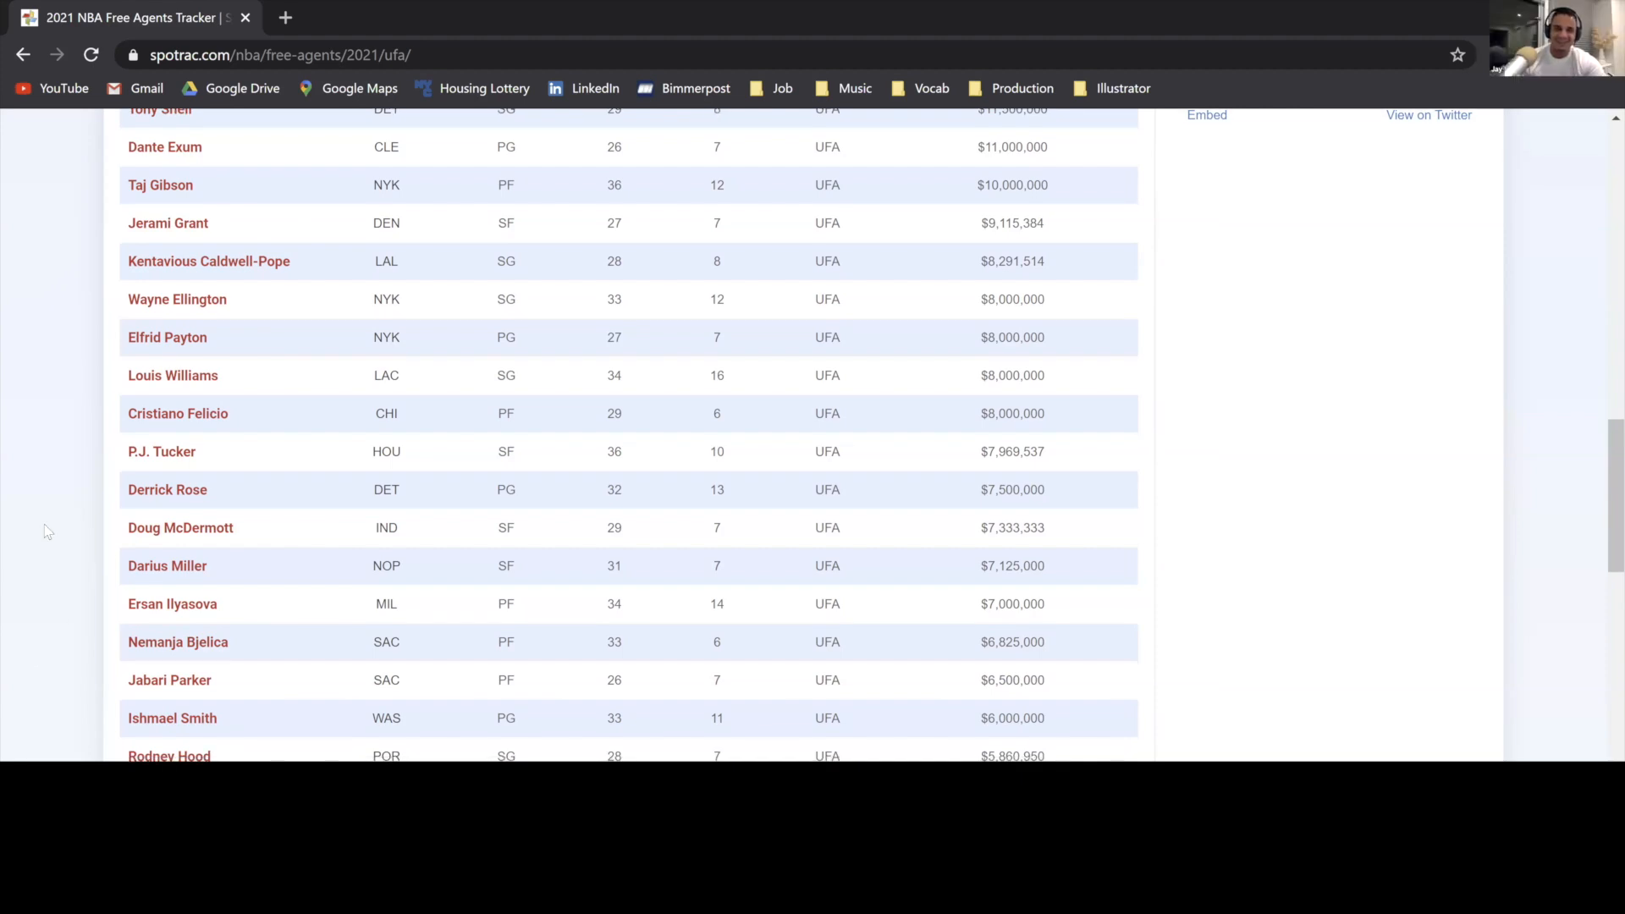
scroll(down, 3)
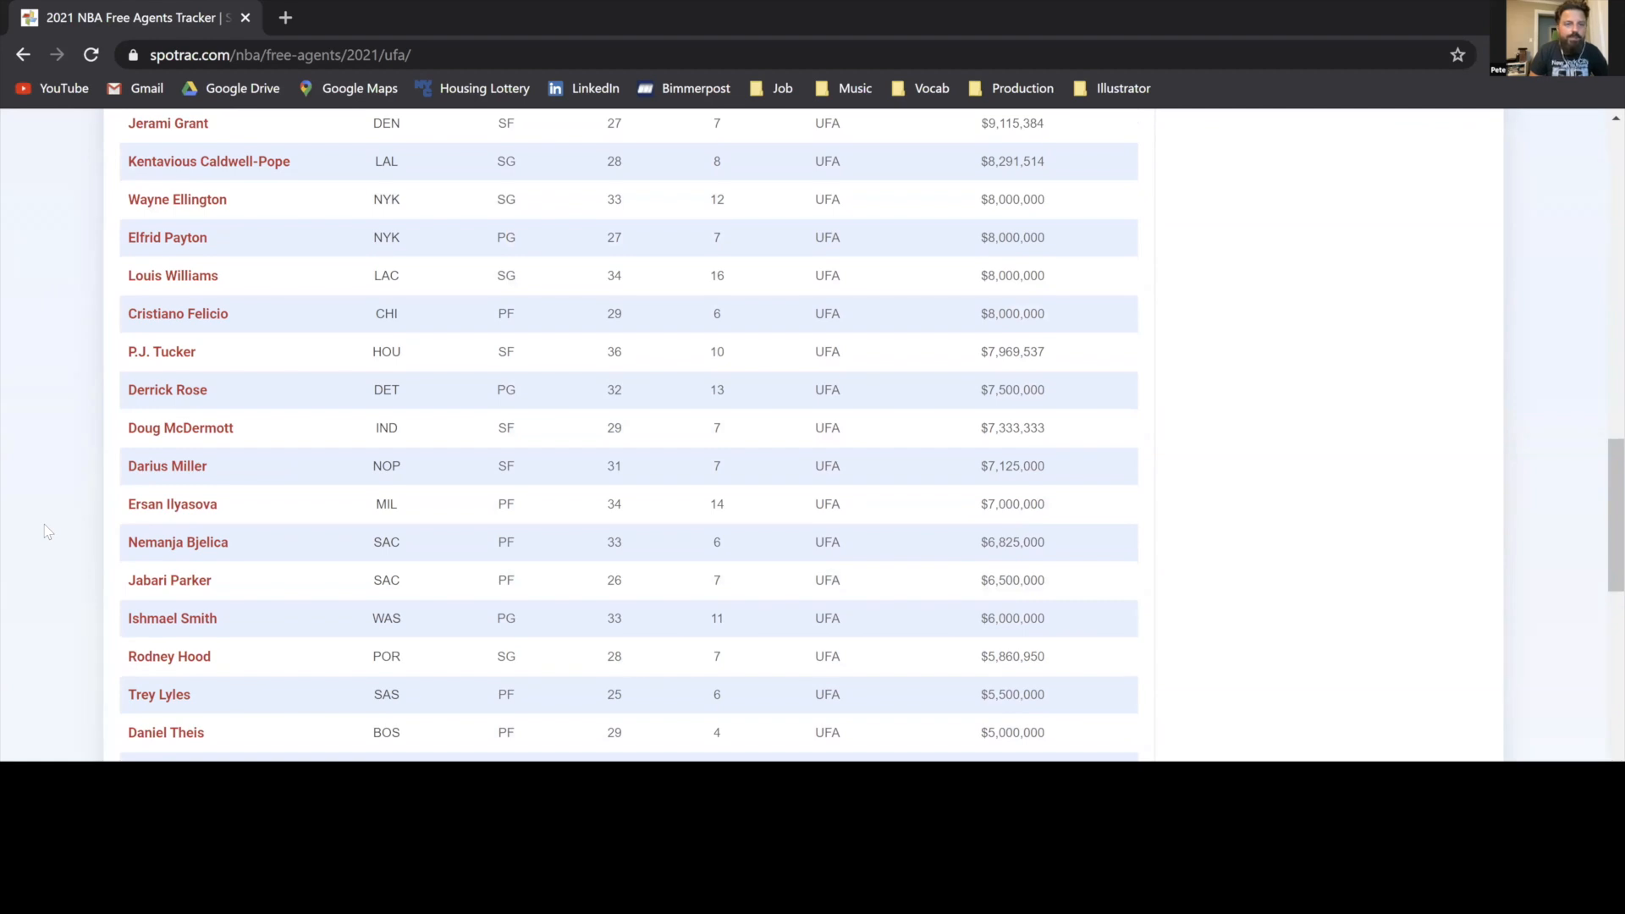
mouse_move(461, 548)
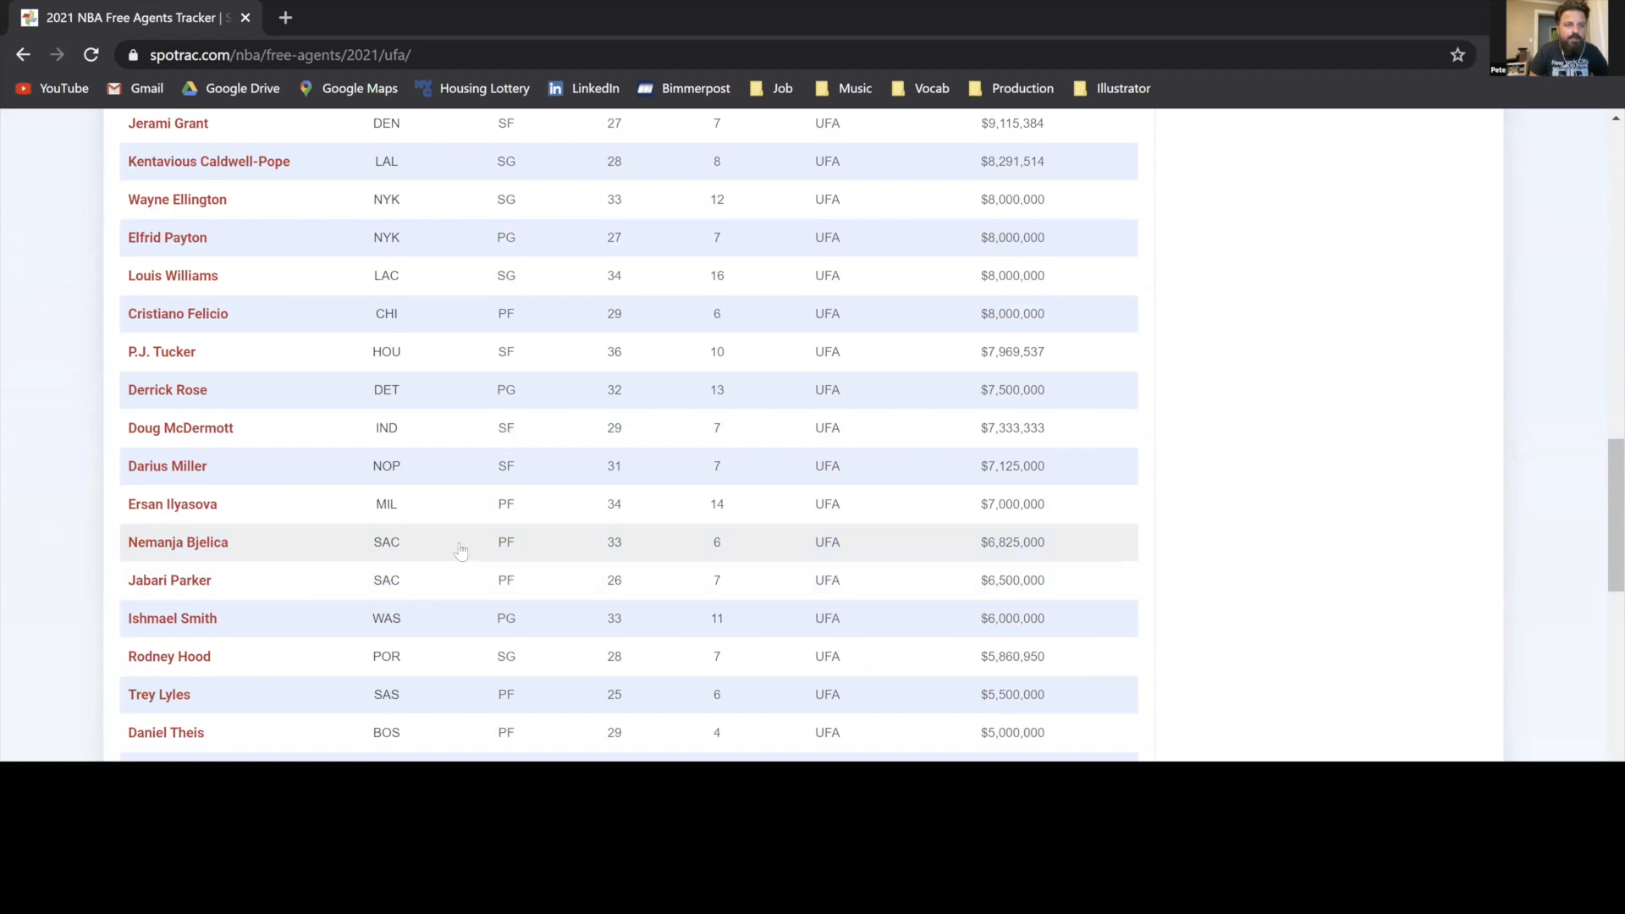
mouse_move(827, 541)
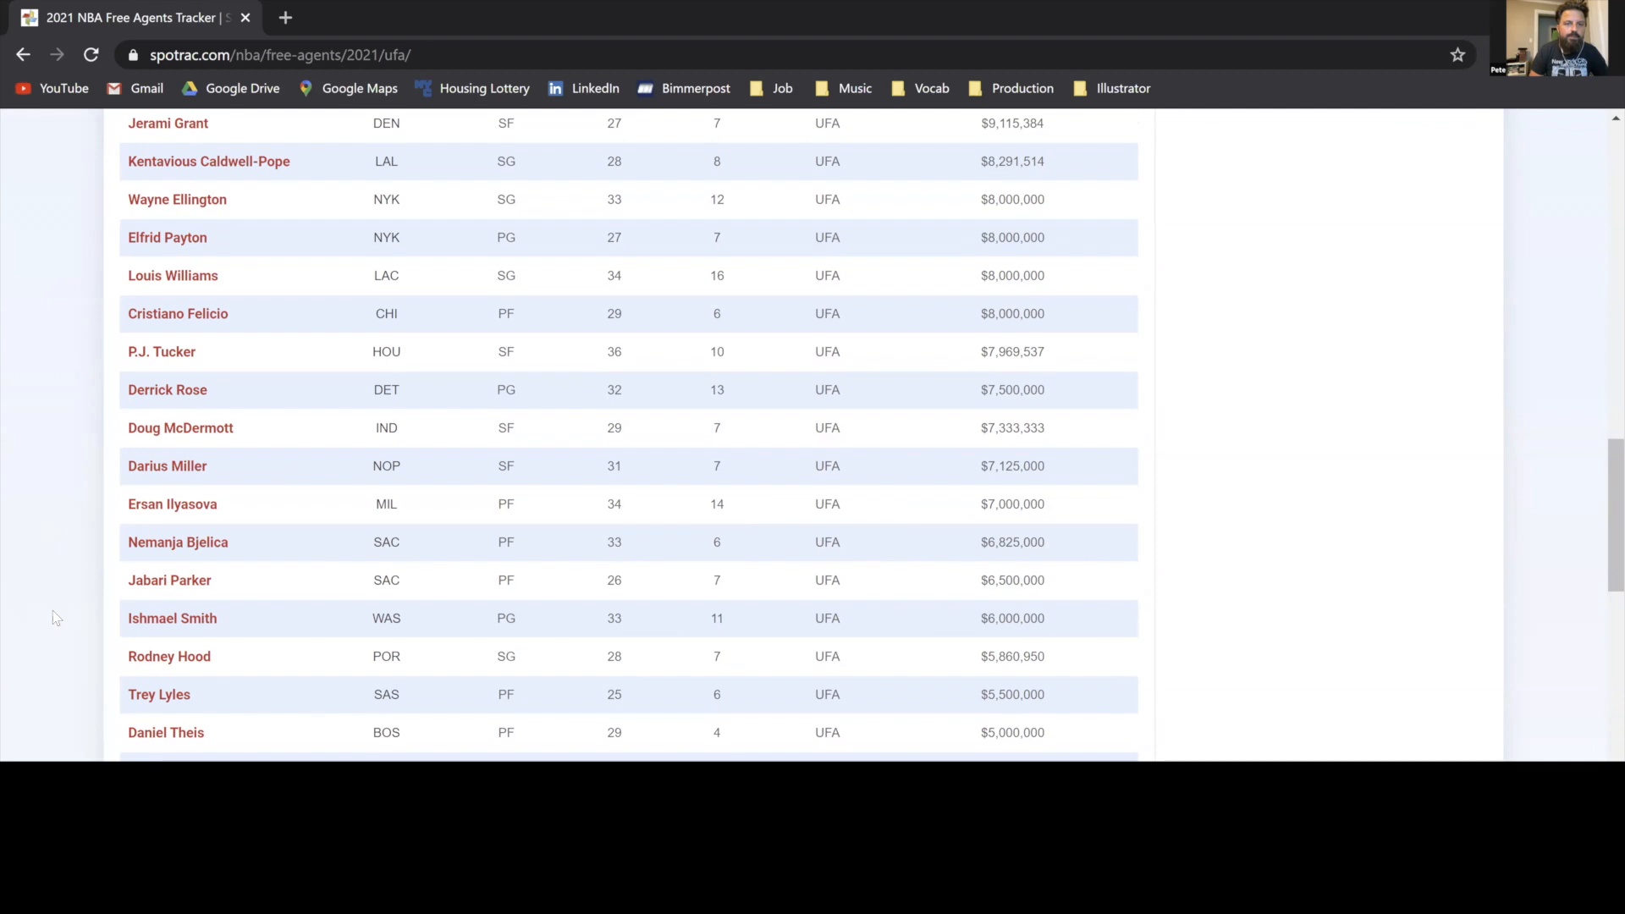
mouse_move(66, 581)
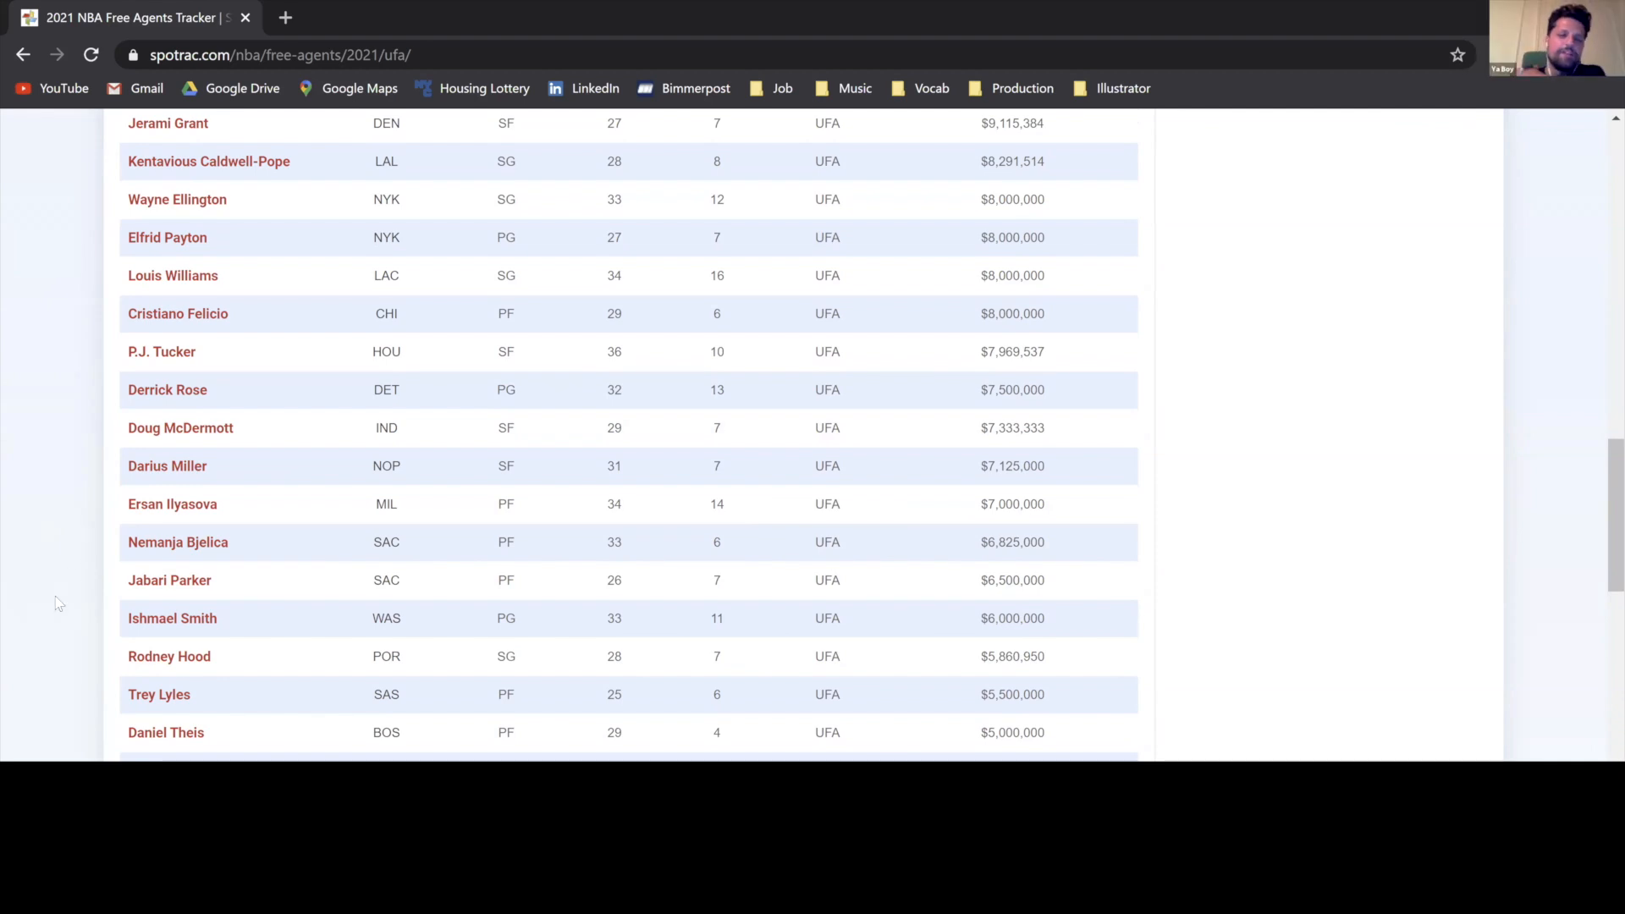
mouse_move(83, 467)
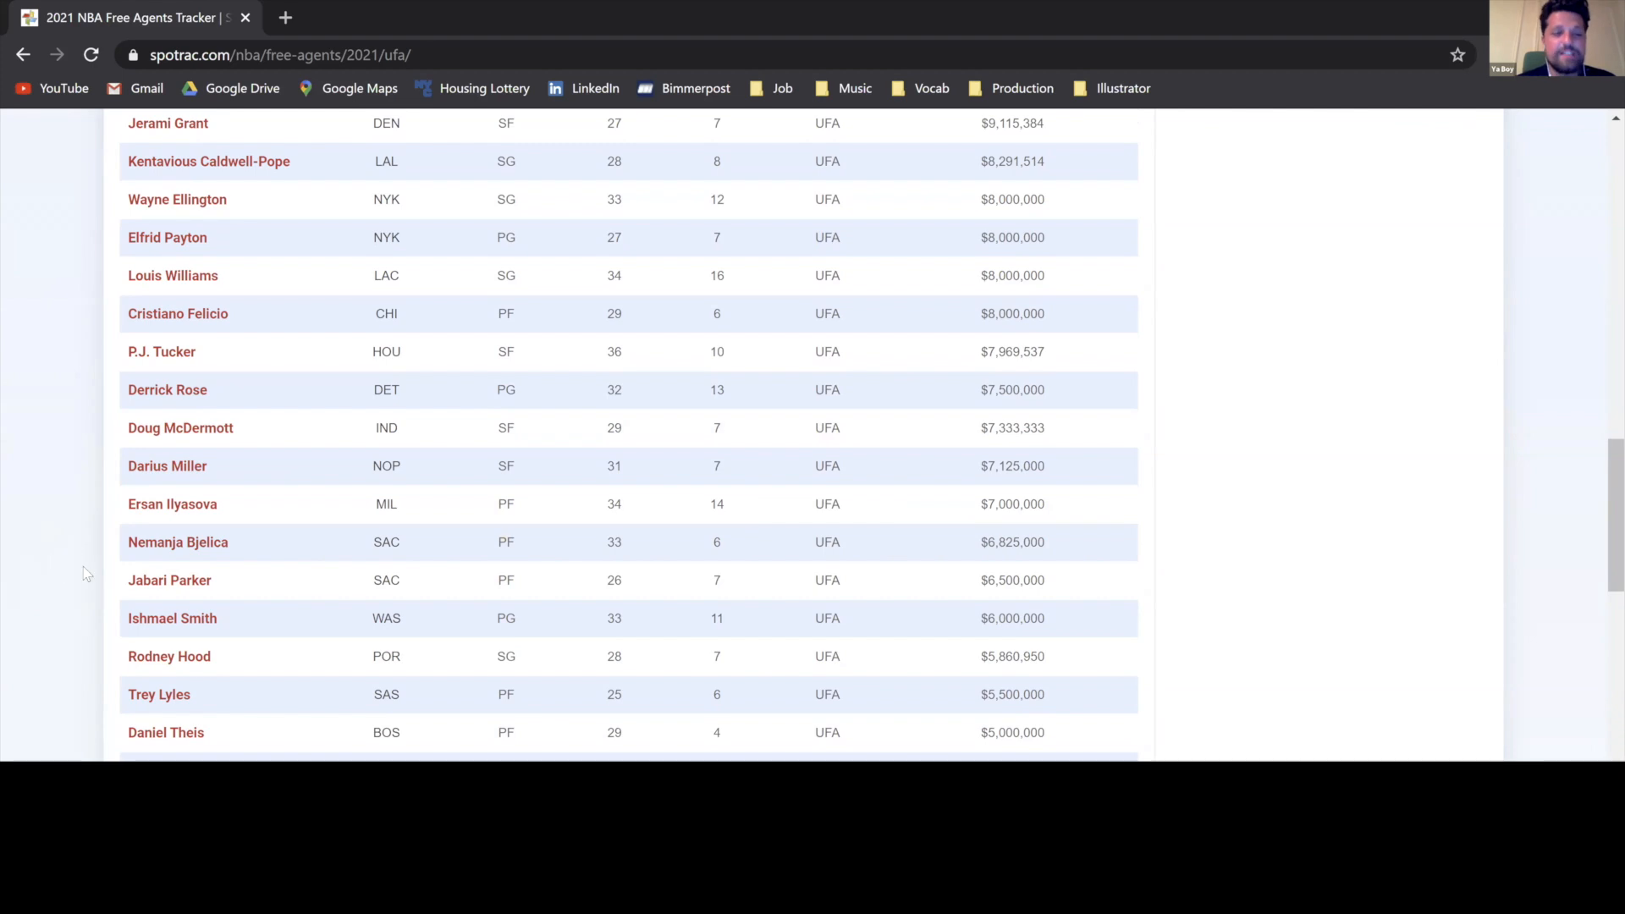
mouse_move(98, 577)
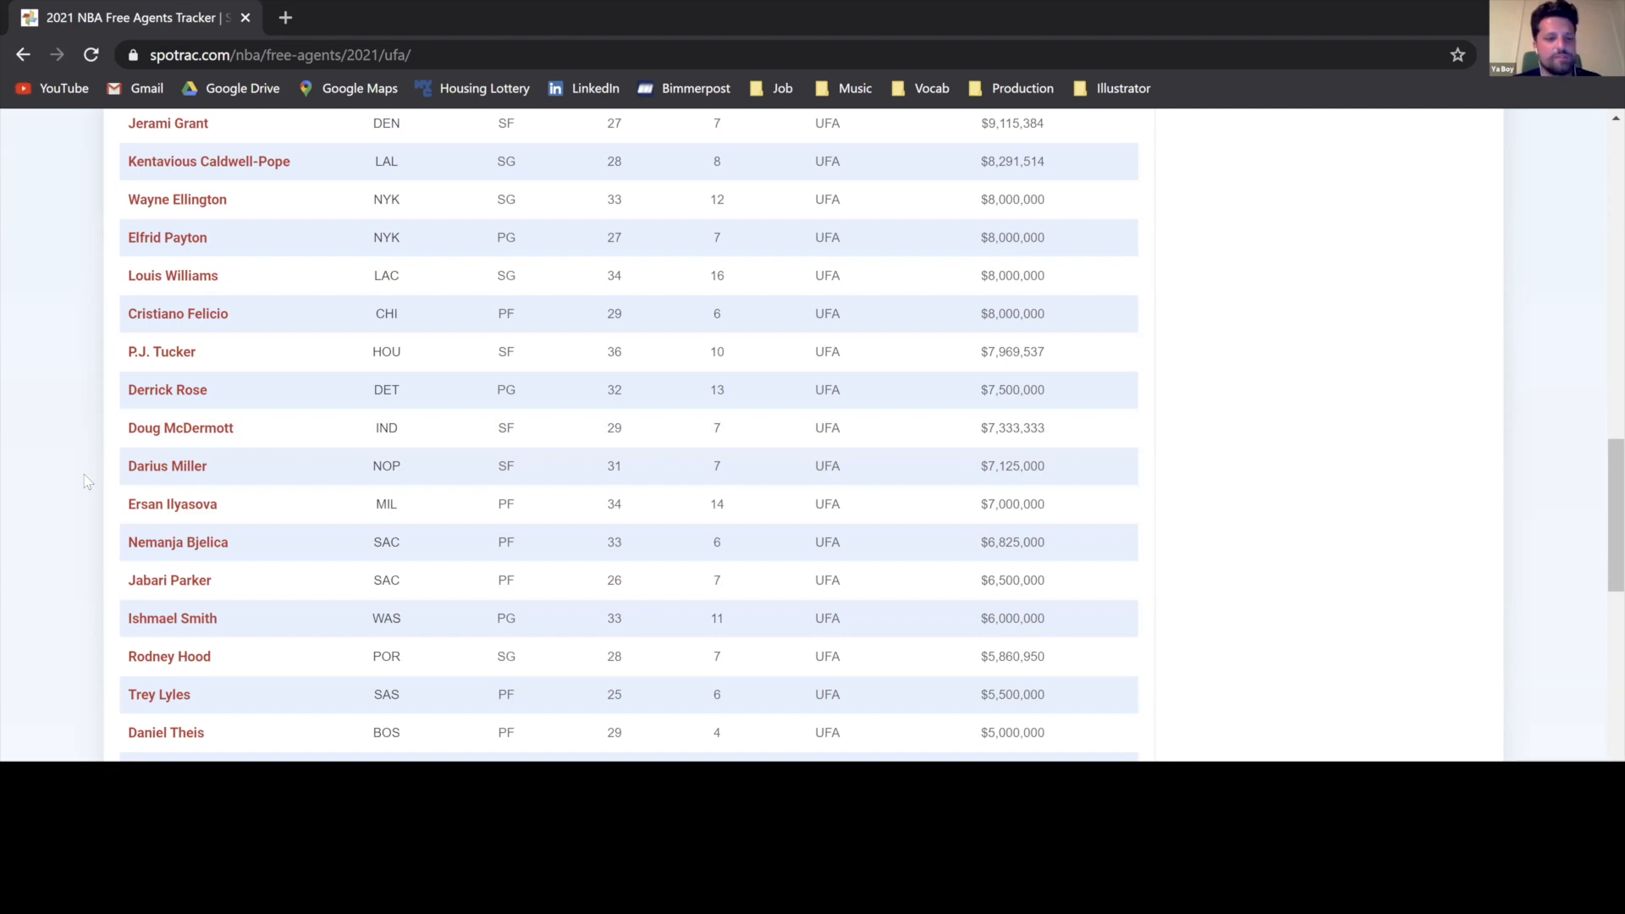
mouse_move(103, 439)
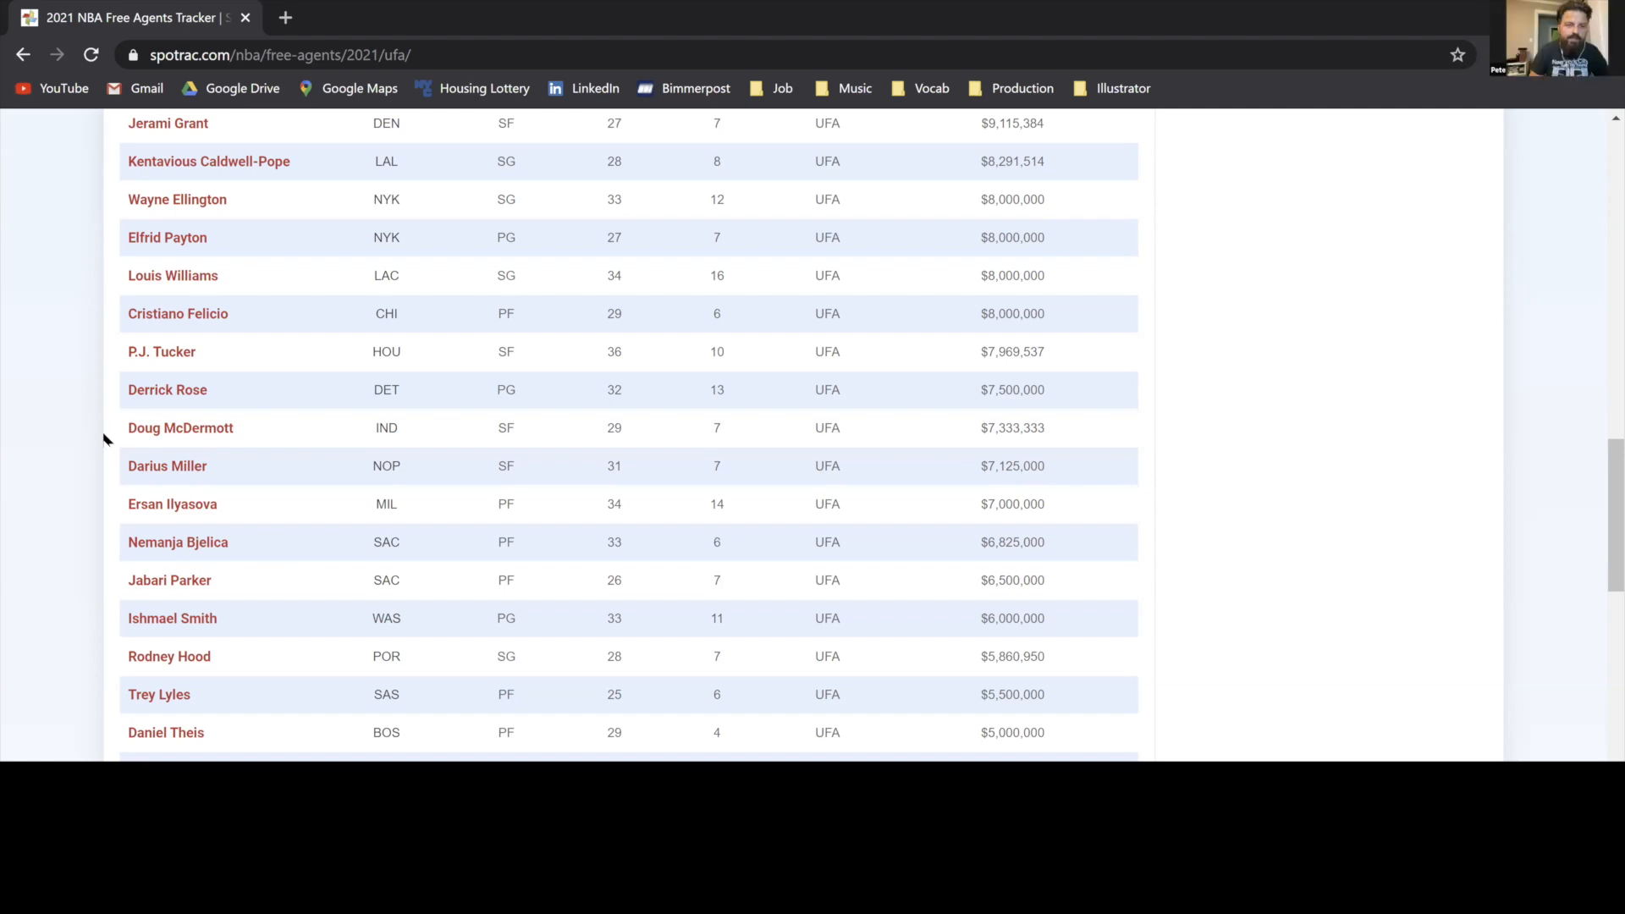
mouse_move(162, 352)
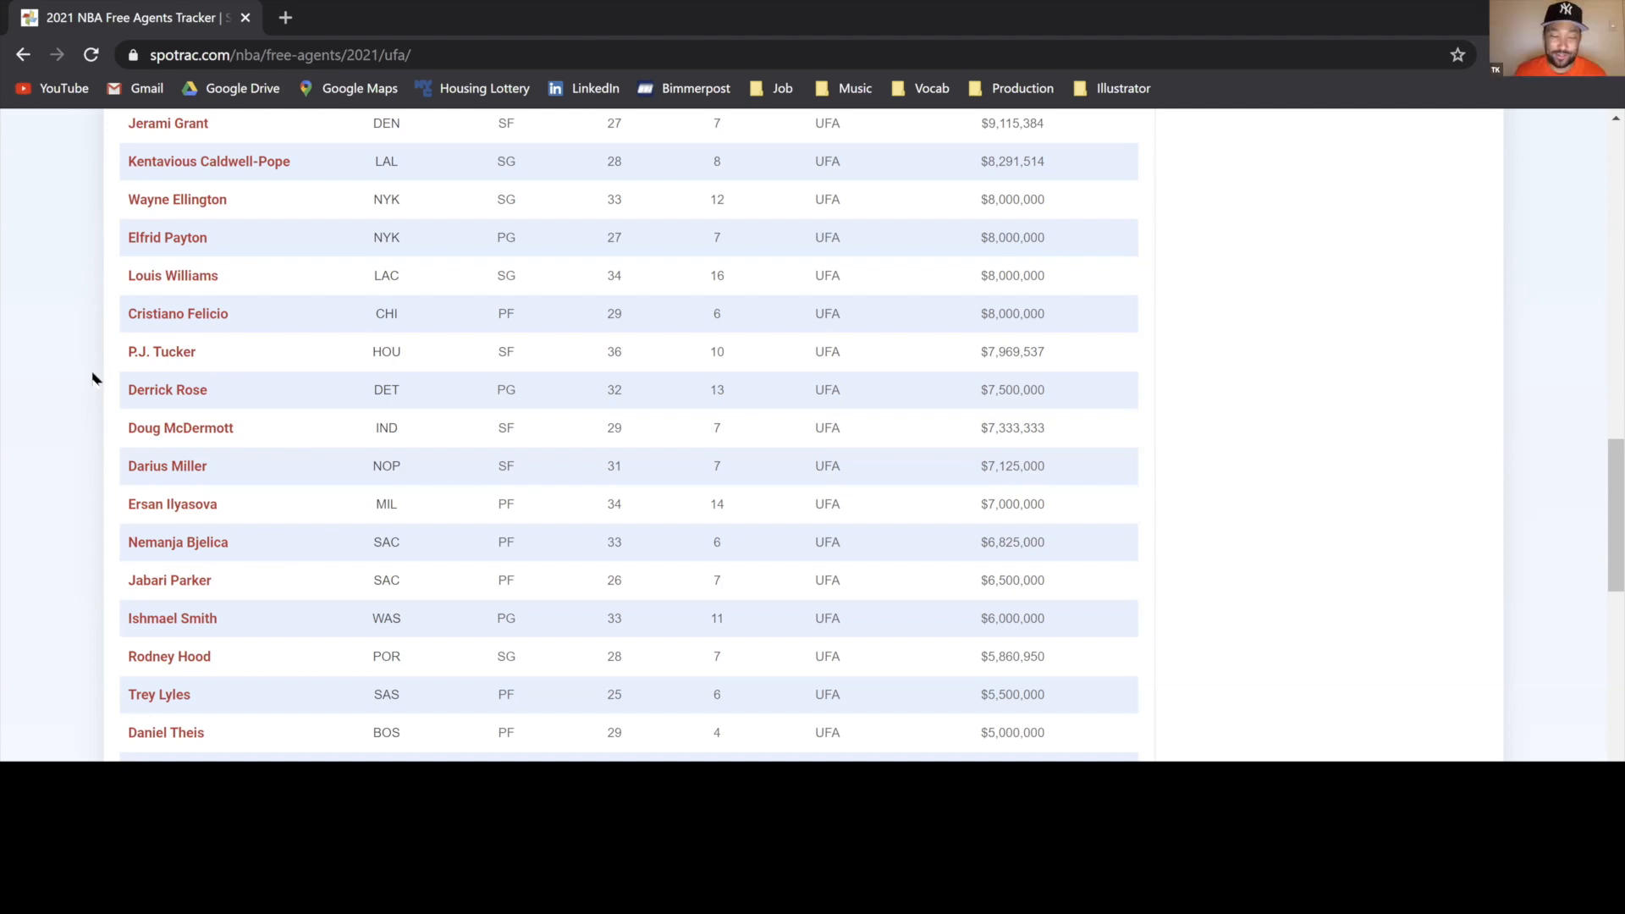
Scroll the UFA list down to the $4.8 million tier with Mike Scott, Ed Davis and Frank Kaminsky
scroll(down, 3)
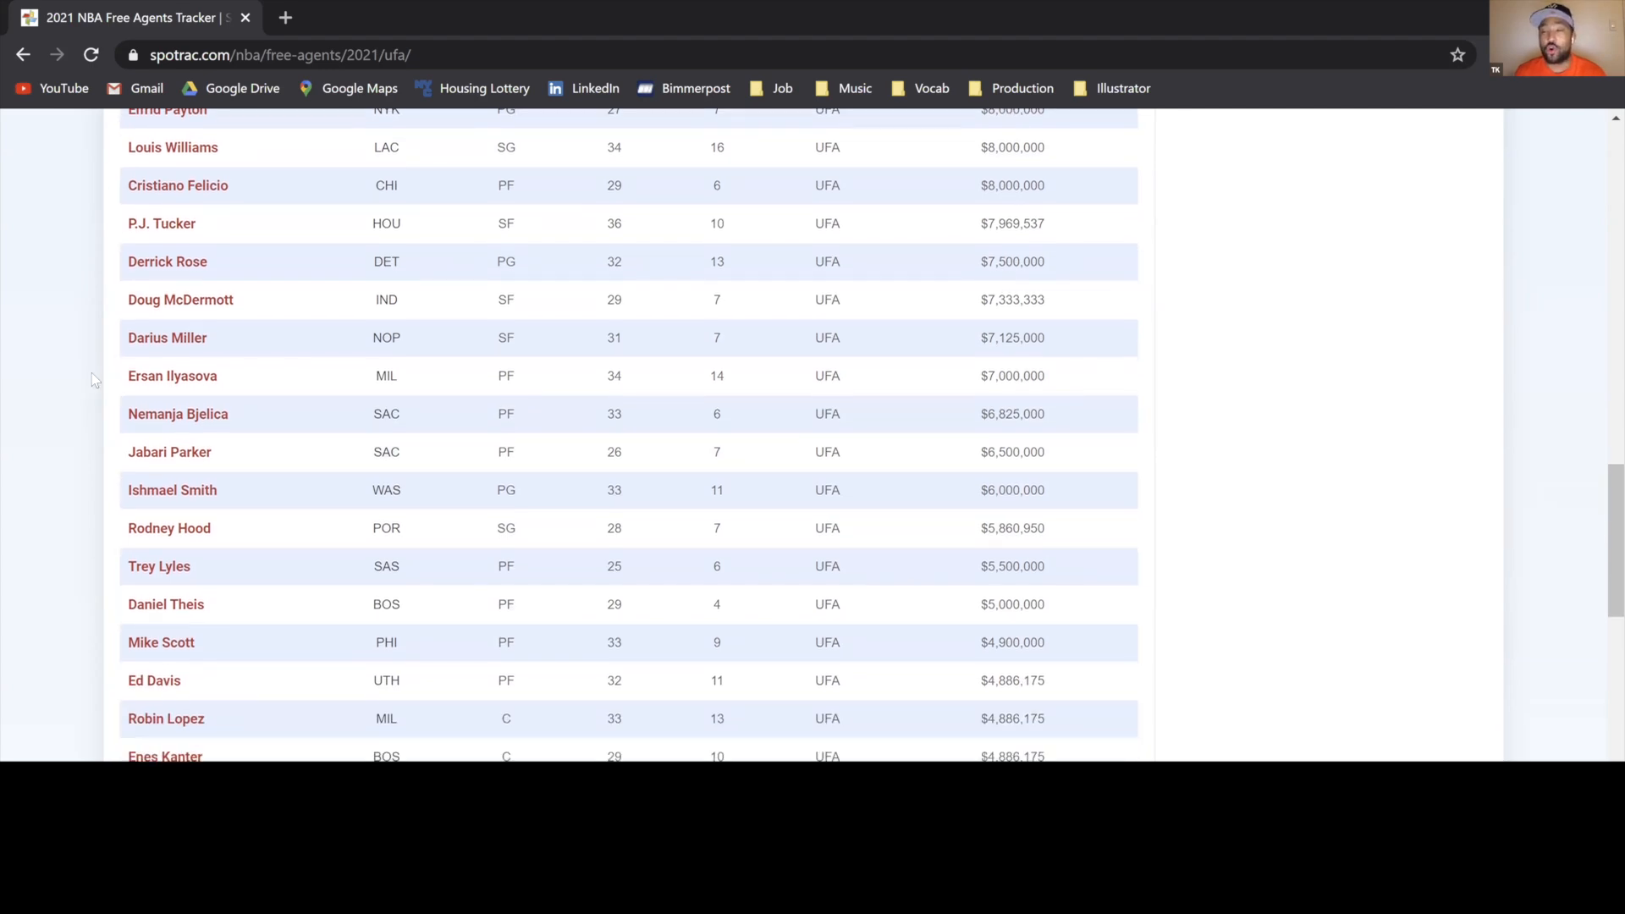
scroll(down, 3)
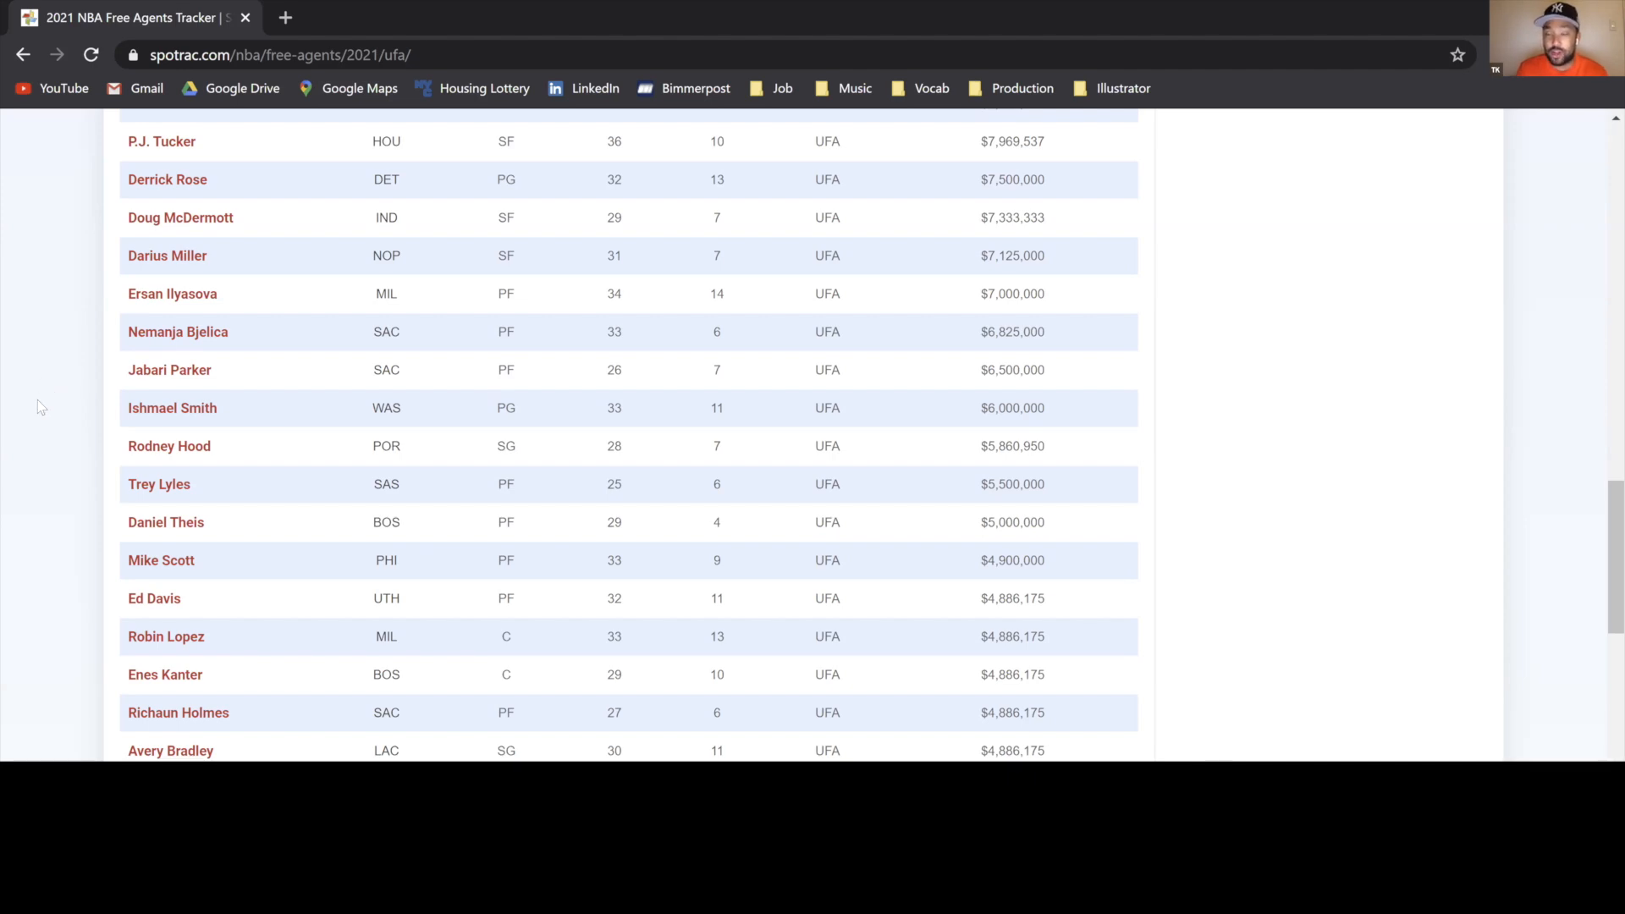
scroll(down, 3)
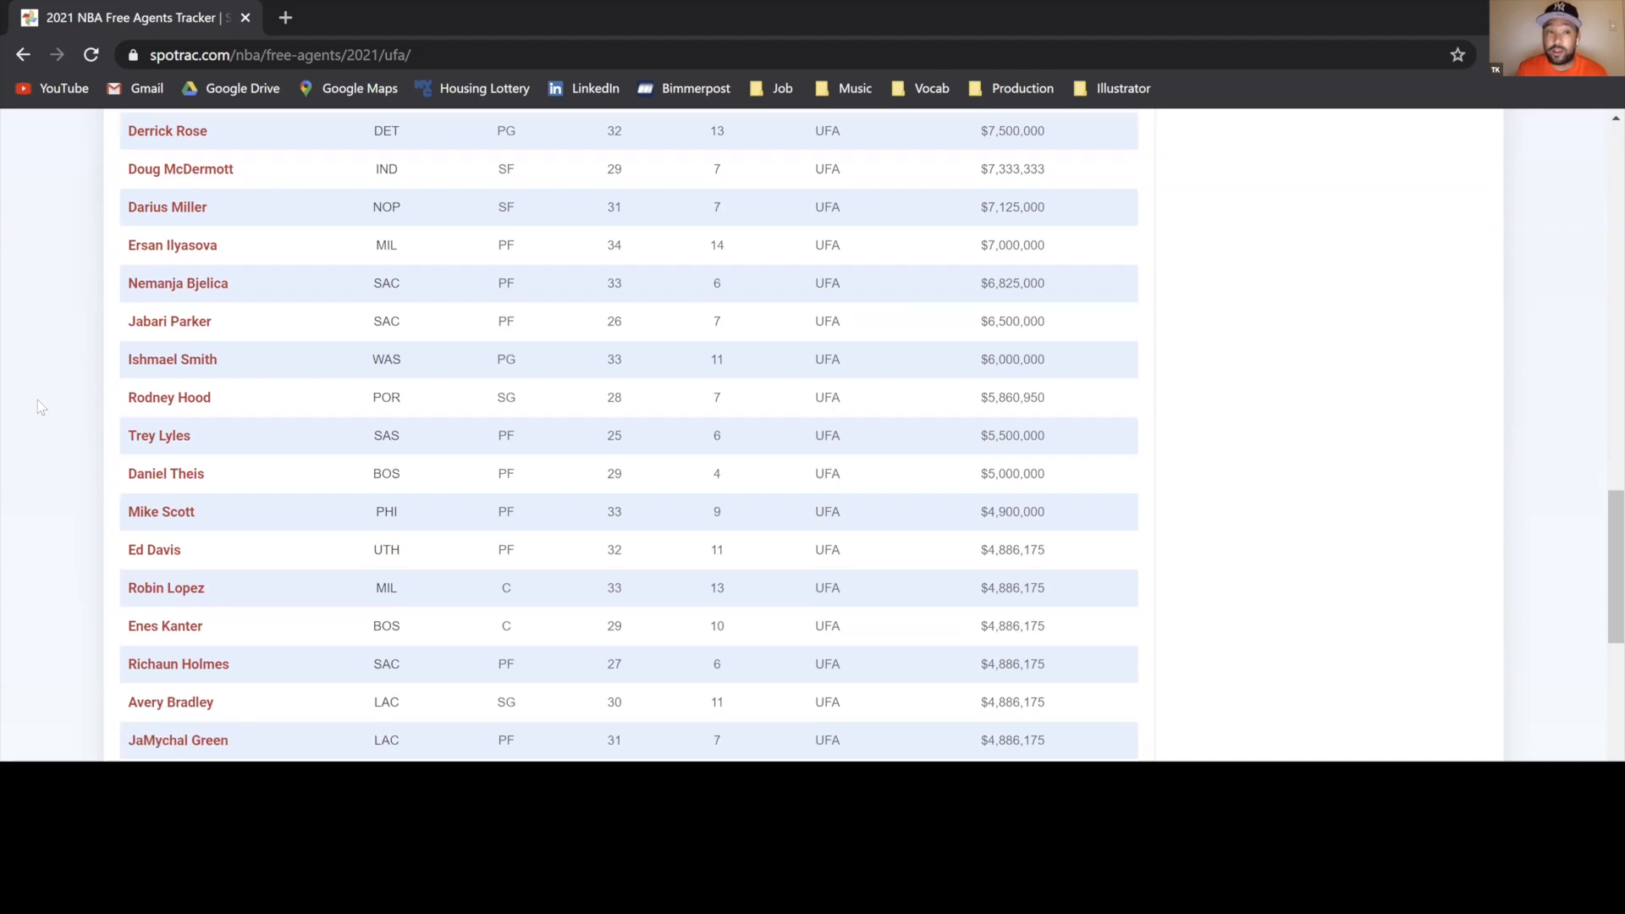
scroll(down, 3)
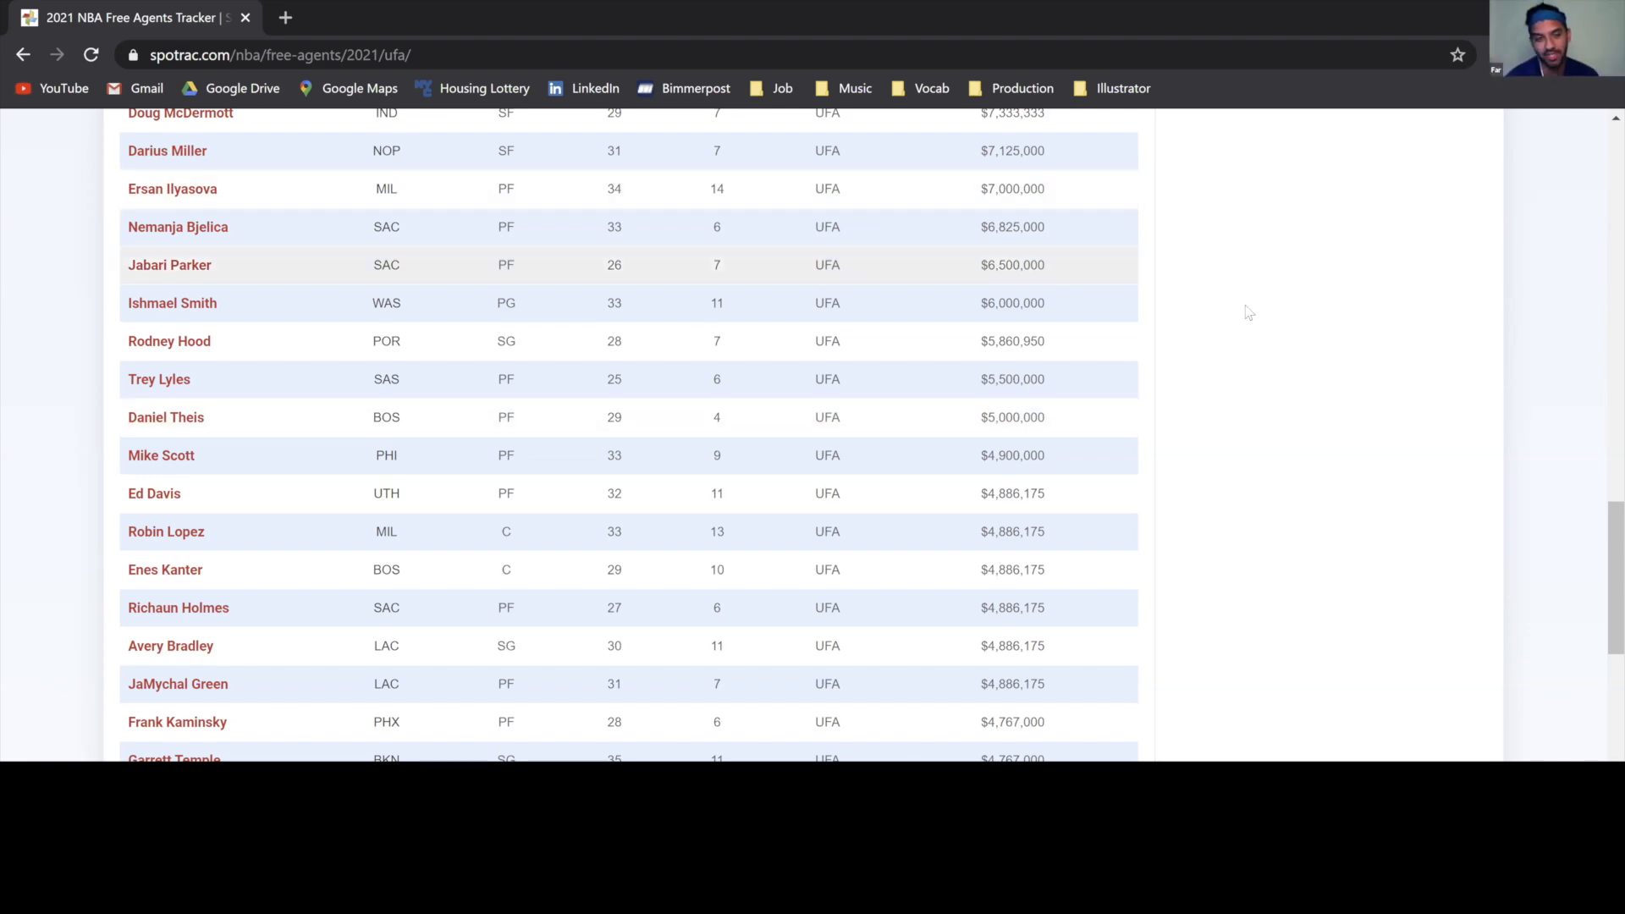
mouse_move(897, 445)
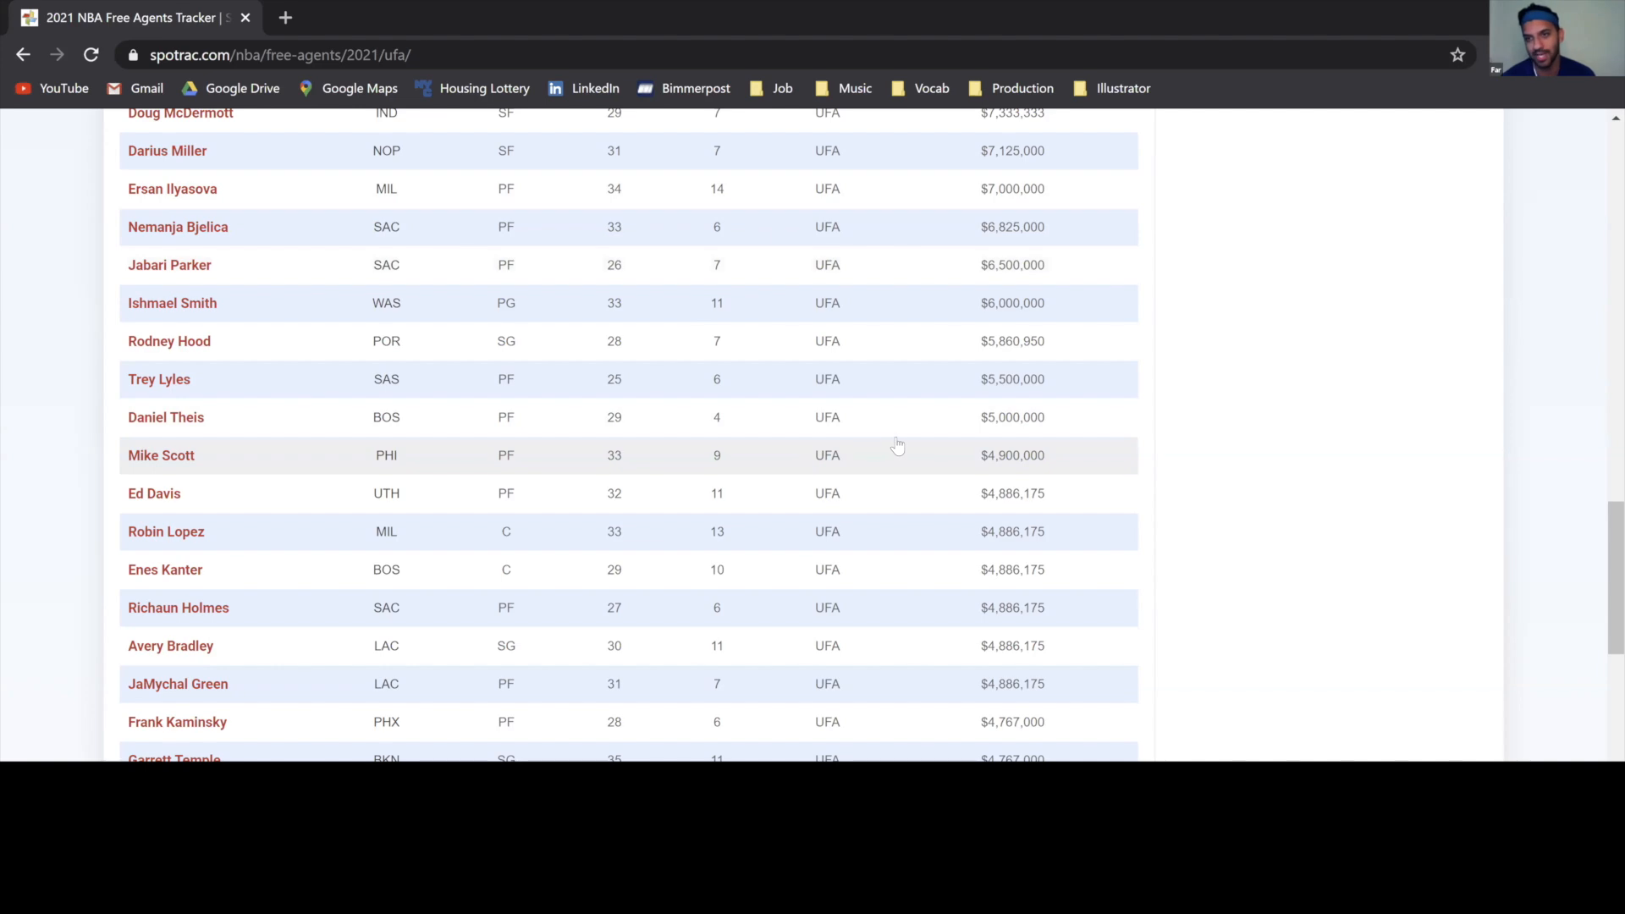
Scroll down to the $4.1 million players JaVale McGee, Reggie Bullock and Boban Marjanovic
scroll(down, 3)
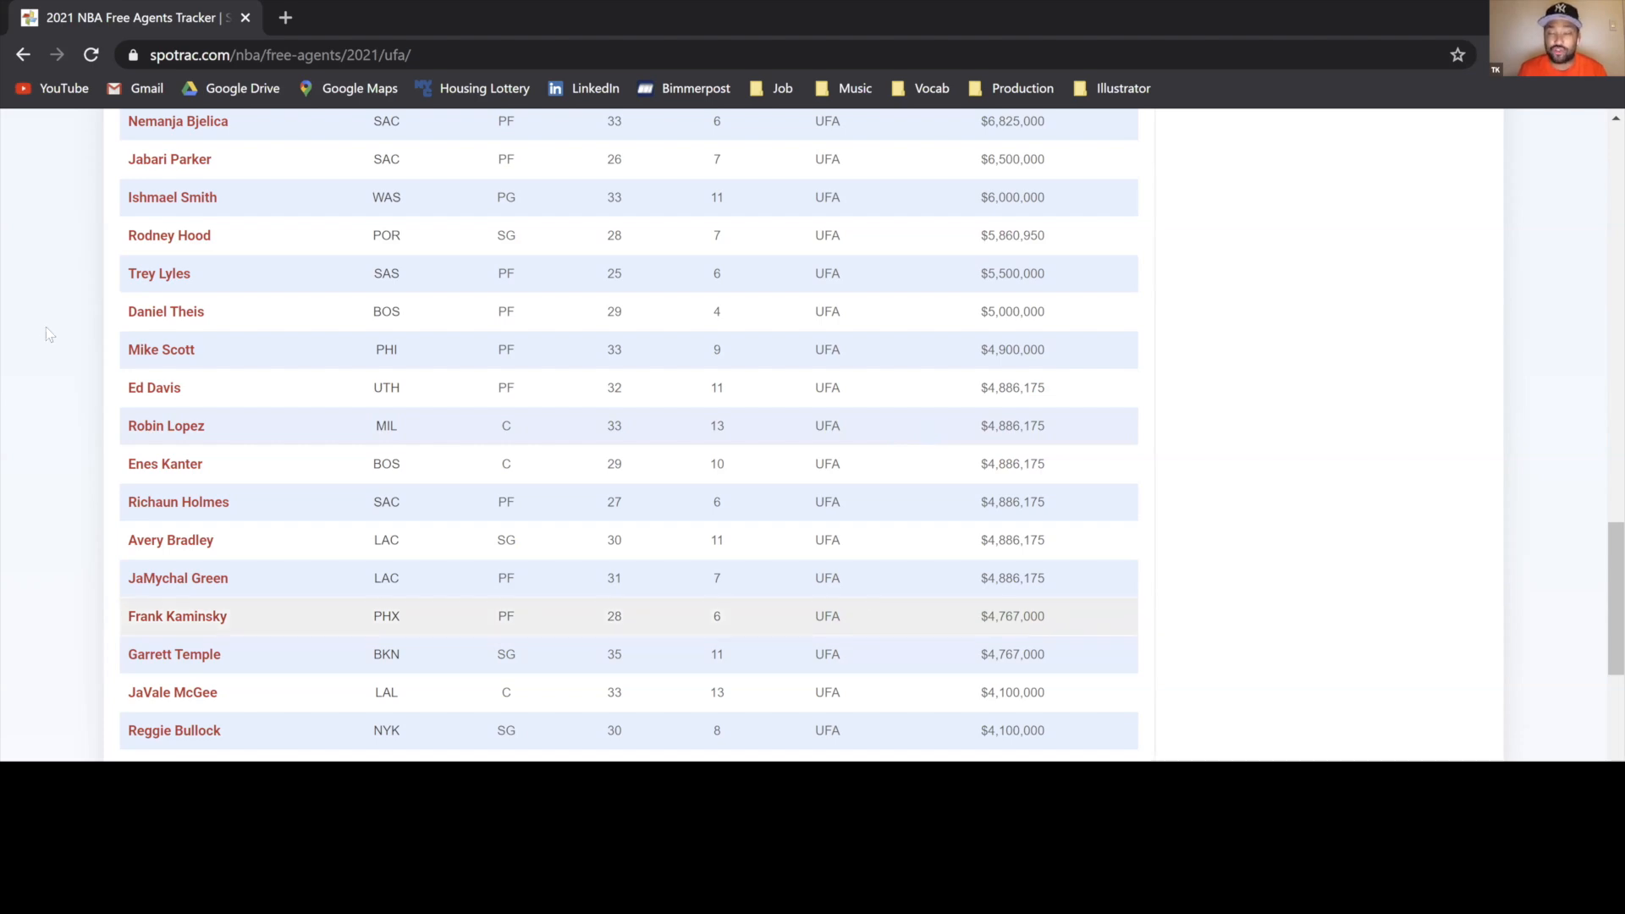
scroll(down, 3)
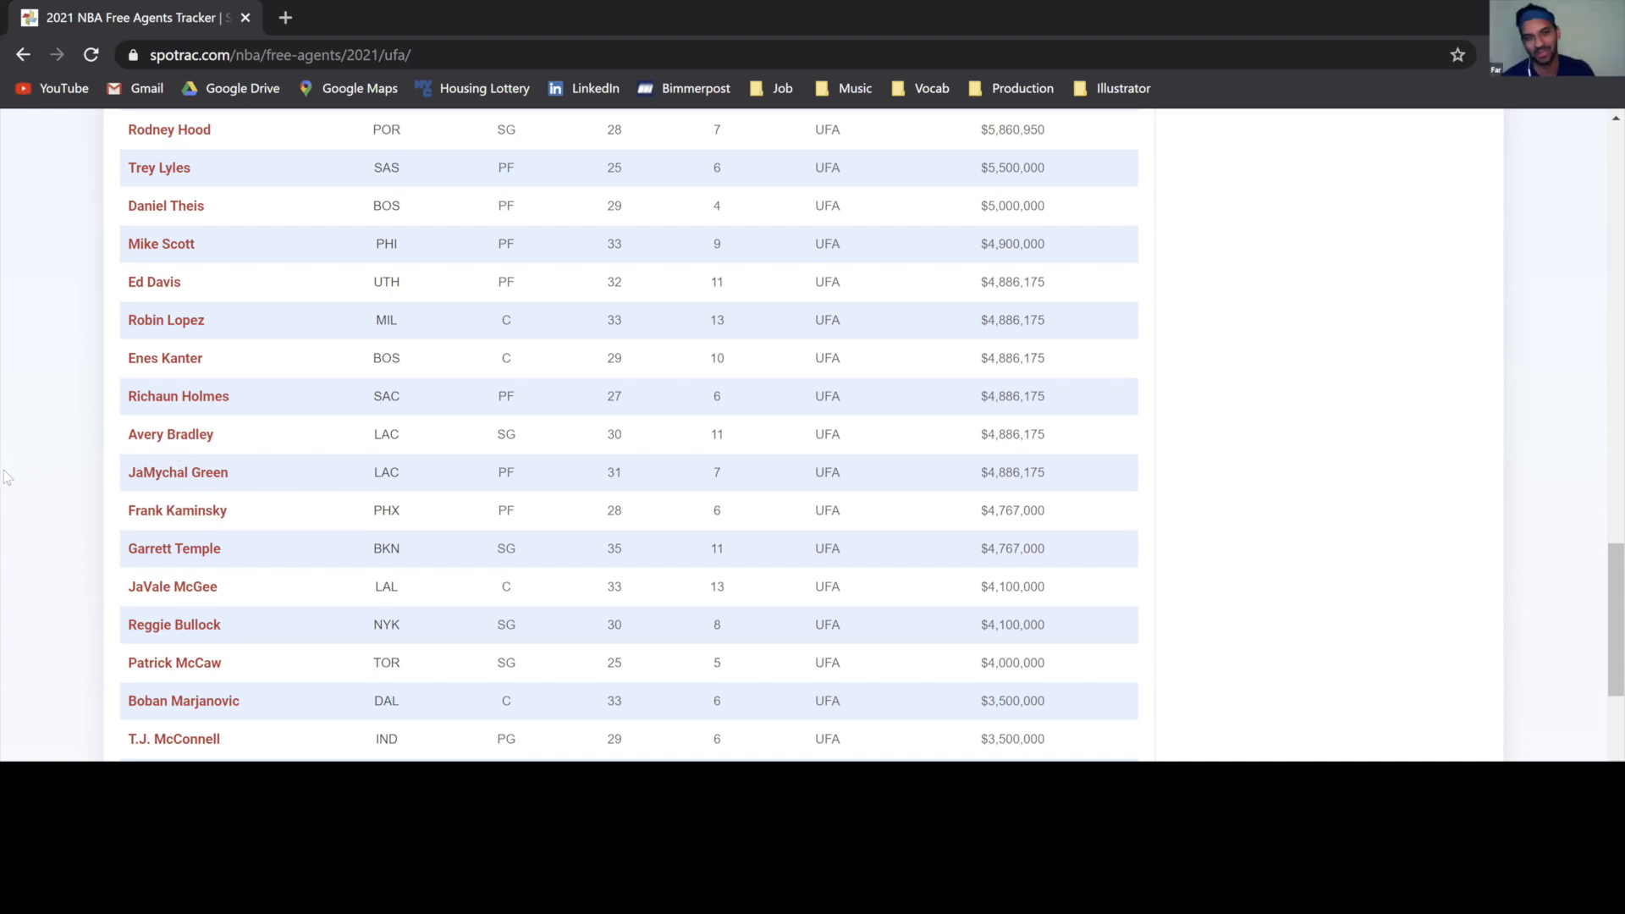
Scroll down to the $2.6 million tier with Alex Caruso, Wesley Matthews and Rajon Rondo
scroll(down, 3)
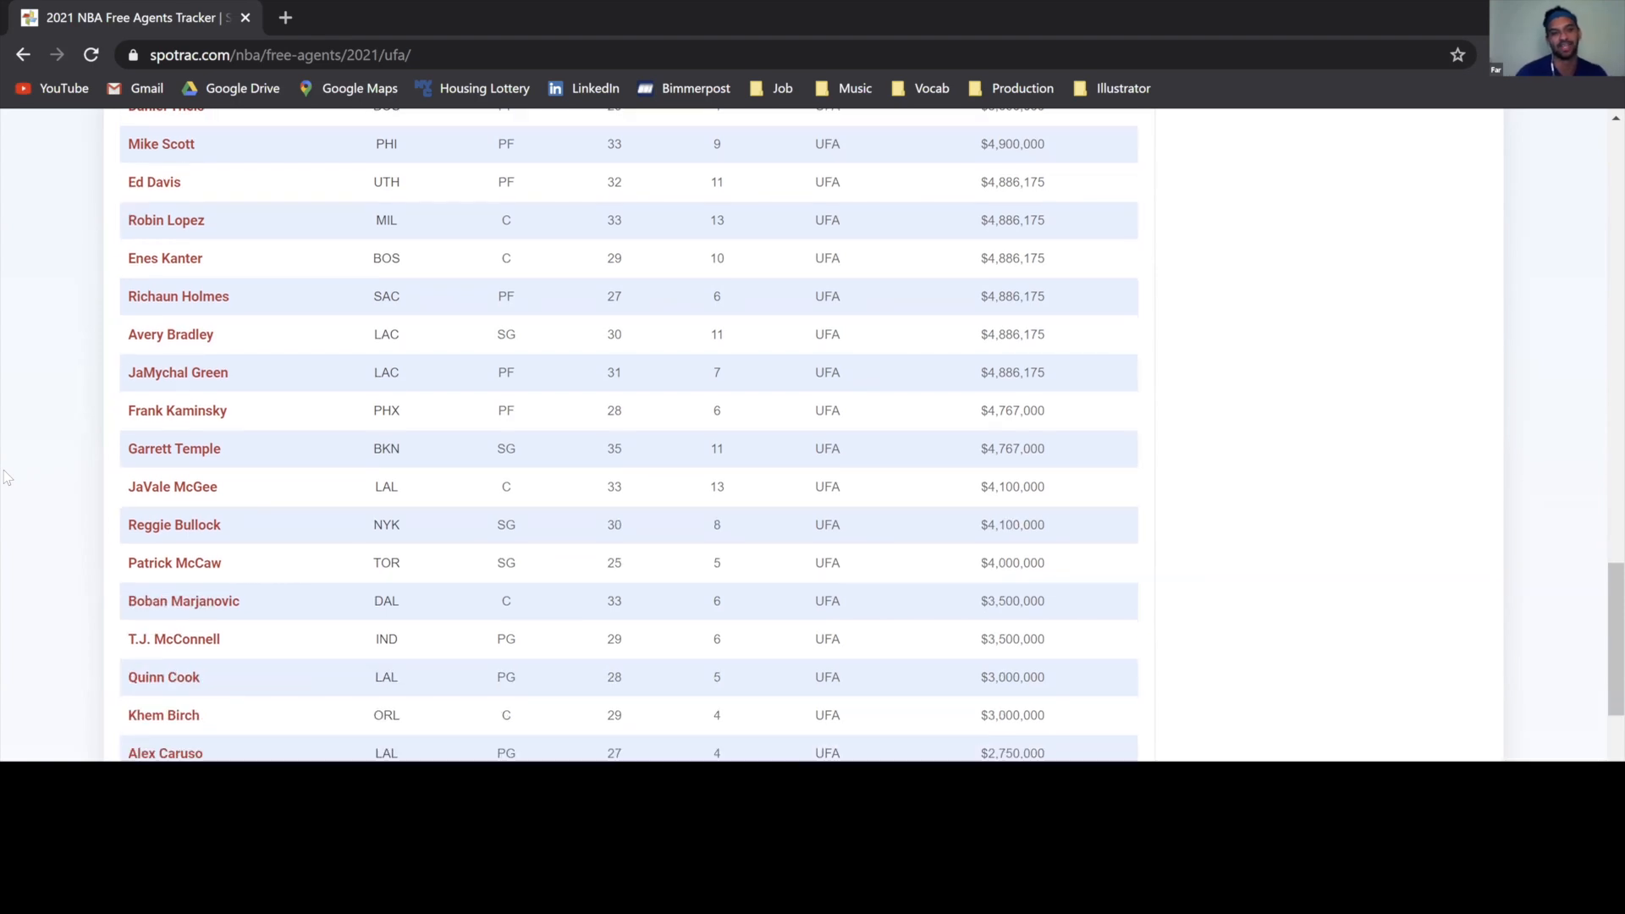
scroll(down, 3)
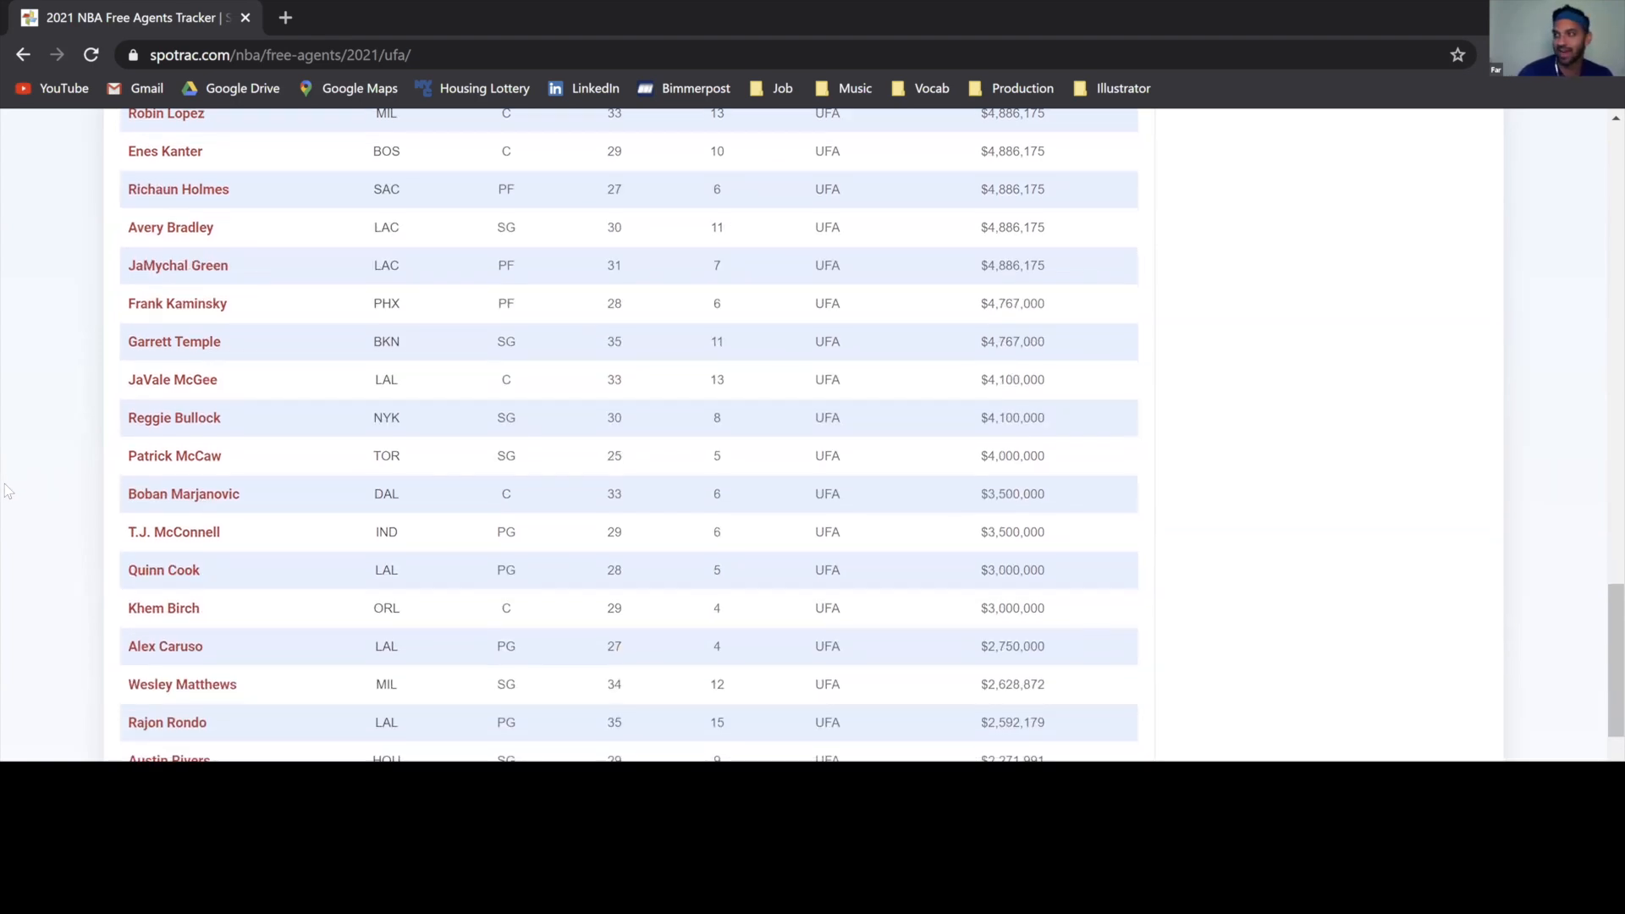
scroll(down, 3)
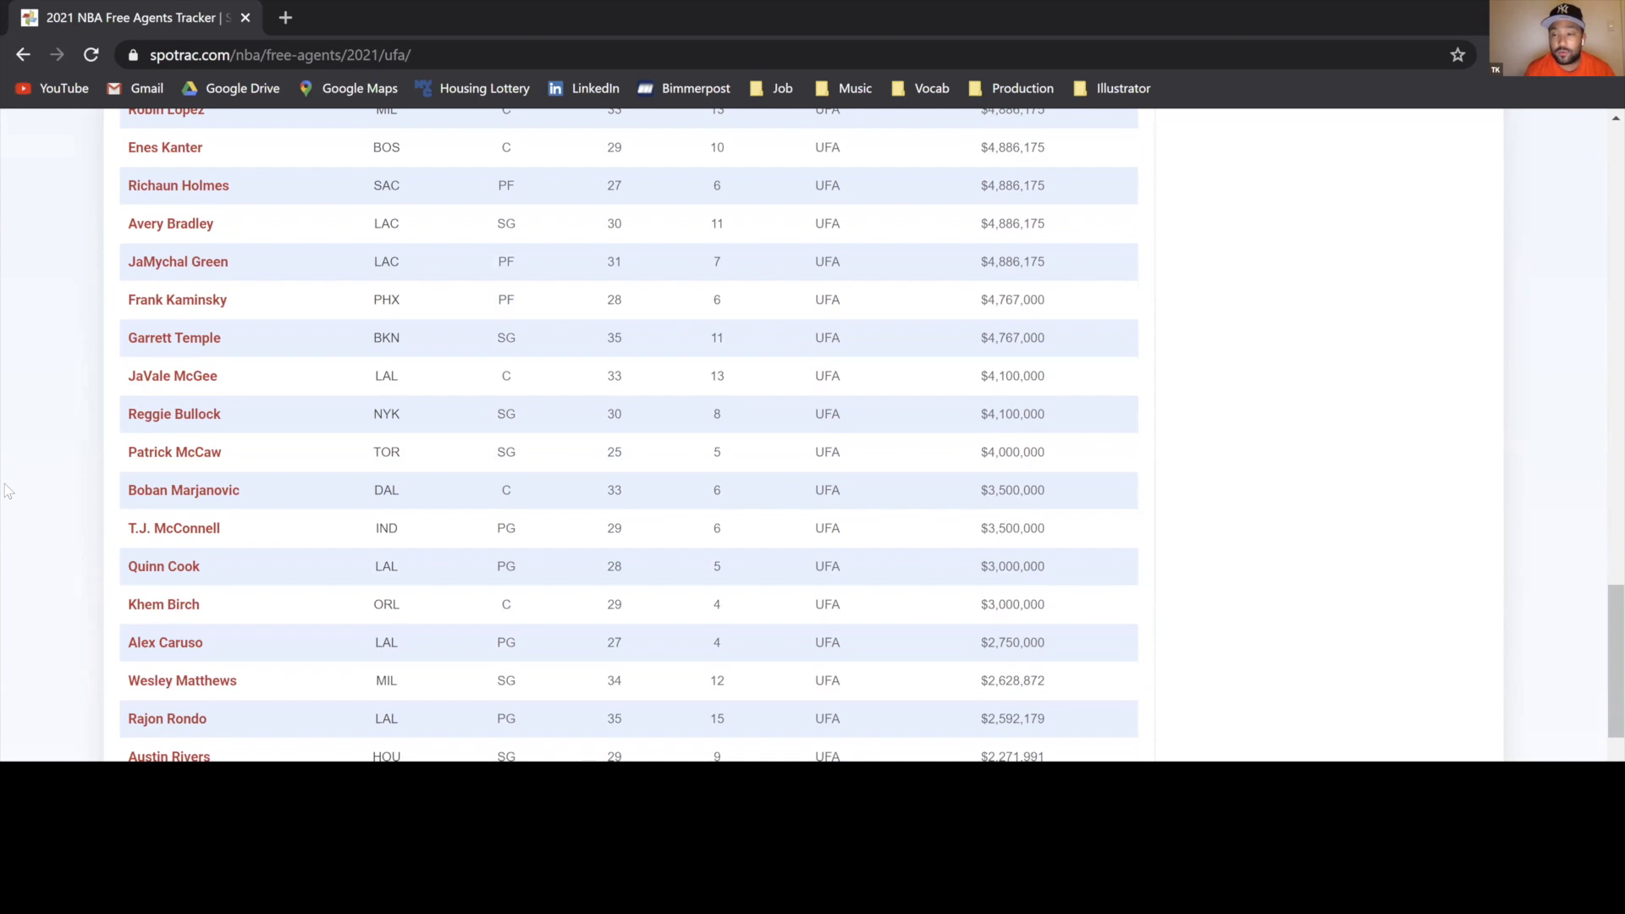
mouse_move(64, 727)
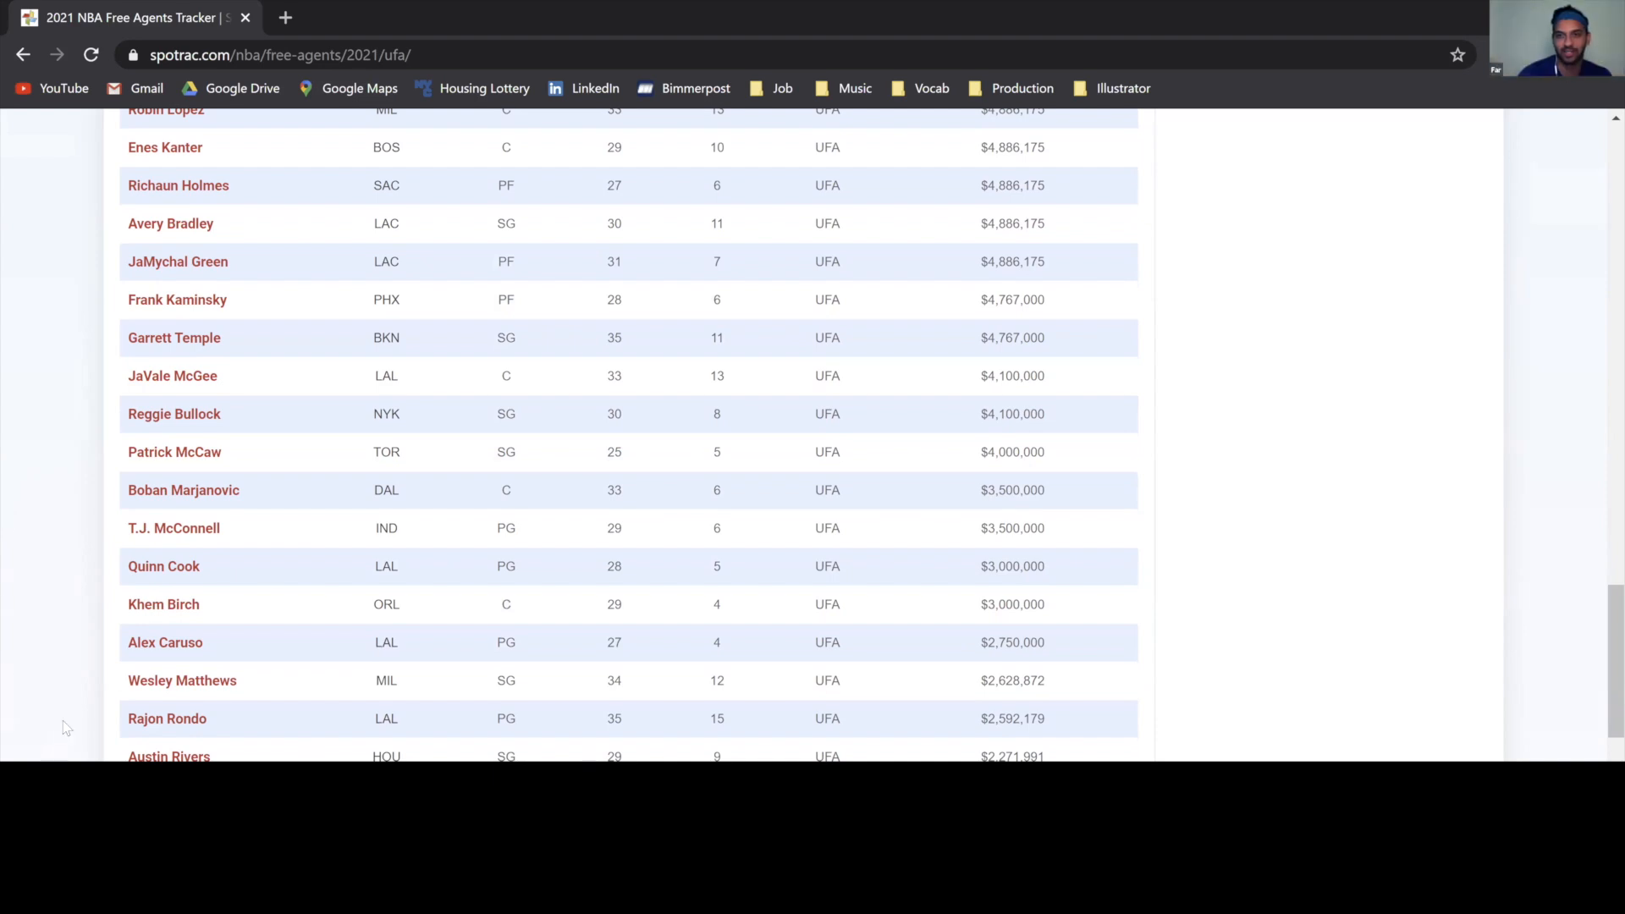
mouse_move(66, 709)
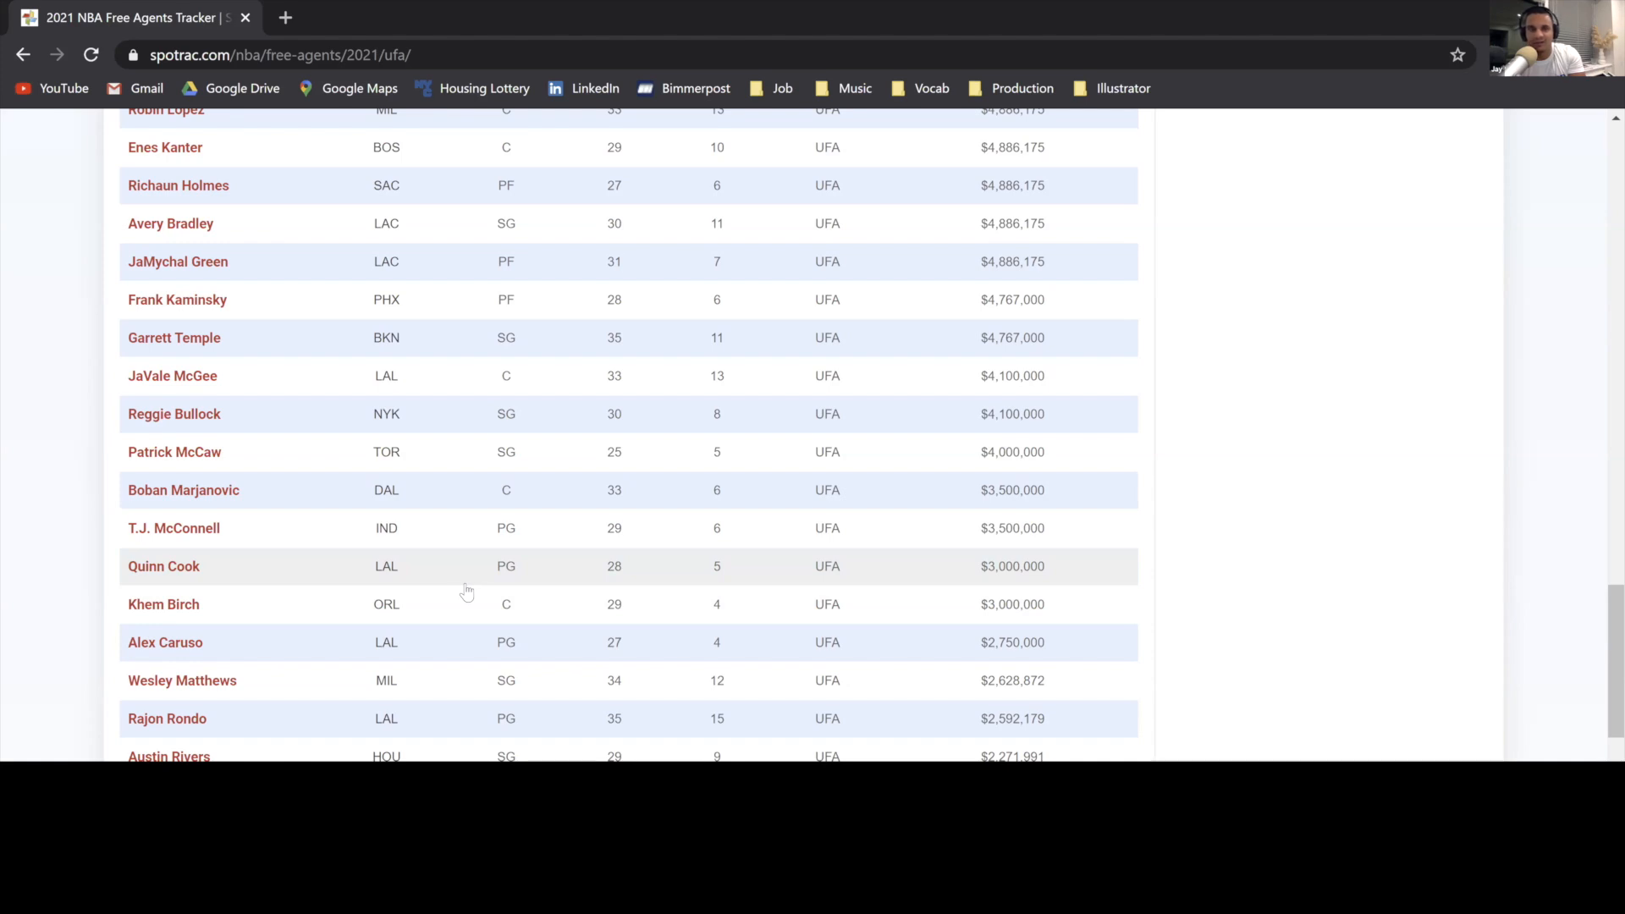
mouse_move(797, 521)
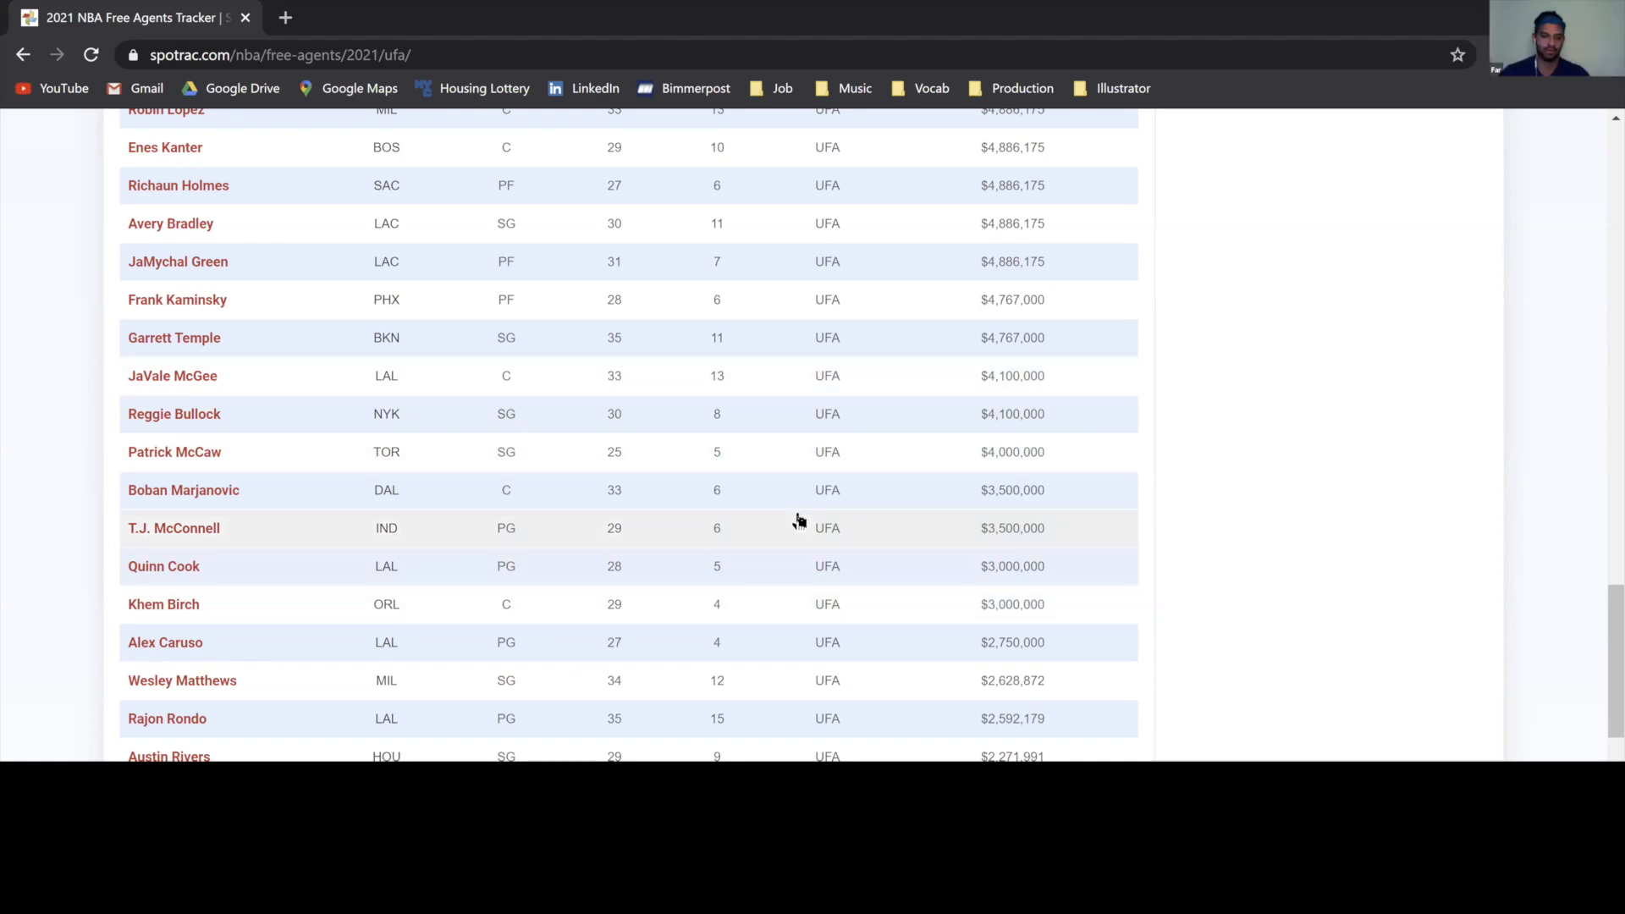
mouse_move(908, 524)
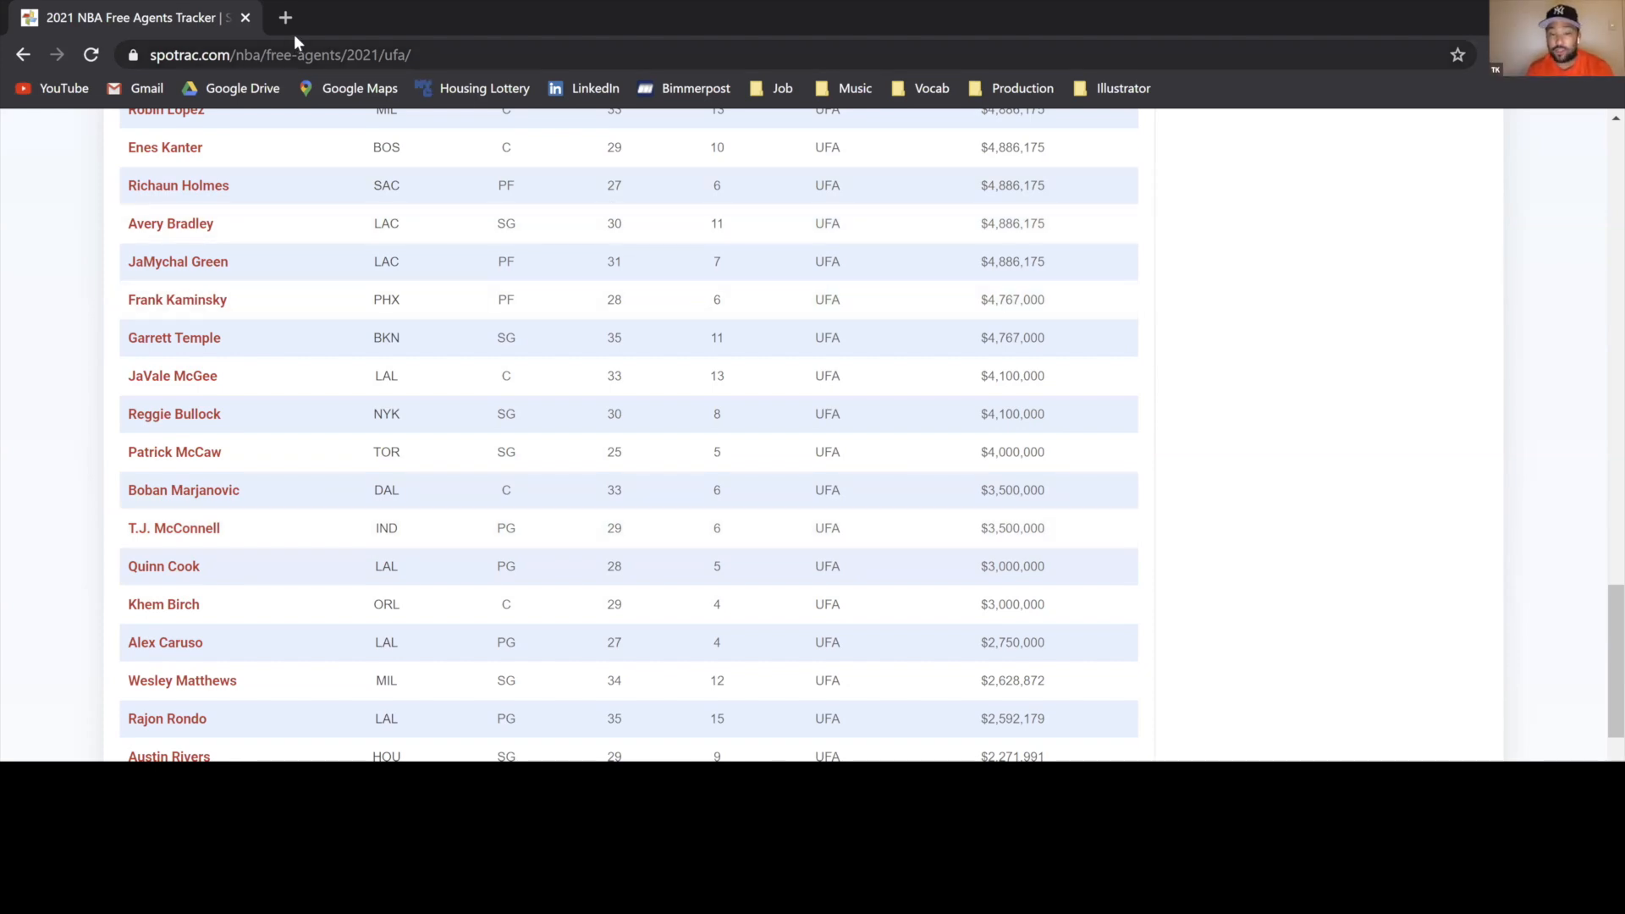
Search Google for 'luke k', choose Luke Kennard, and land on his Basketball-Reference stats page
click(536, 17)
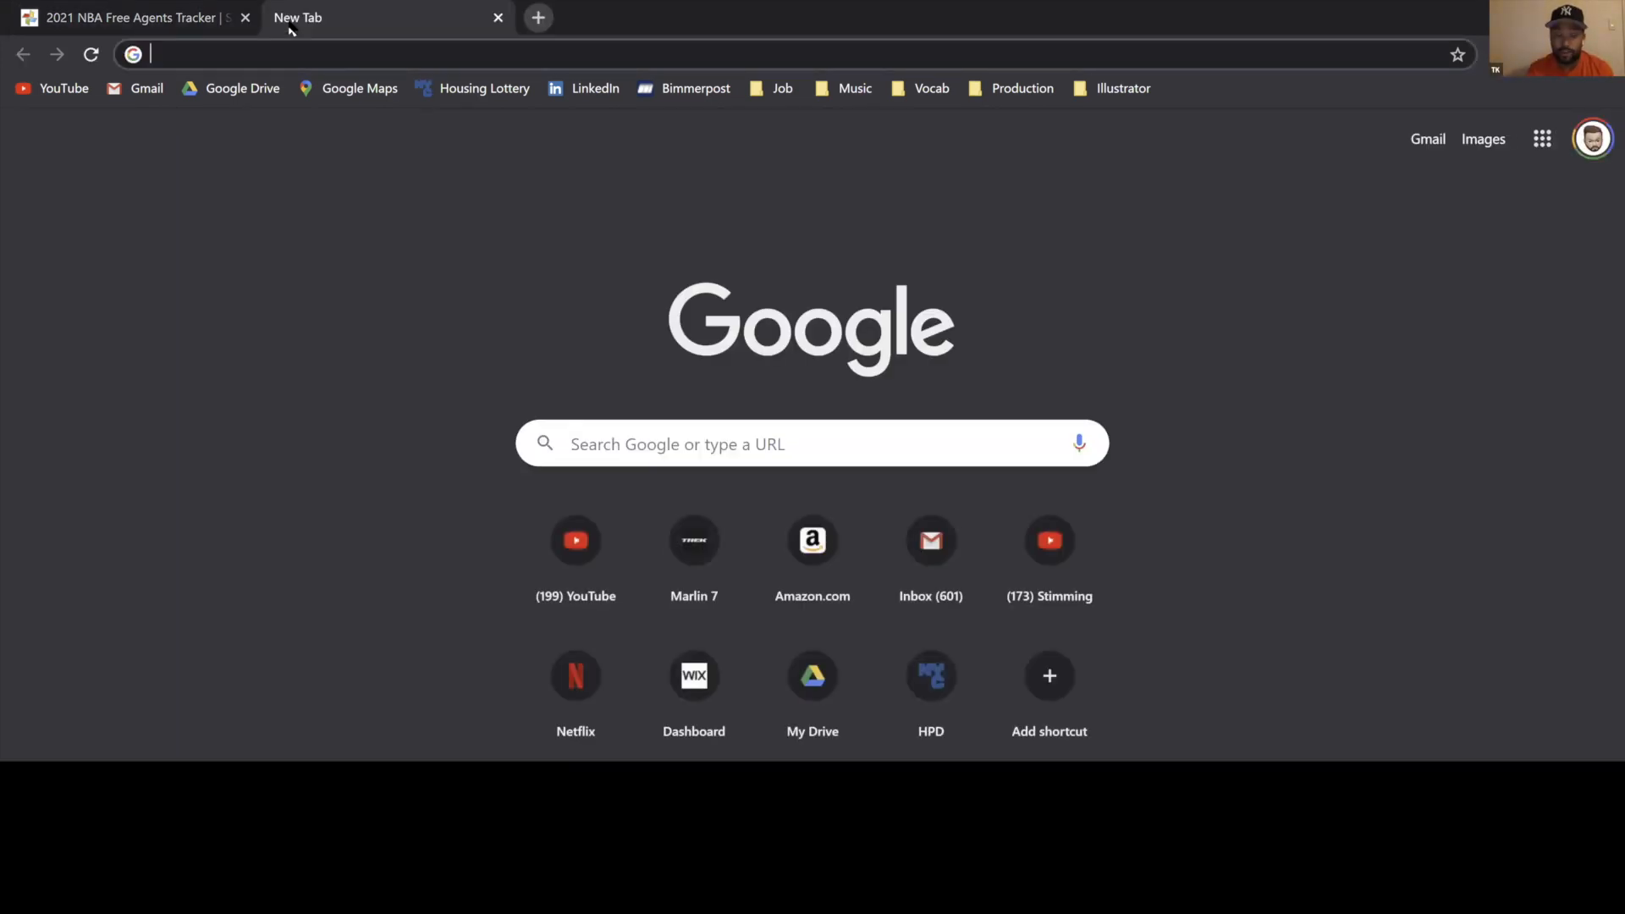
text(luke k)
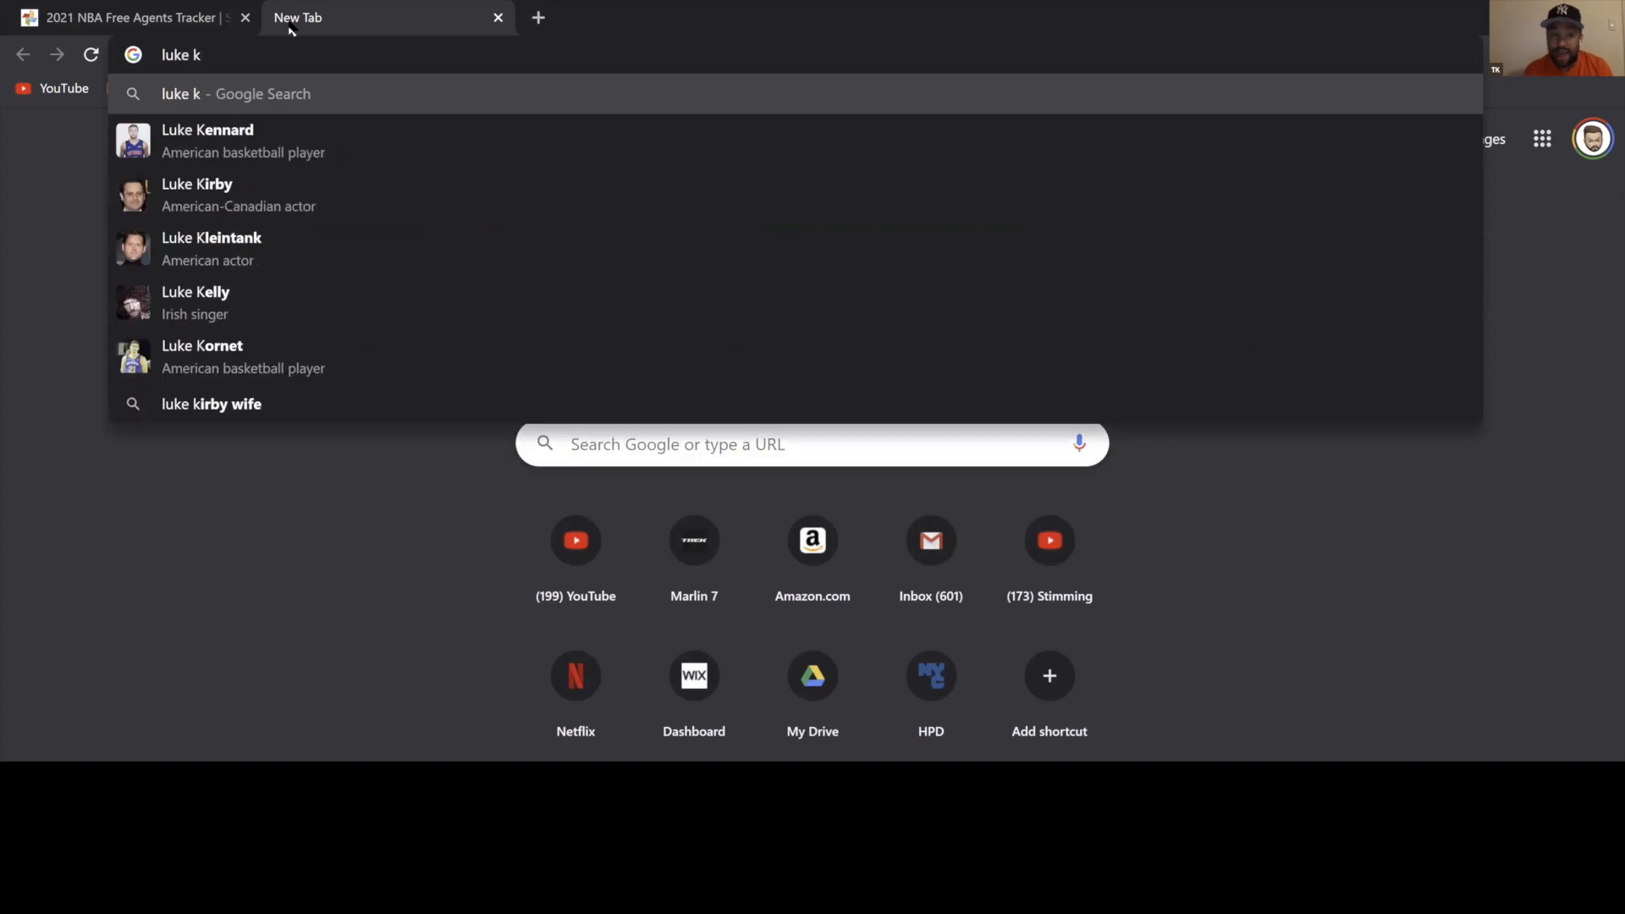
click(242, 140)
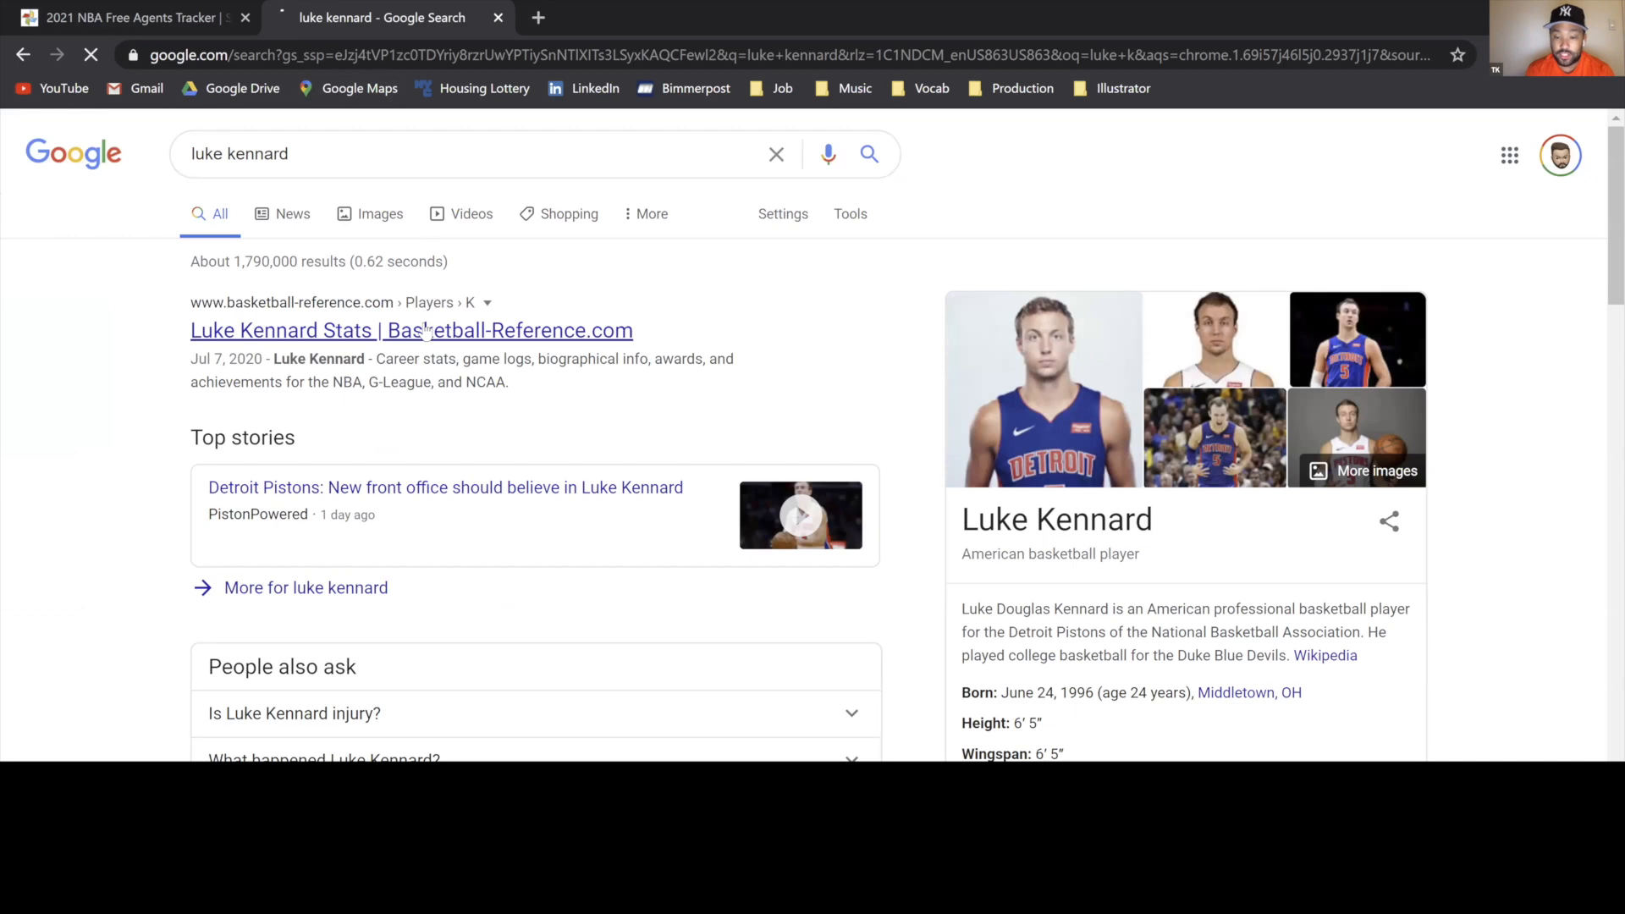
click(412, 330)
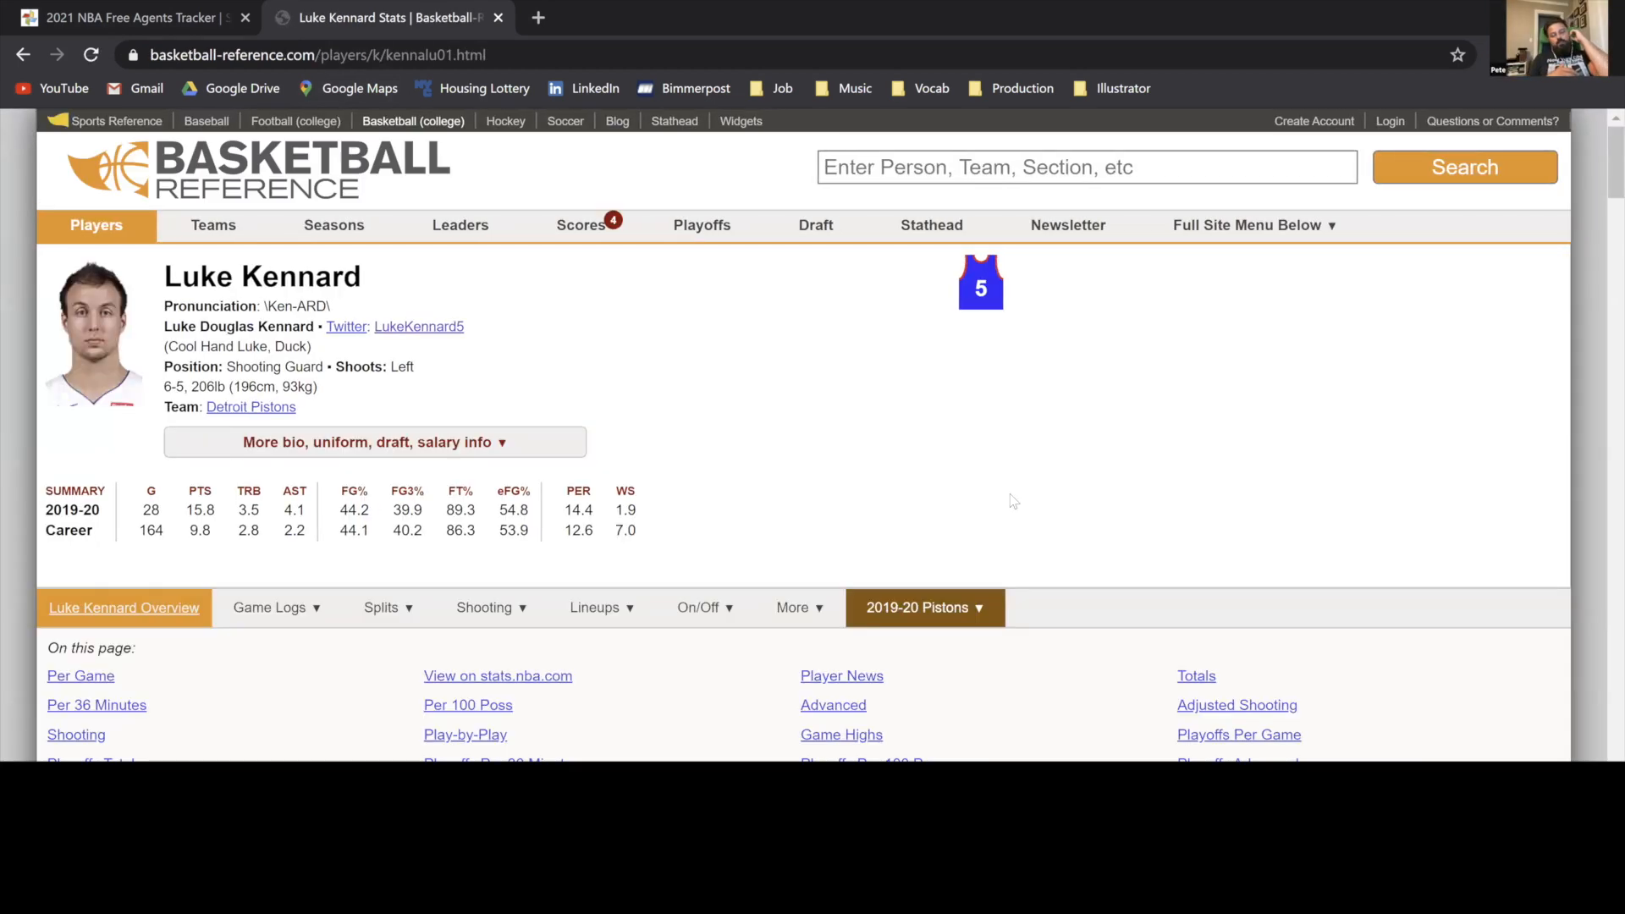
scroll(down, 3)
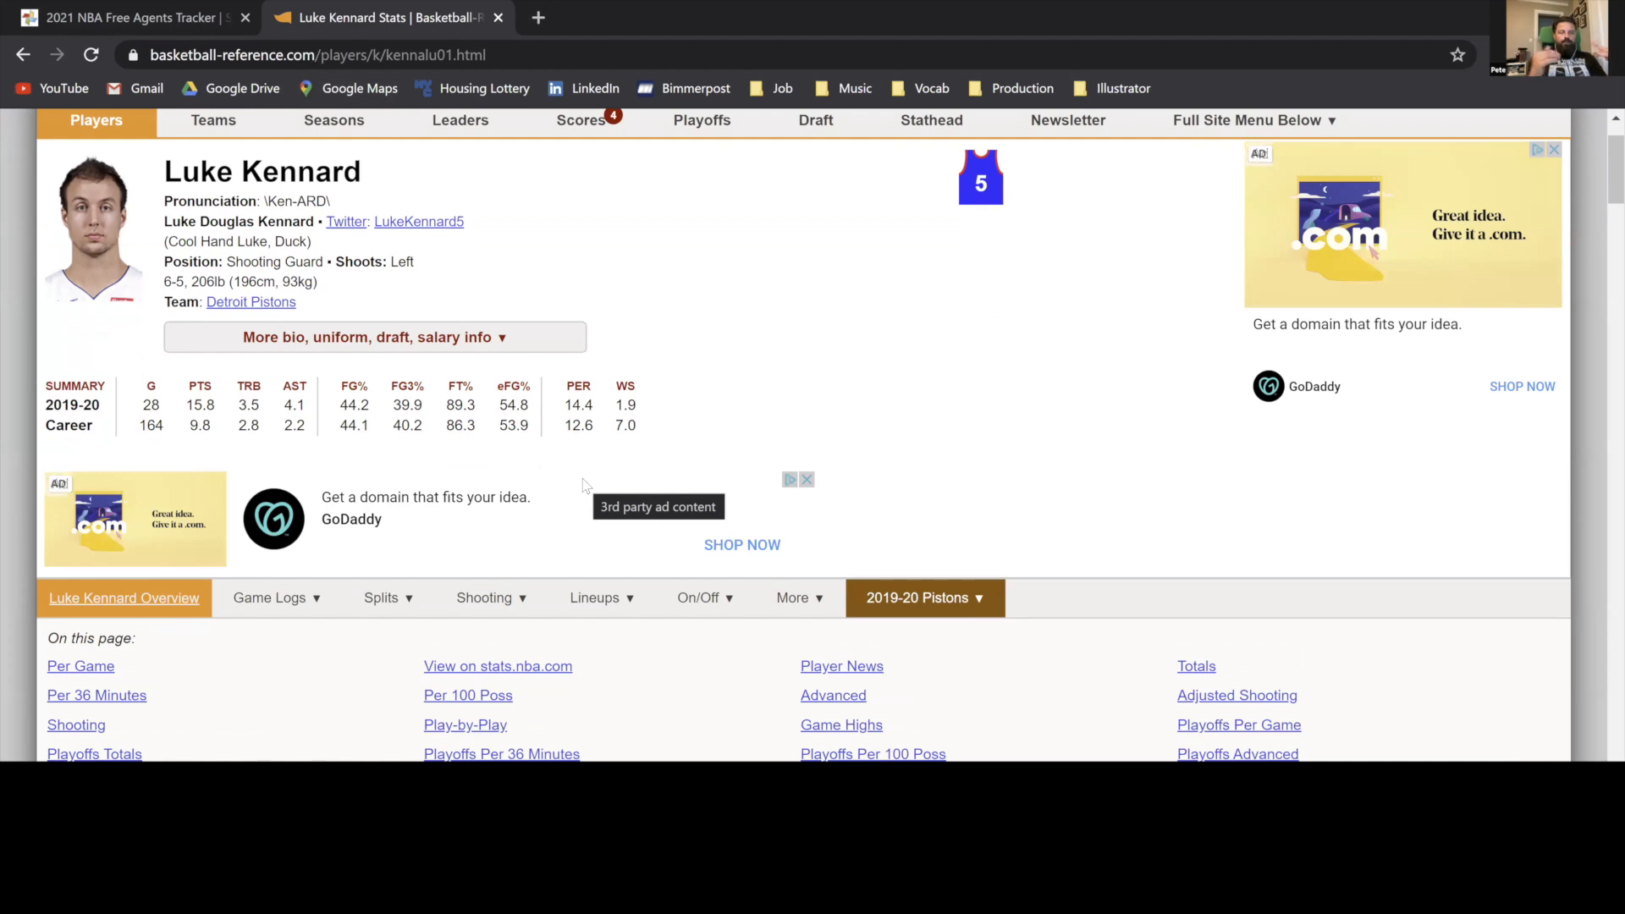
mouse_move(702, 448)
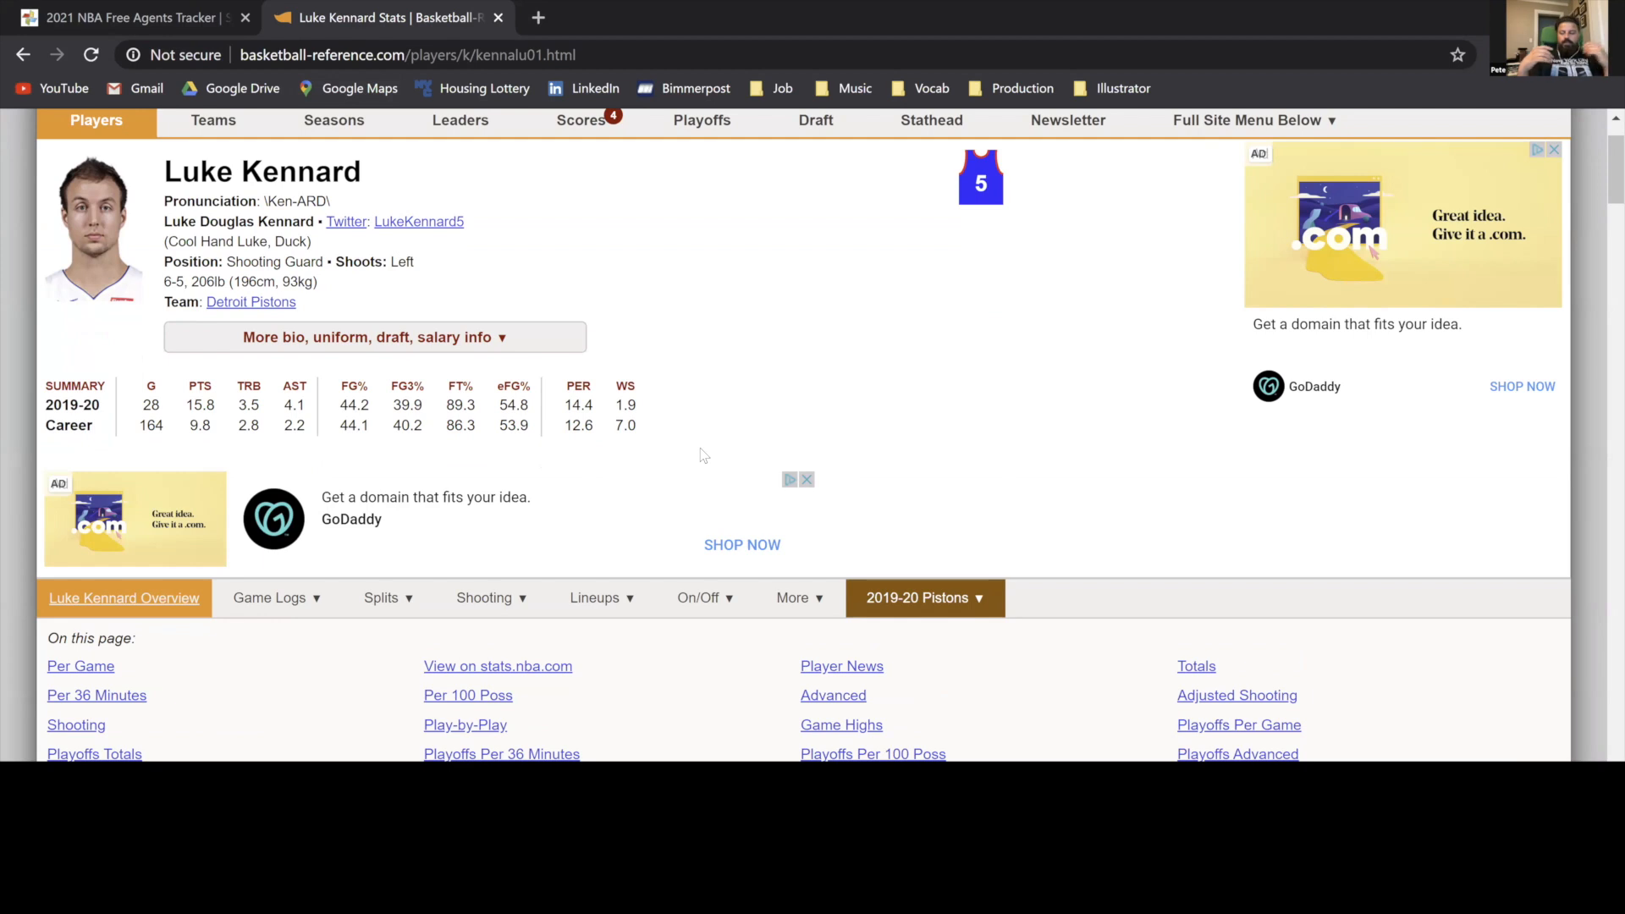
mouse_move(699, 458)
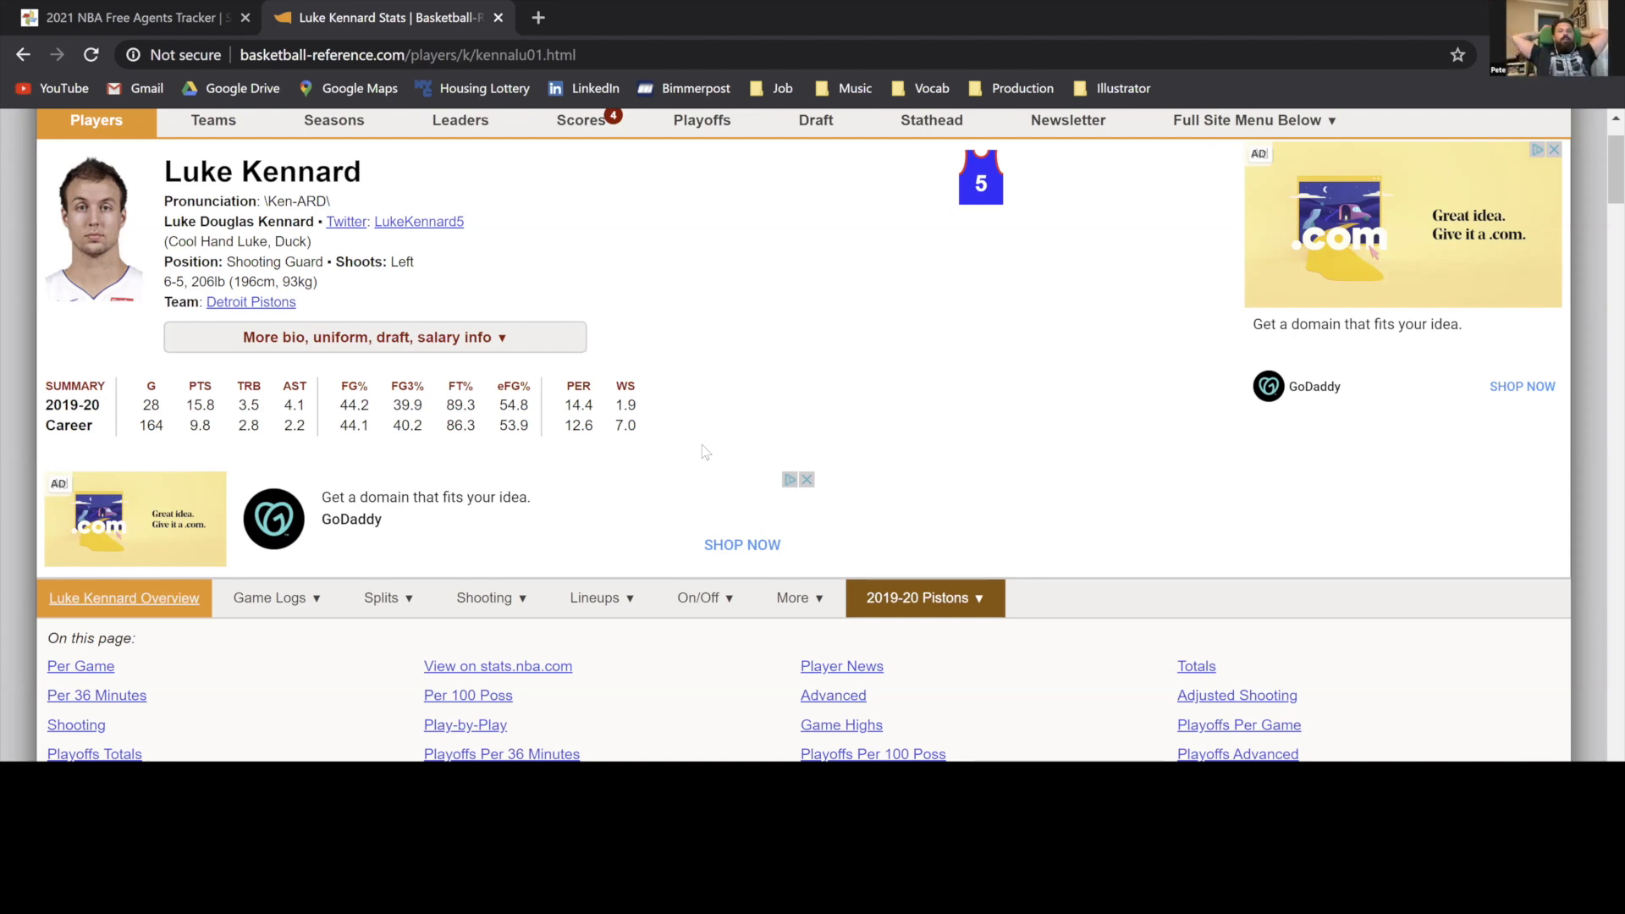
mouse_move(594, 498)
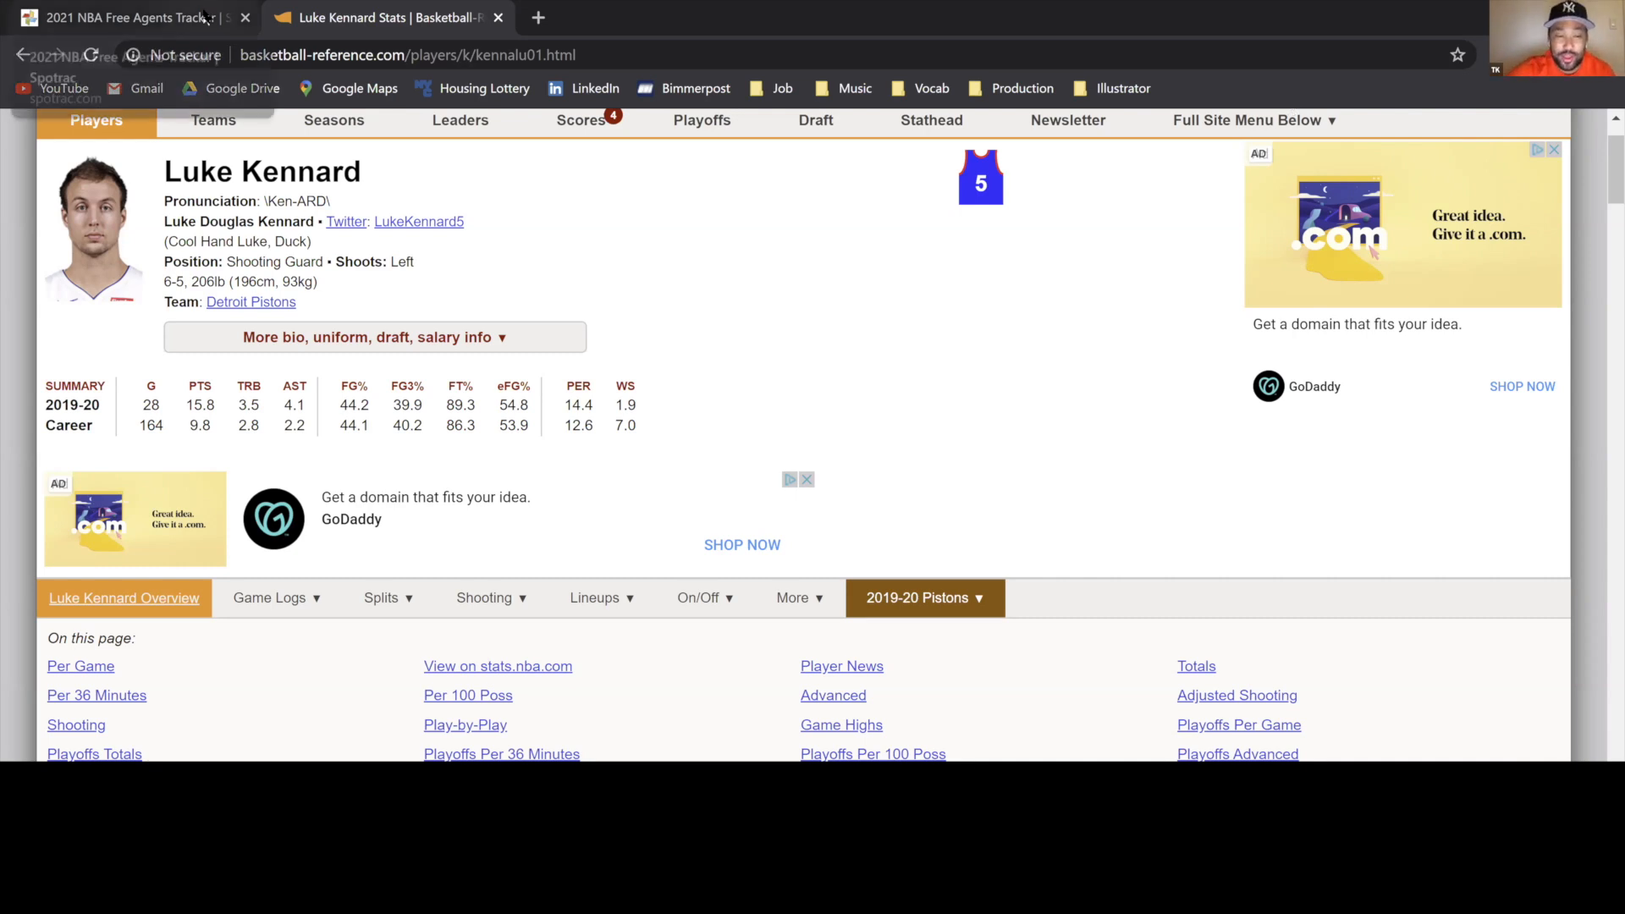
Return to the Spotrac UFA tracker and scroll down to Luke Kornet, Monte Morris and Marquese Chriss
click(124, 17)
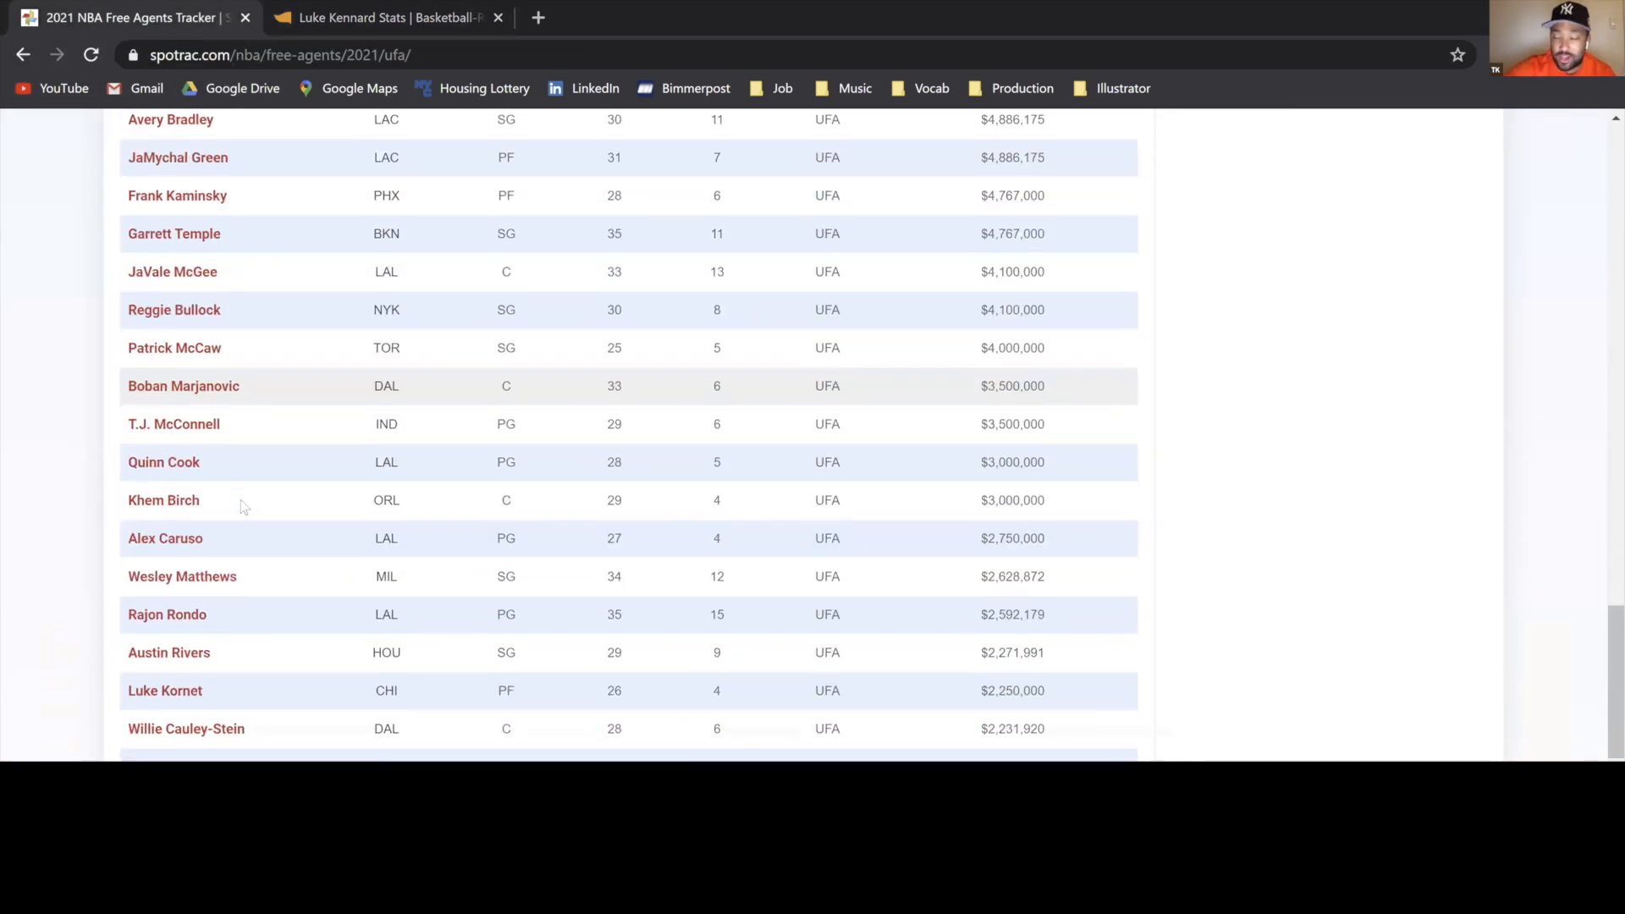
scroll(down, 3)
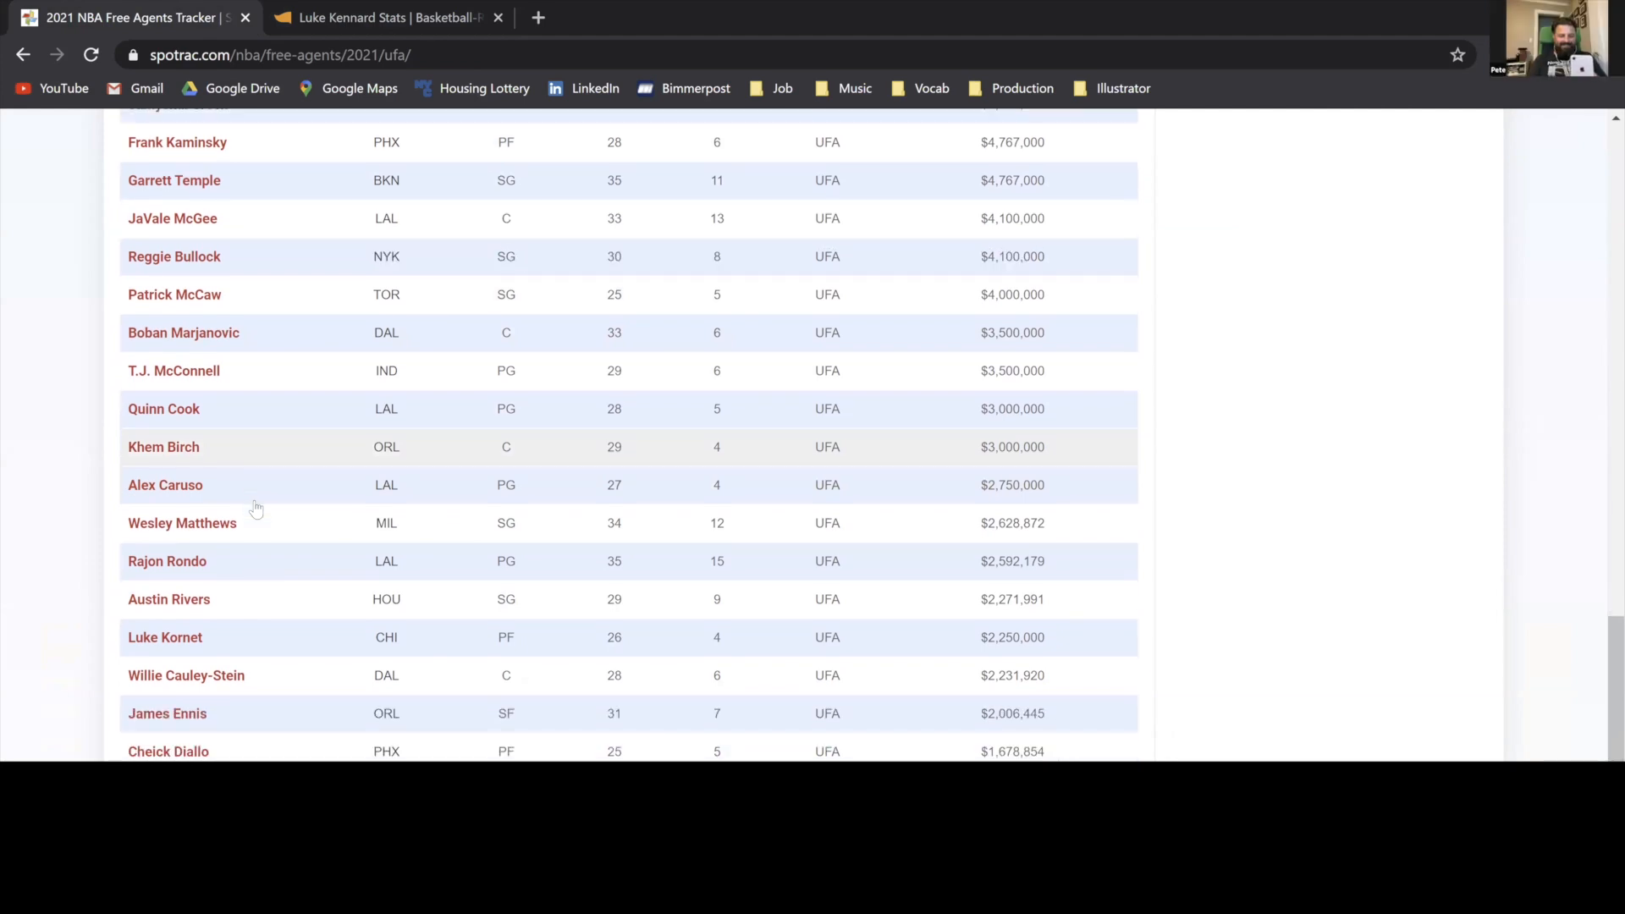
scroll(down, 3)
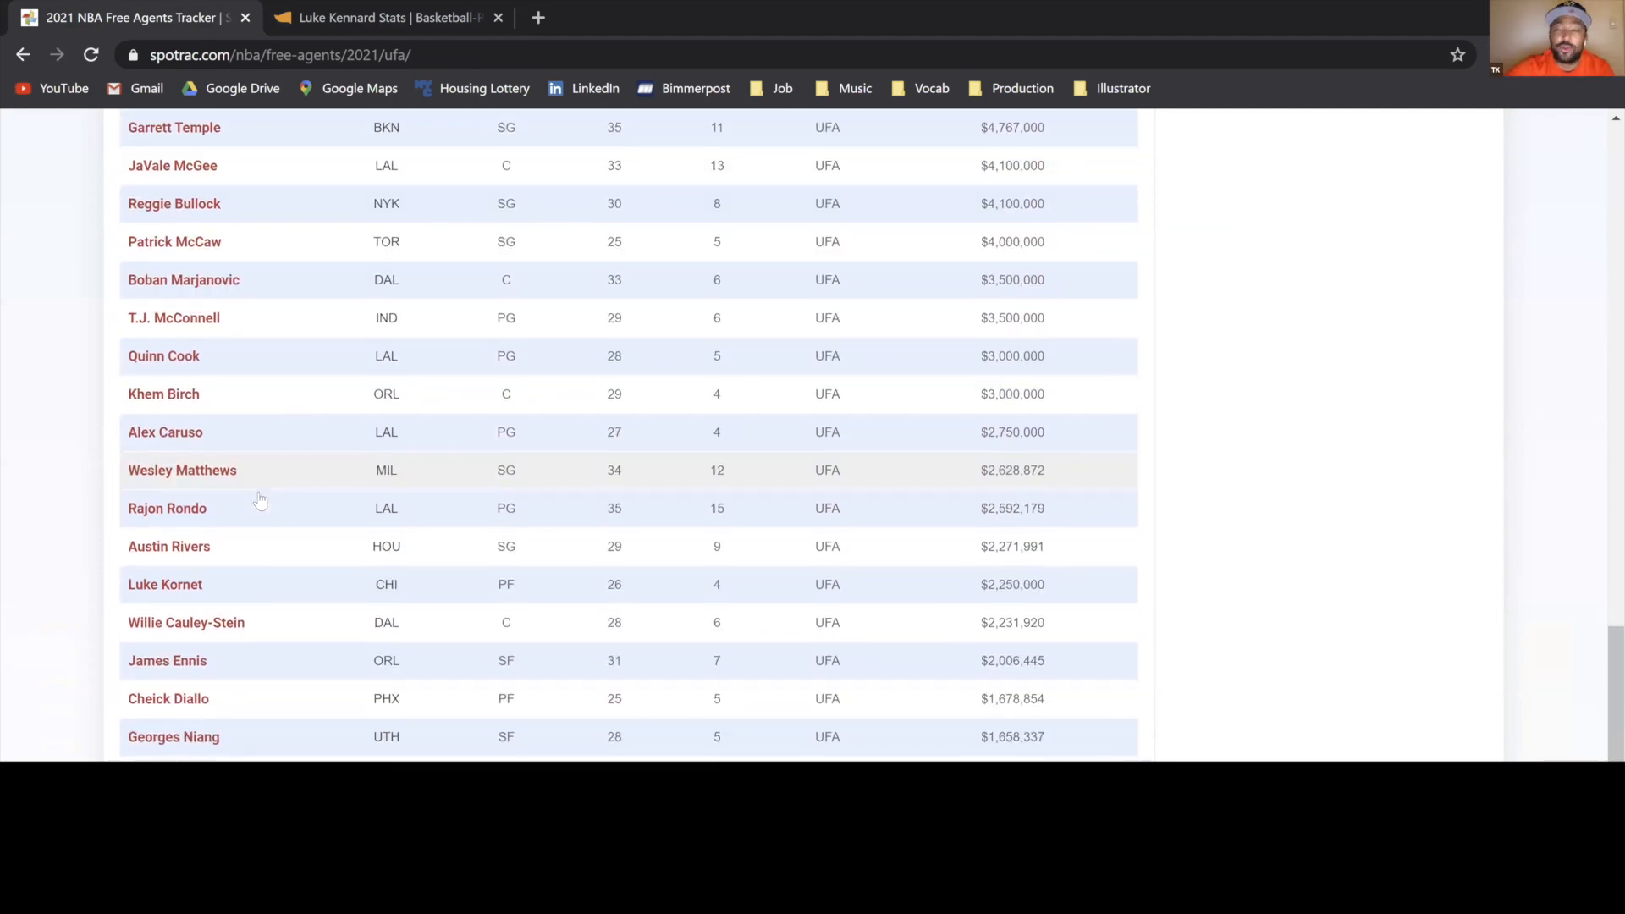
scroll(down, 3)
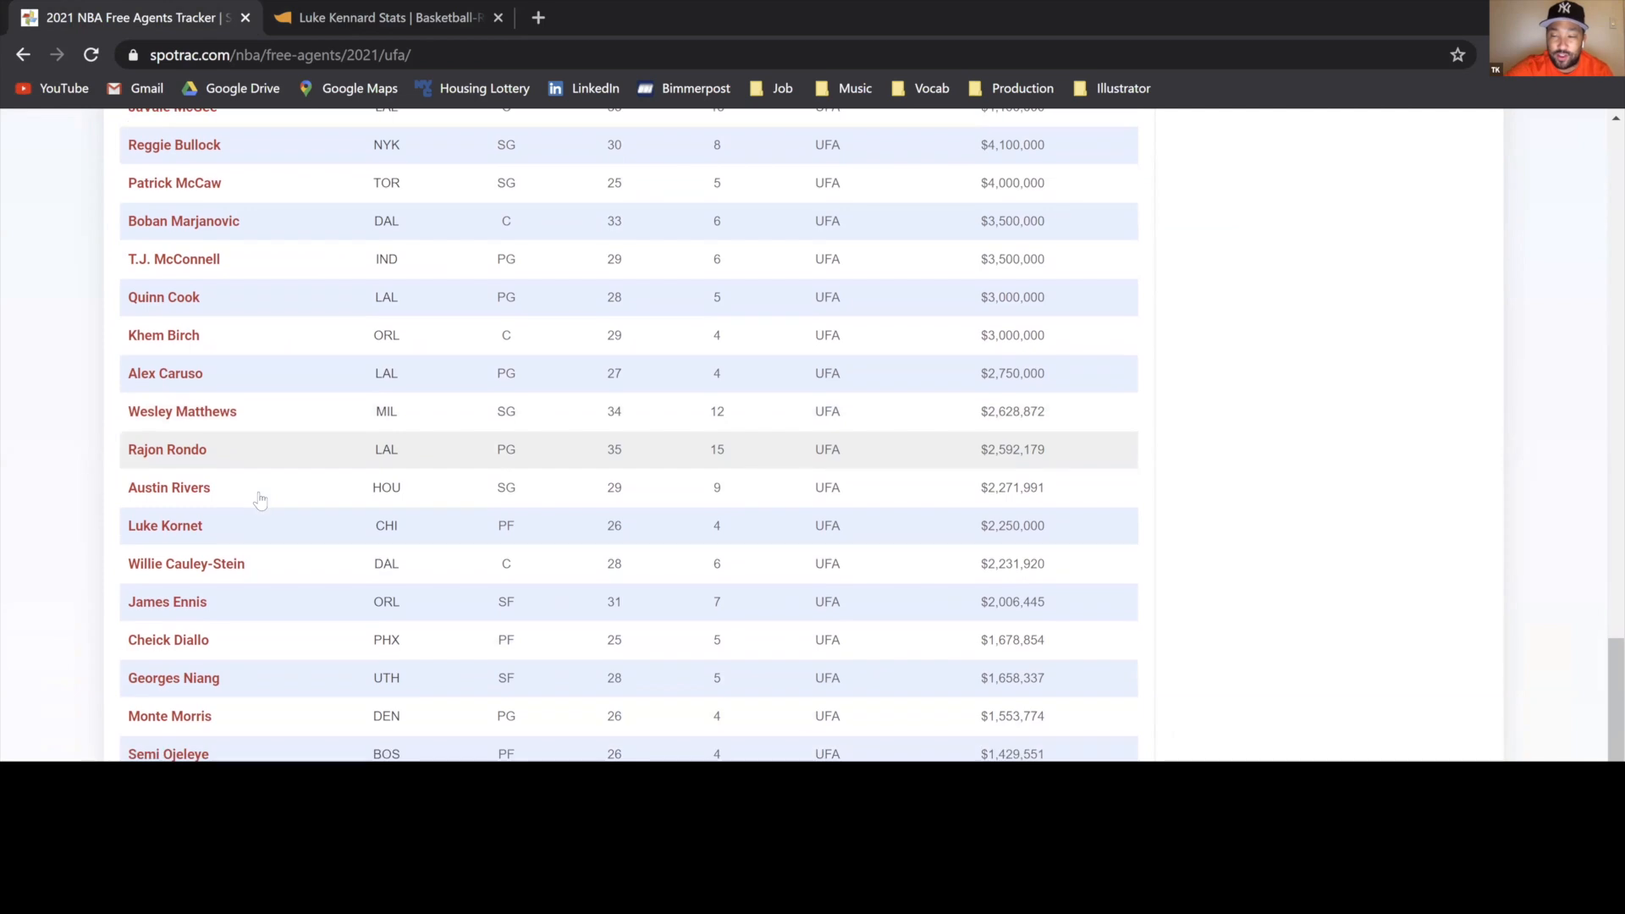
scroll(down, 3)
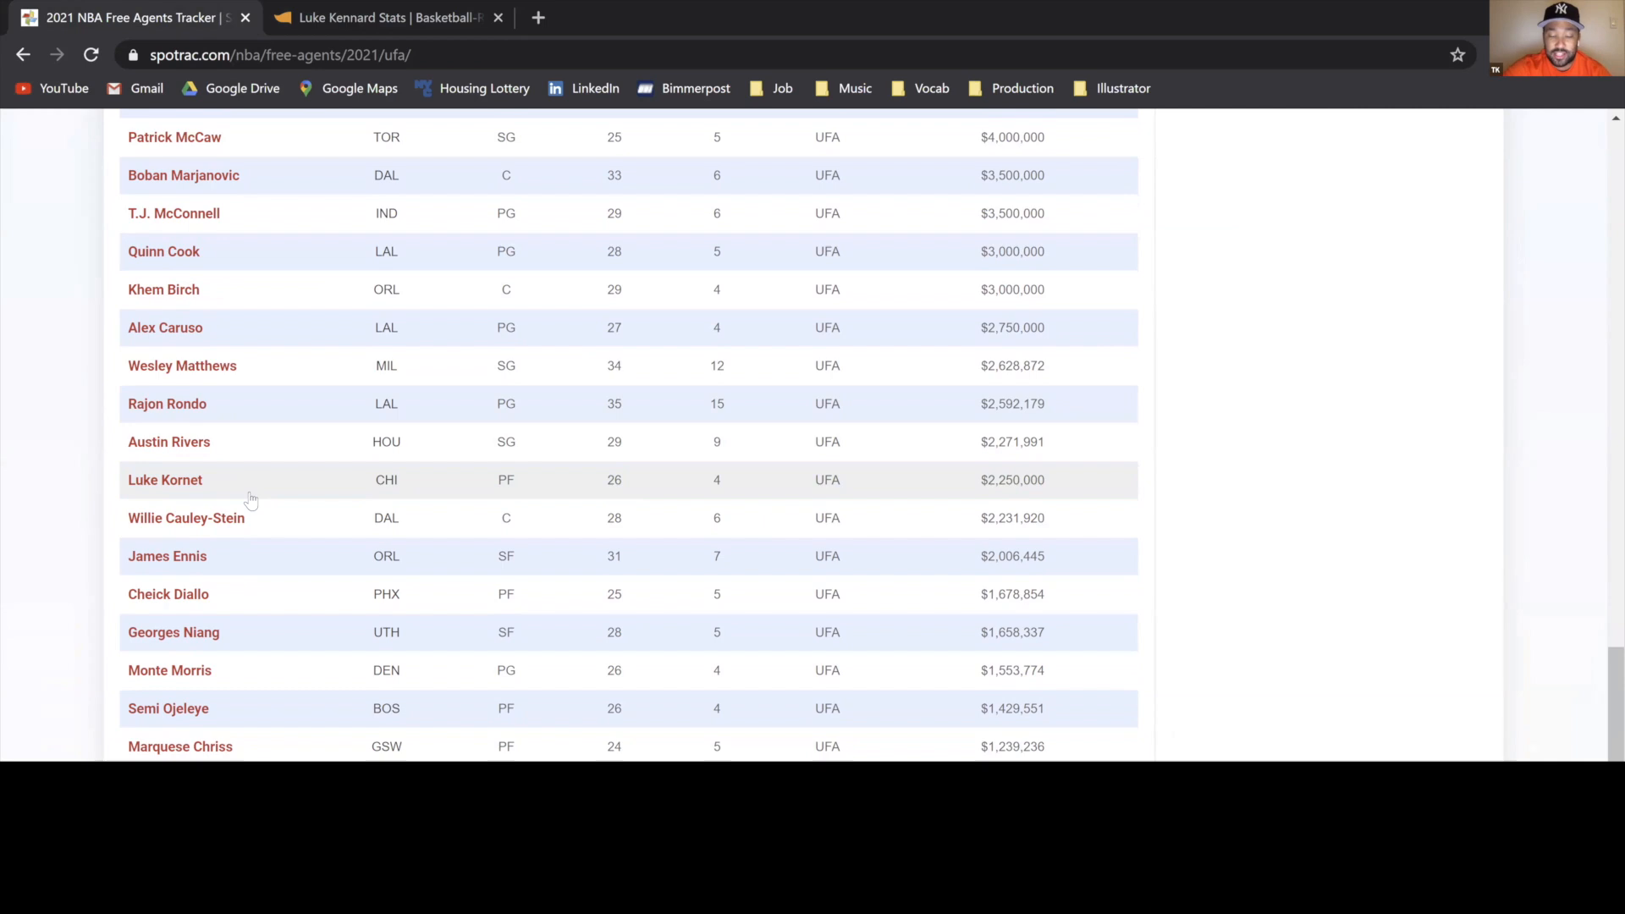
mouse_move(414, 540)
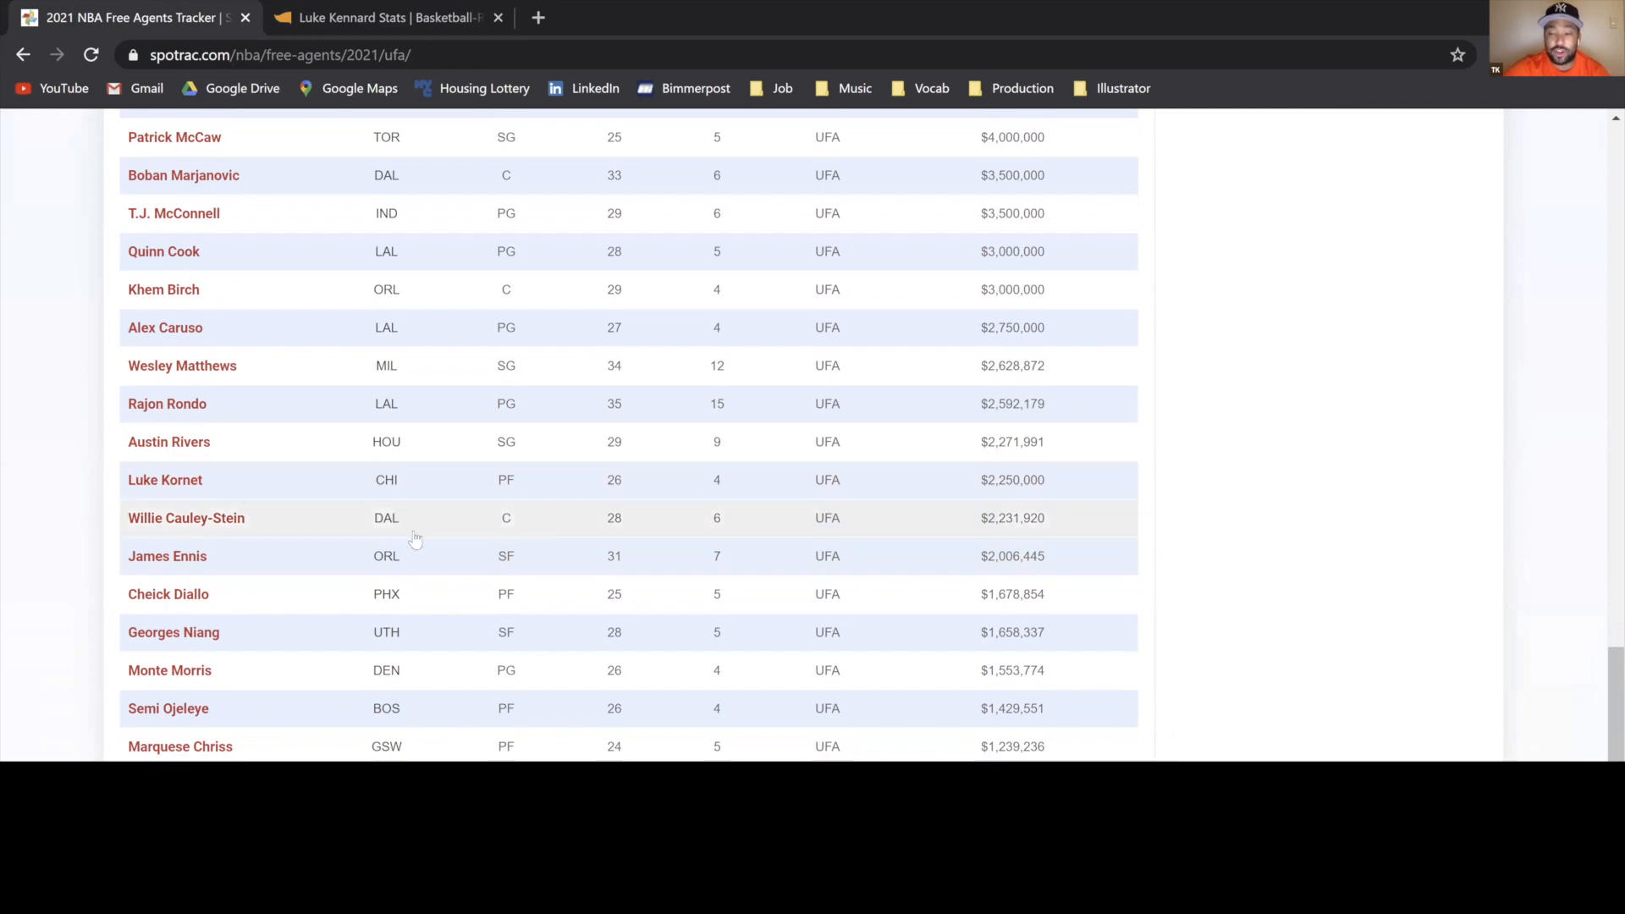